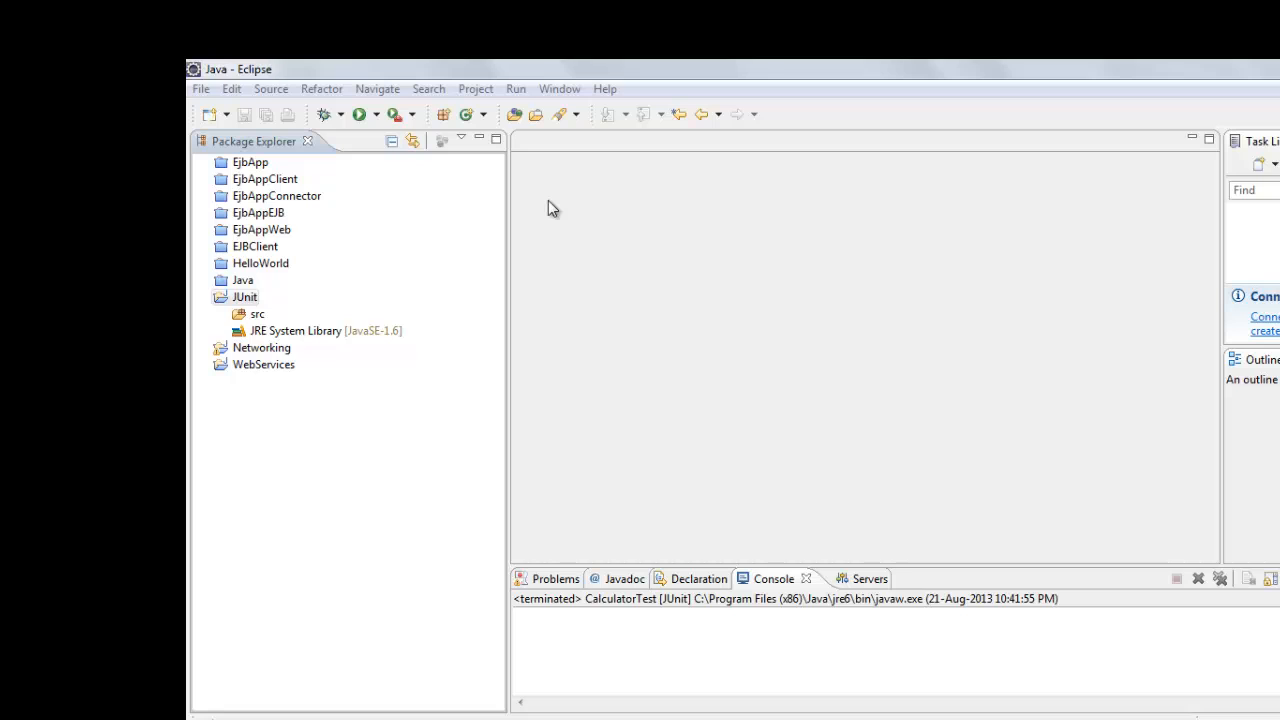
{"action": "mouse_move", "coordinate": [546, 205]}
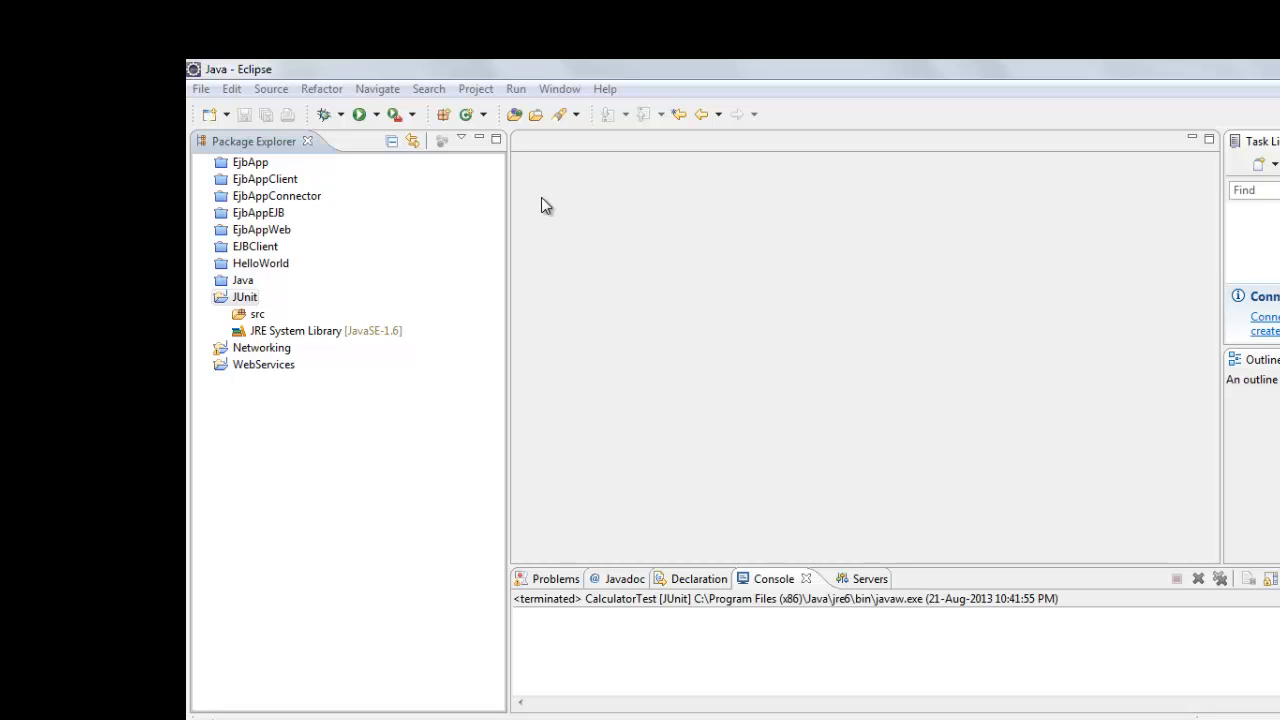
{"action": "mouse_move", "coordinate": [438, 145]}
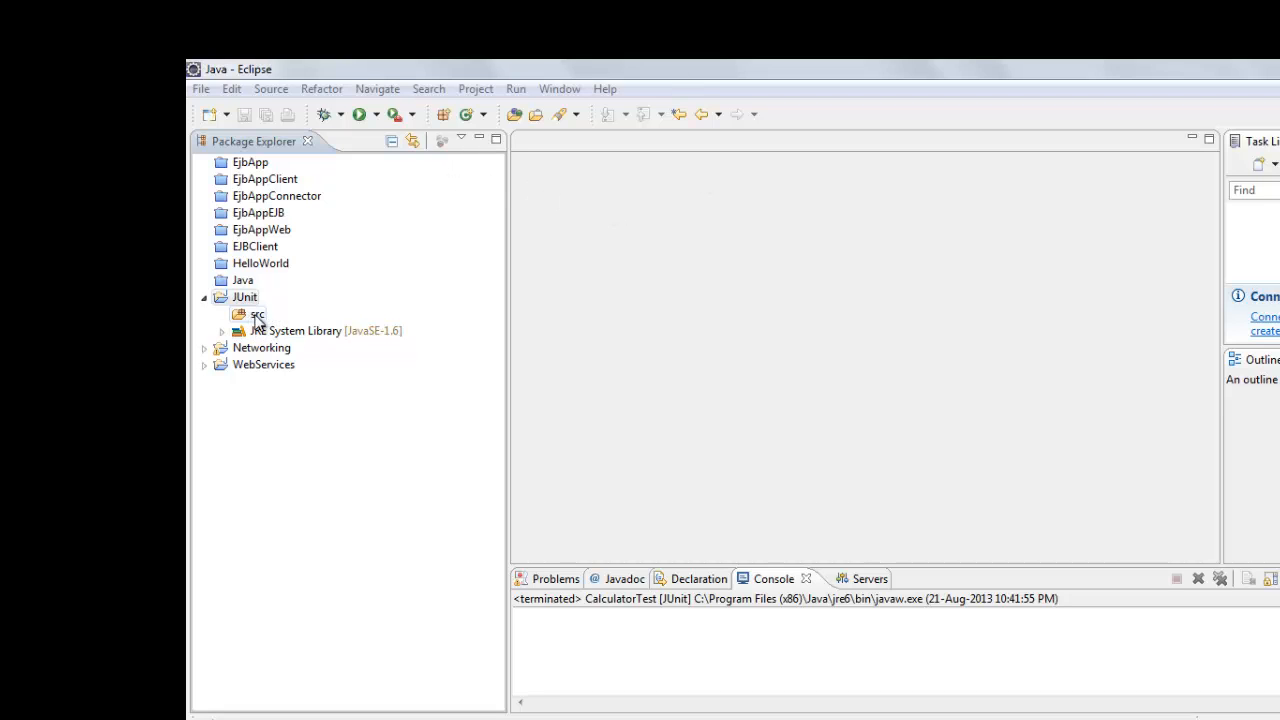
Fill the New Class wizard under JUnit/src with name Calculator and package com.hcl.anil
{"action": "right_click", "coordinate": [258, 314]}
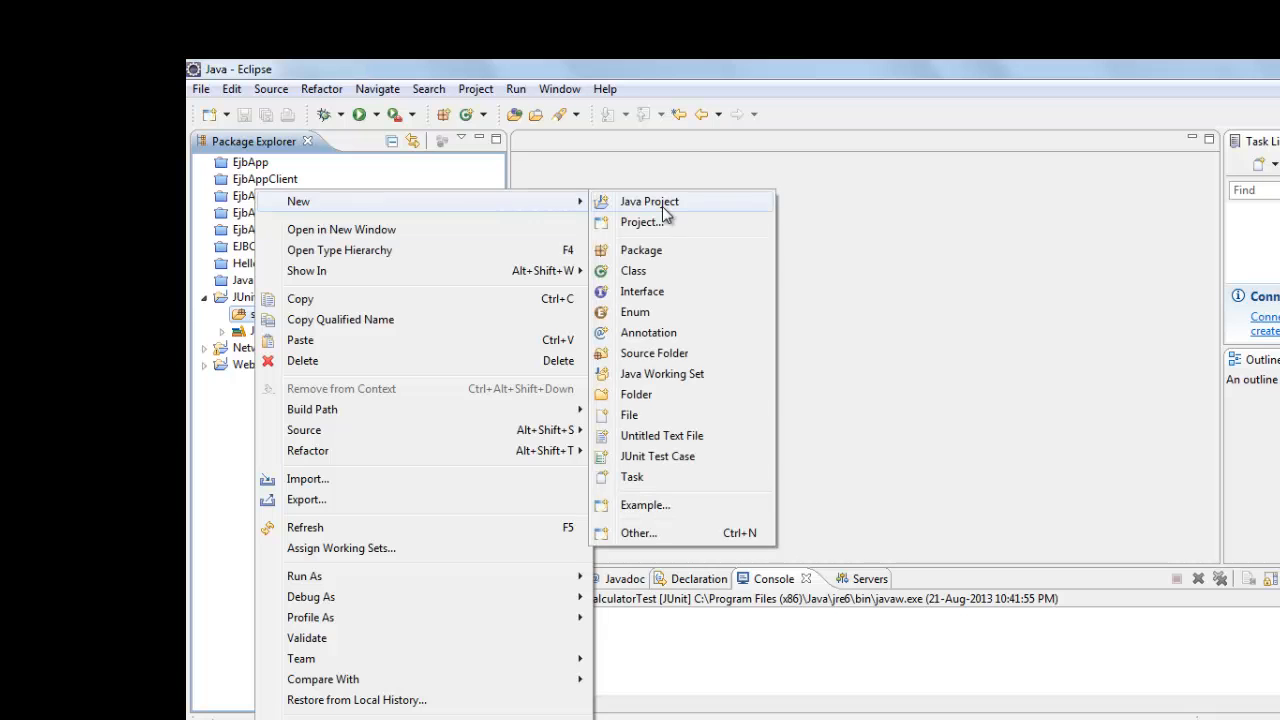
{"action": "left_click", "coordinate": [633, 270]}
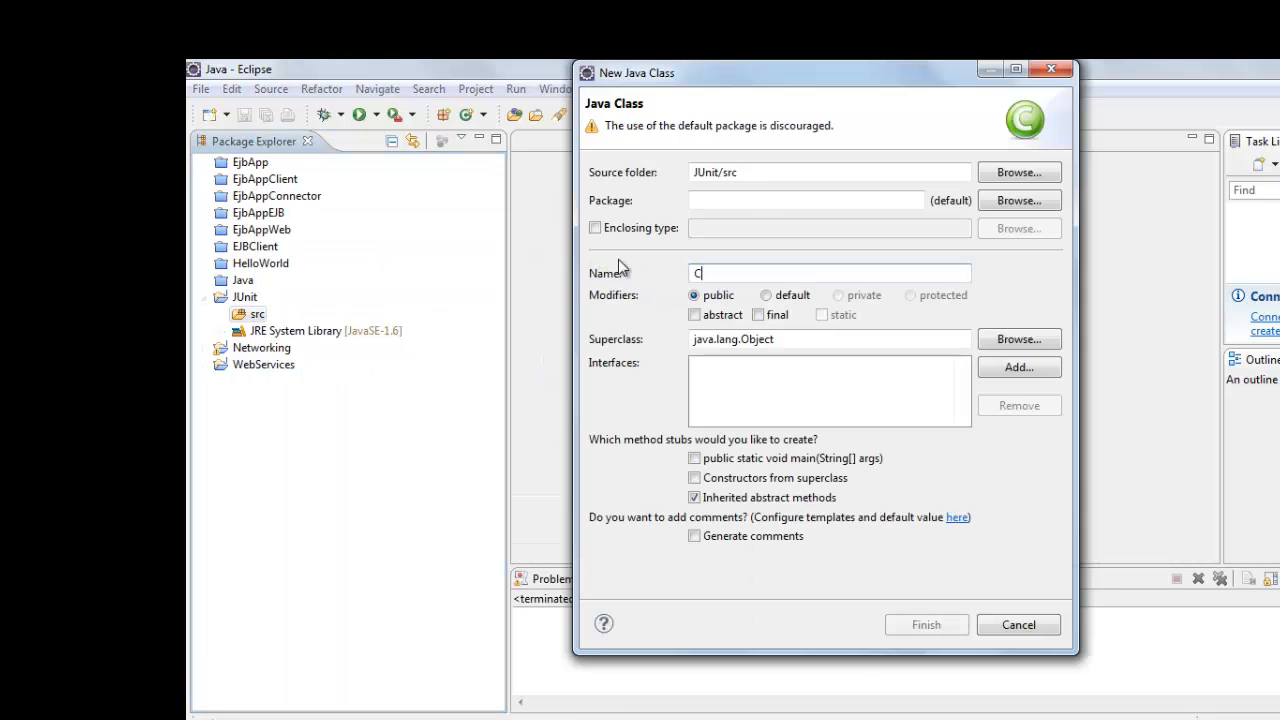
{"action": "type", "text": "alcula"}
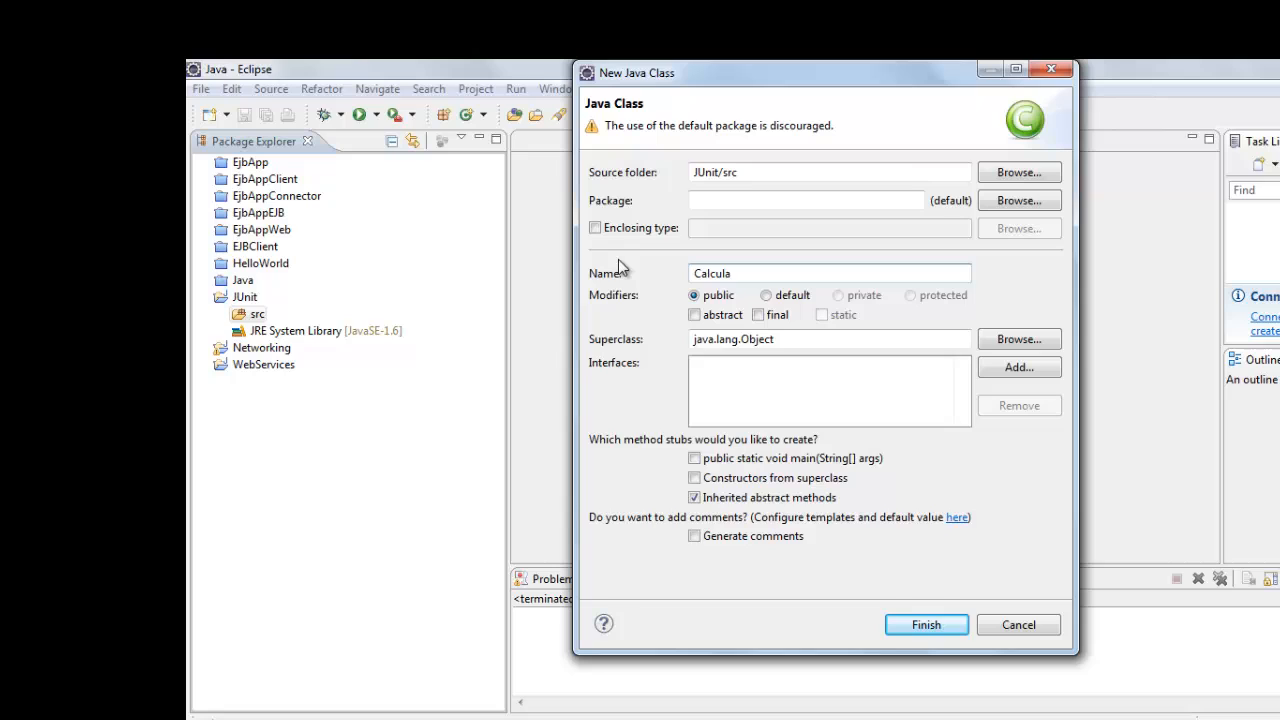
{"action": "type", "text": "tor"}
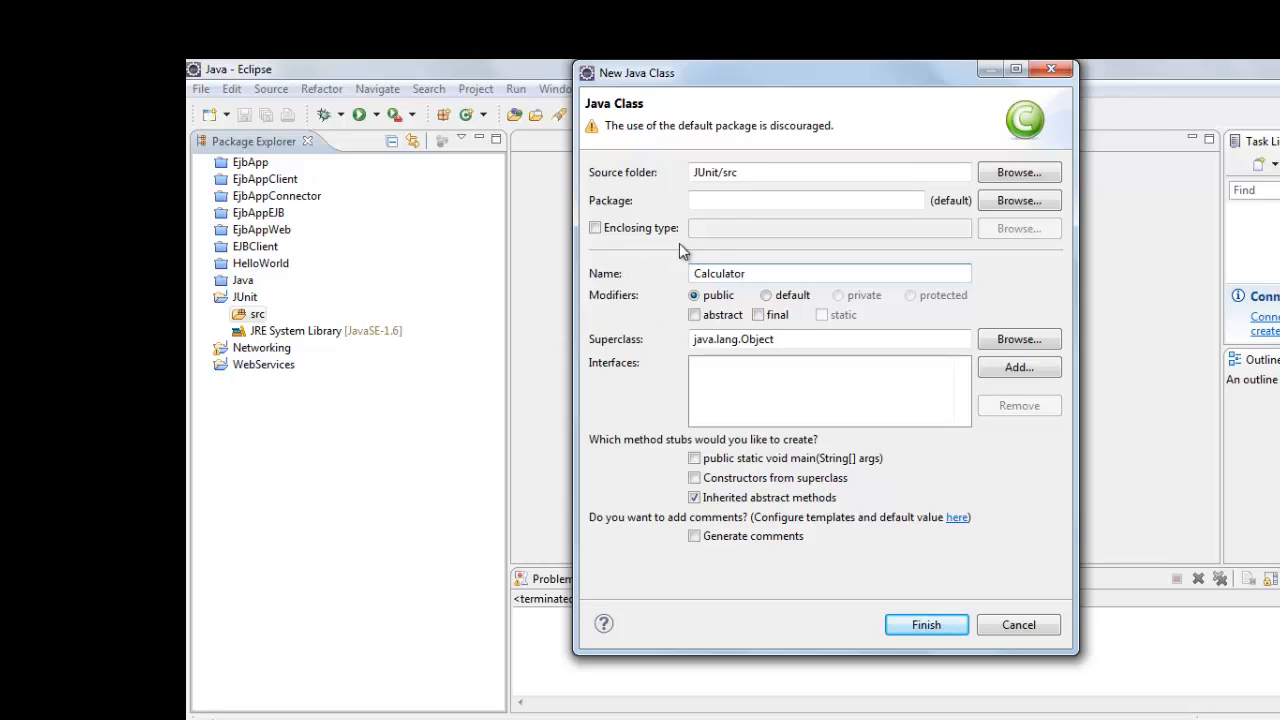
{"action": "type", "text": "com.h"}
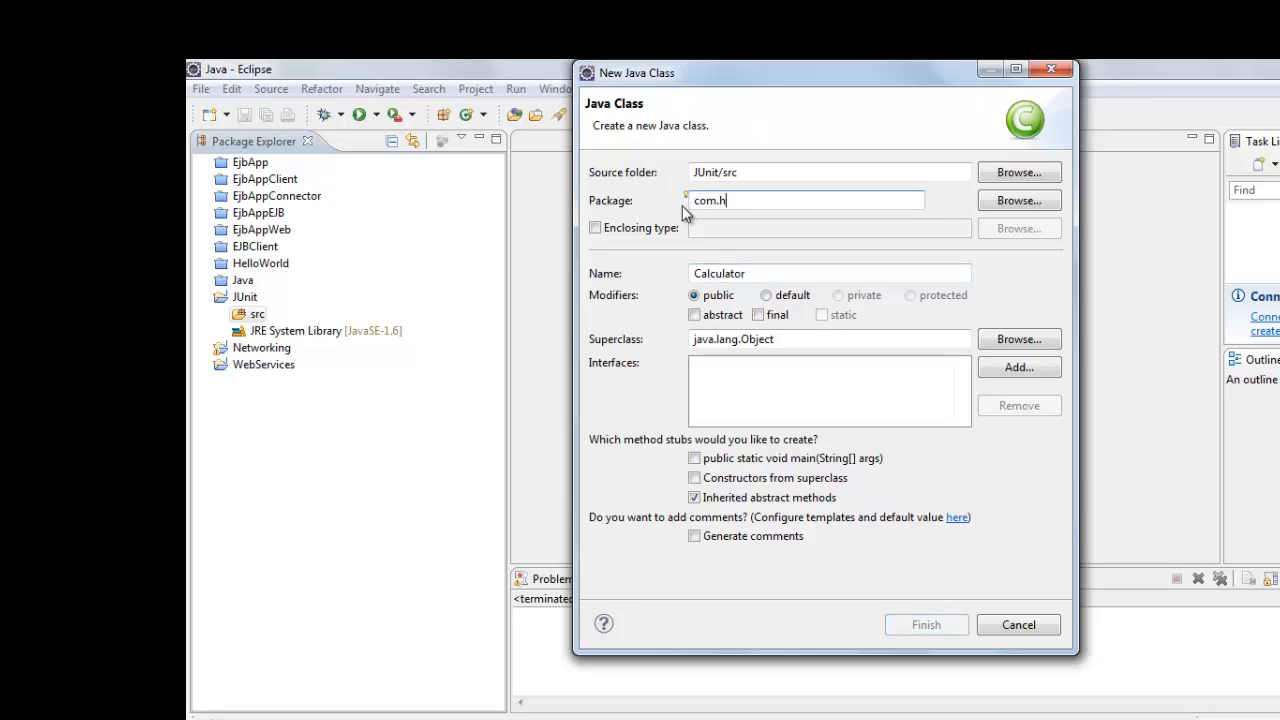
{"action": "type", "text": "cl.anil"}
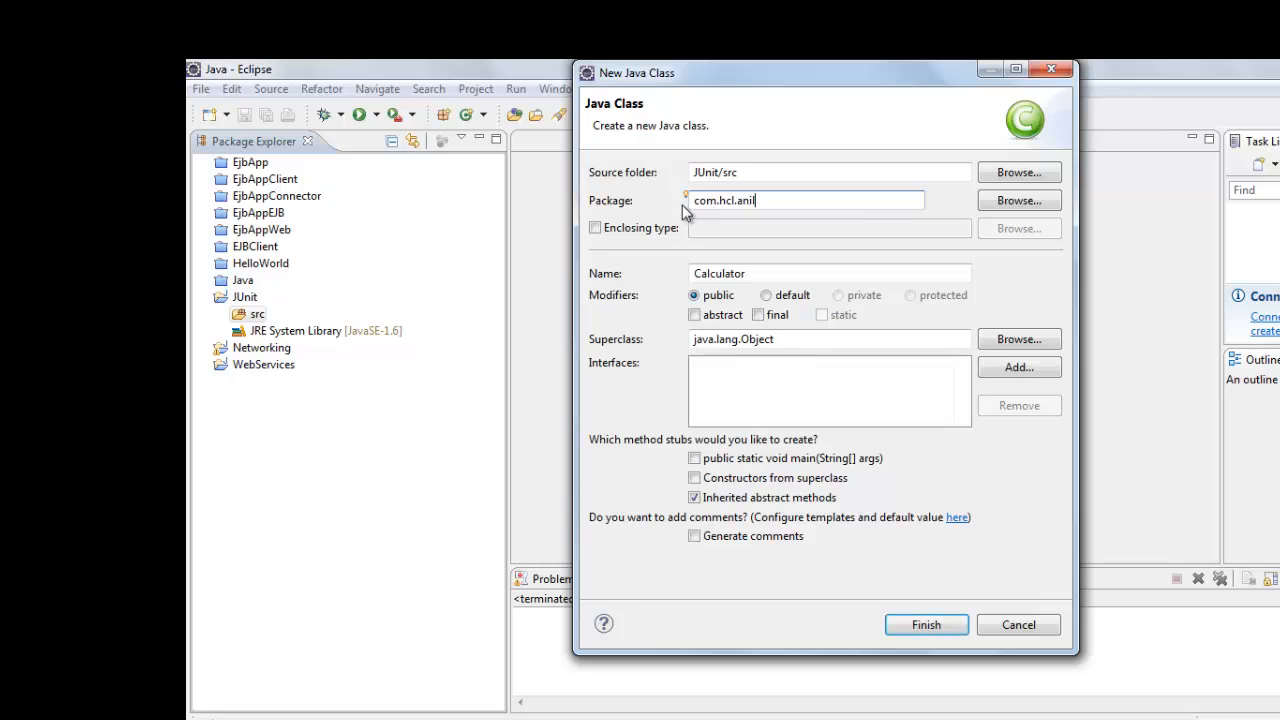
Create the Calculator class and write a public int add(int x, int y) returning x+y
{"action": "left_click", "coordinate": [925, 624]}
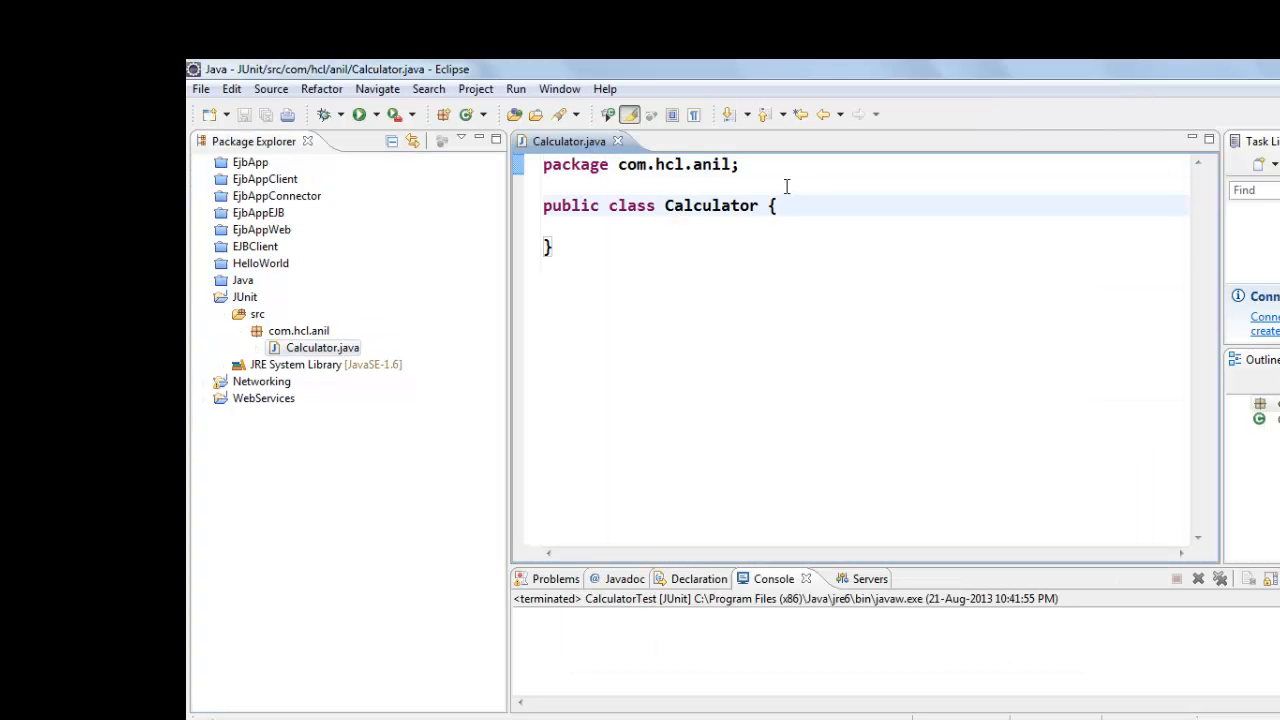
{"action": "type", "text": "public"}
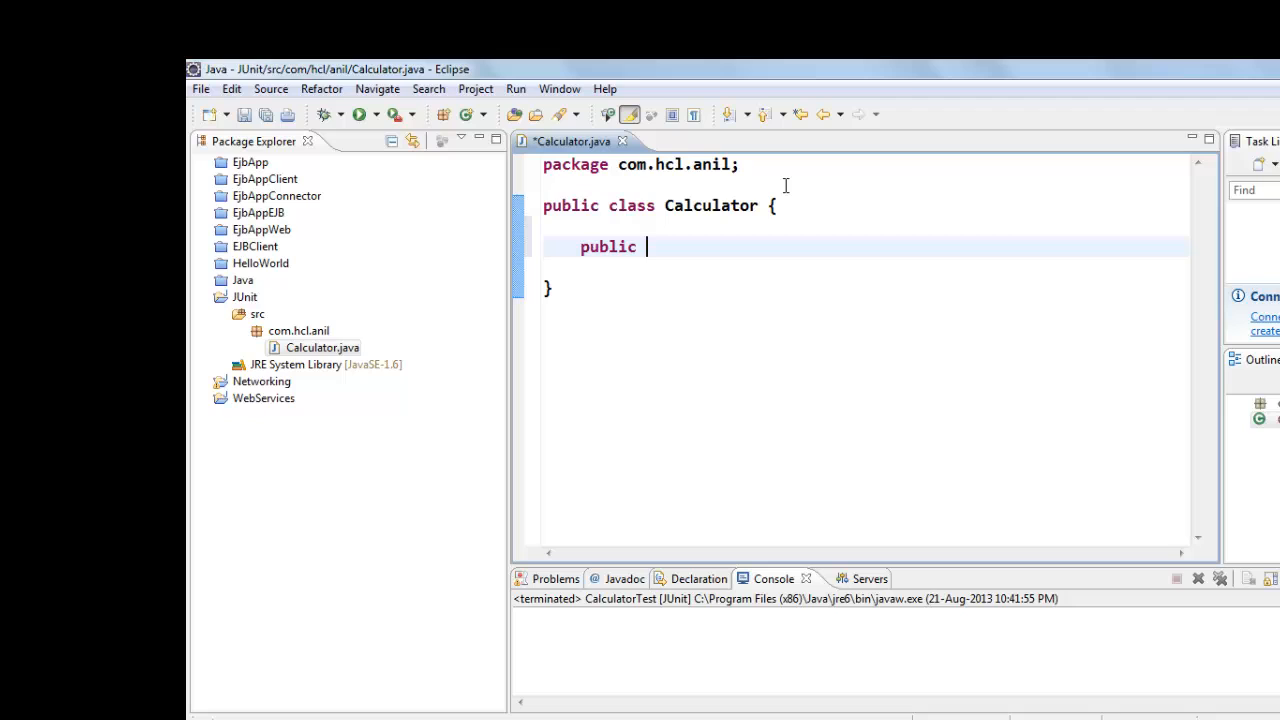
{"action": "type", "text": "int add"}
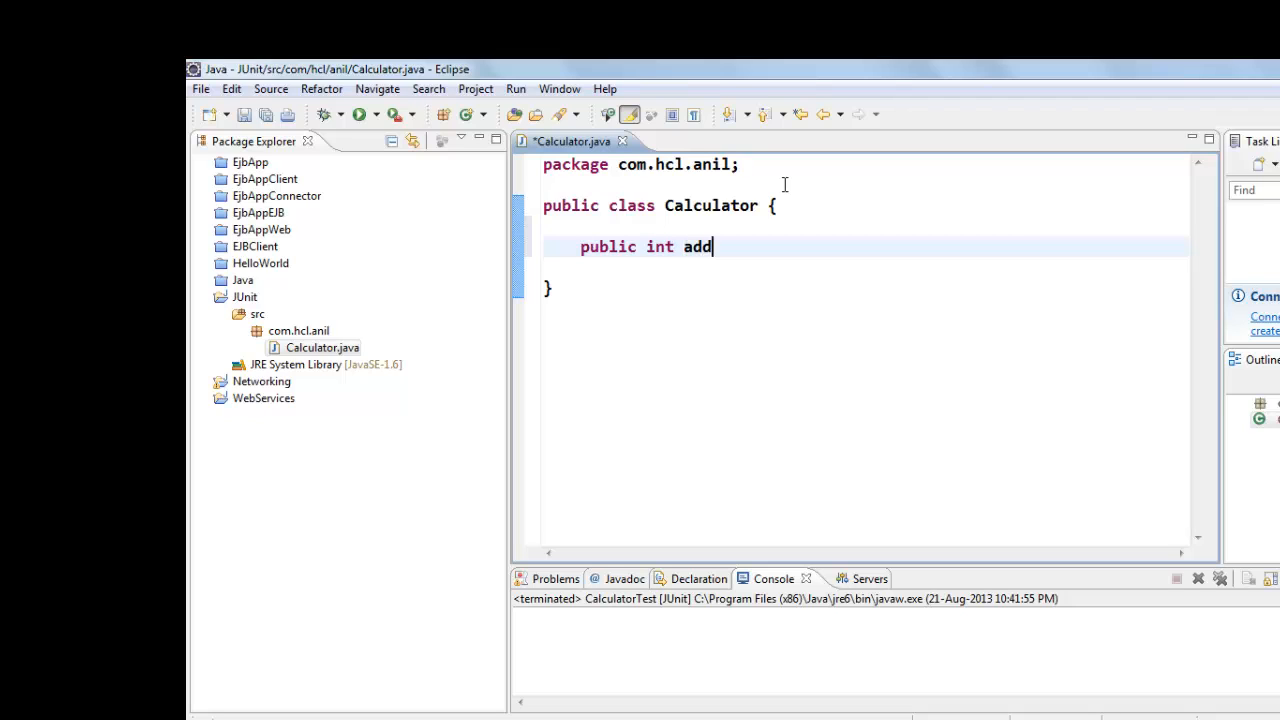
{"action": "type", "text": "(int x,"}
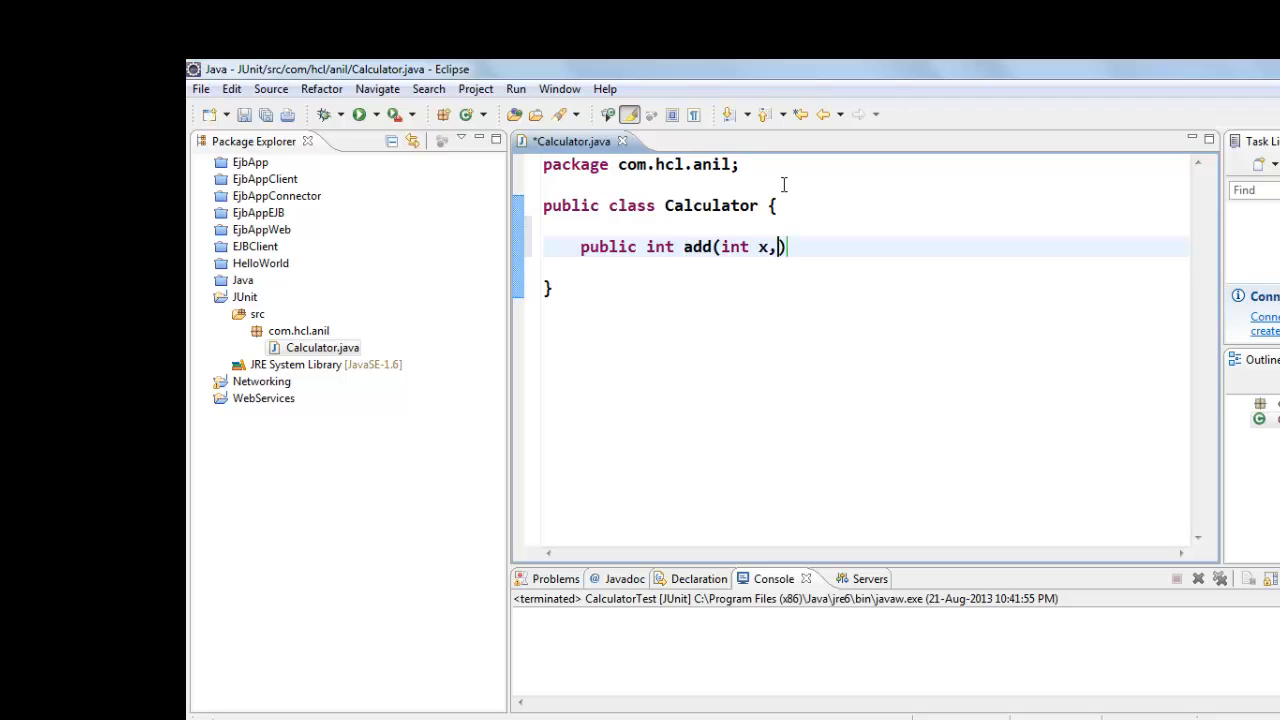
{"action": "type", "text": "int y"}
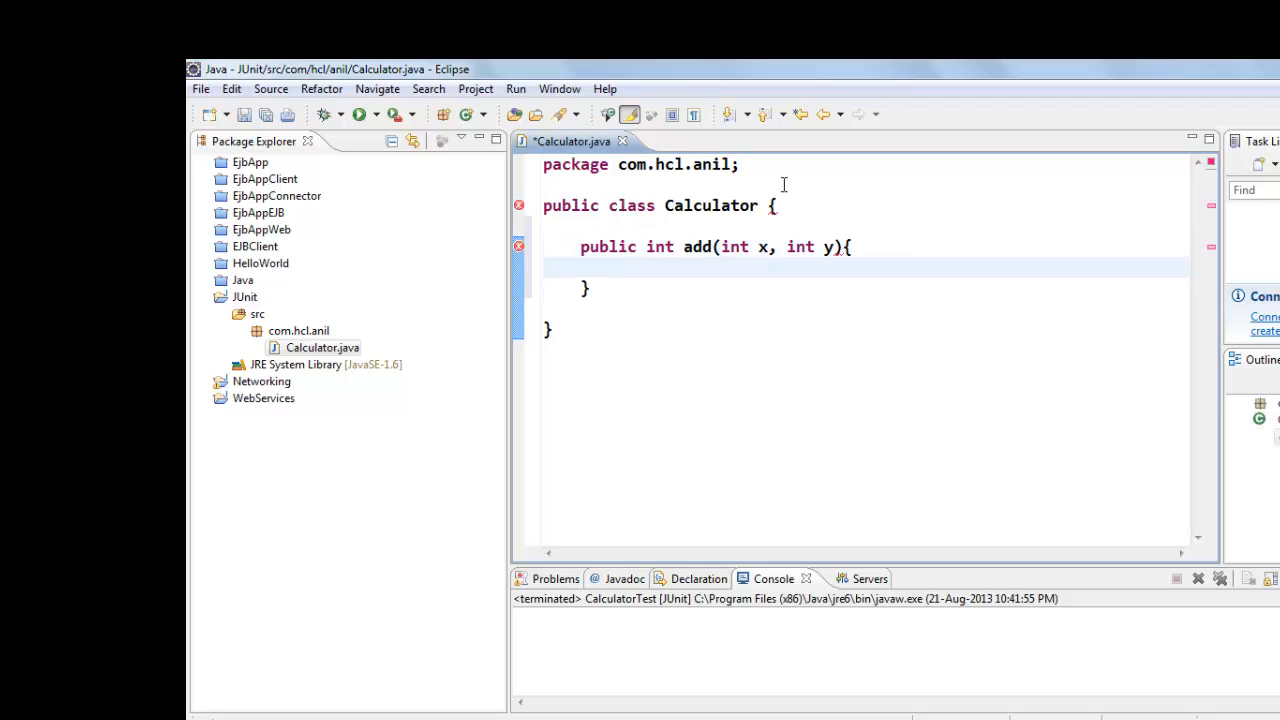
{"action": "type", "text": "return x+"}
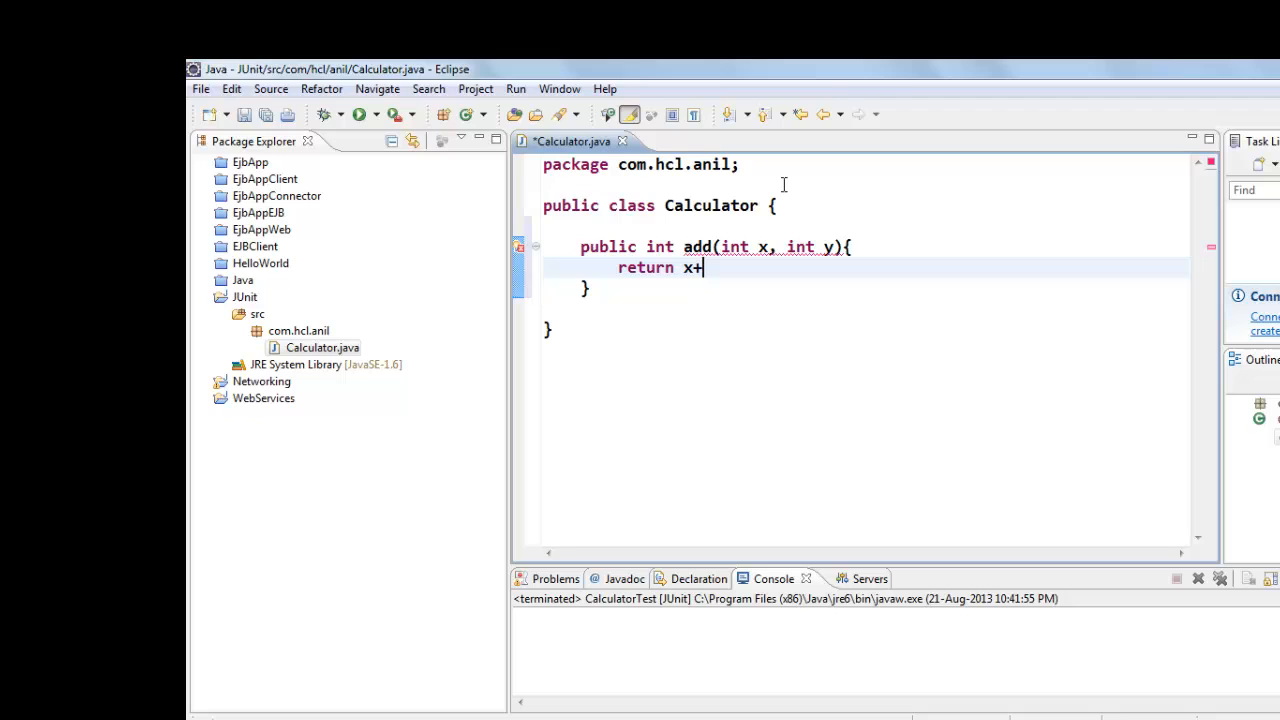
{"action": "type", "text": "y;"}
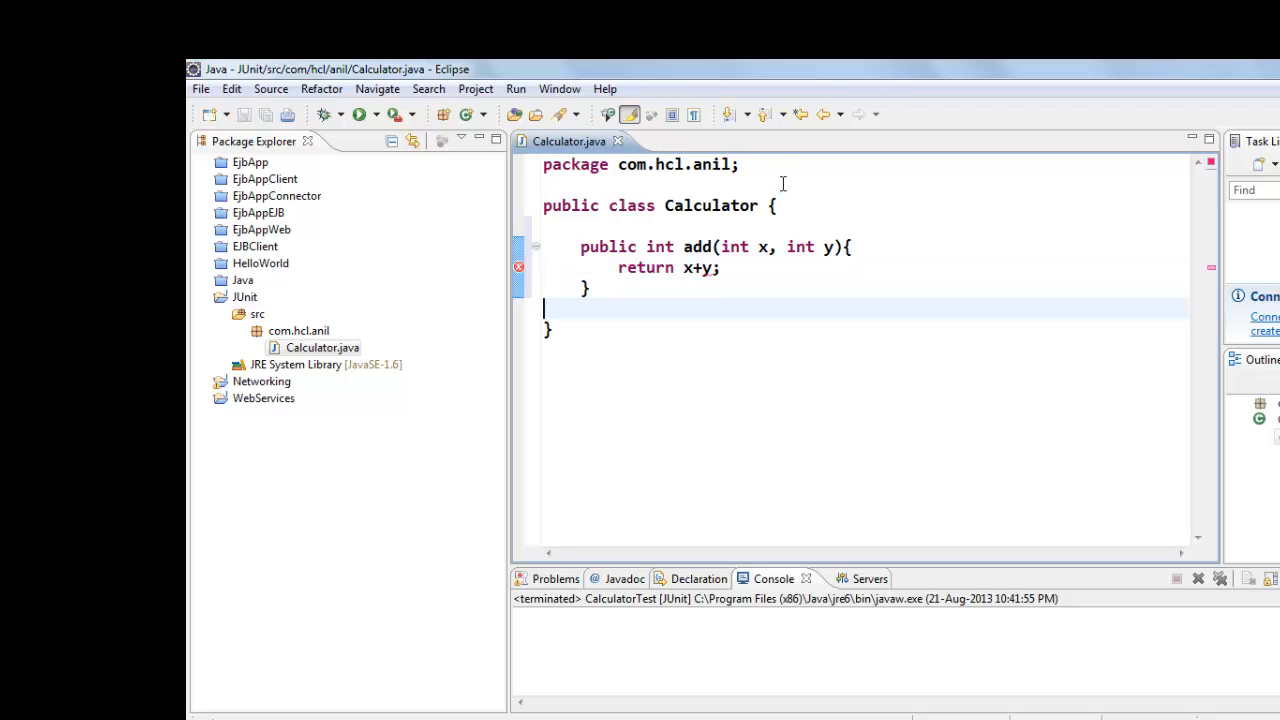
Add a public int sub(int x, int y) returning x-y, save, and select it
{"action": "type", "text": "p"}
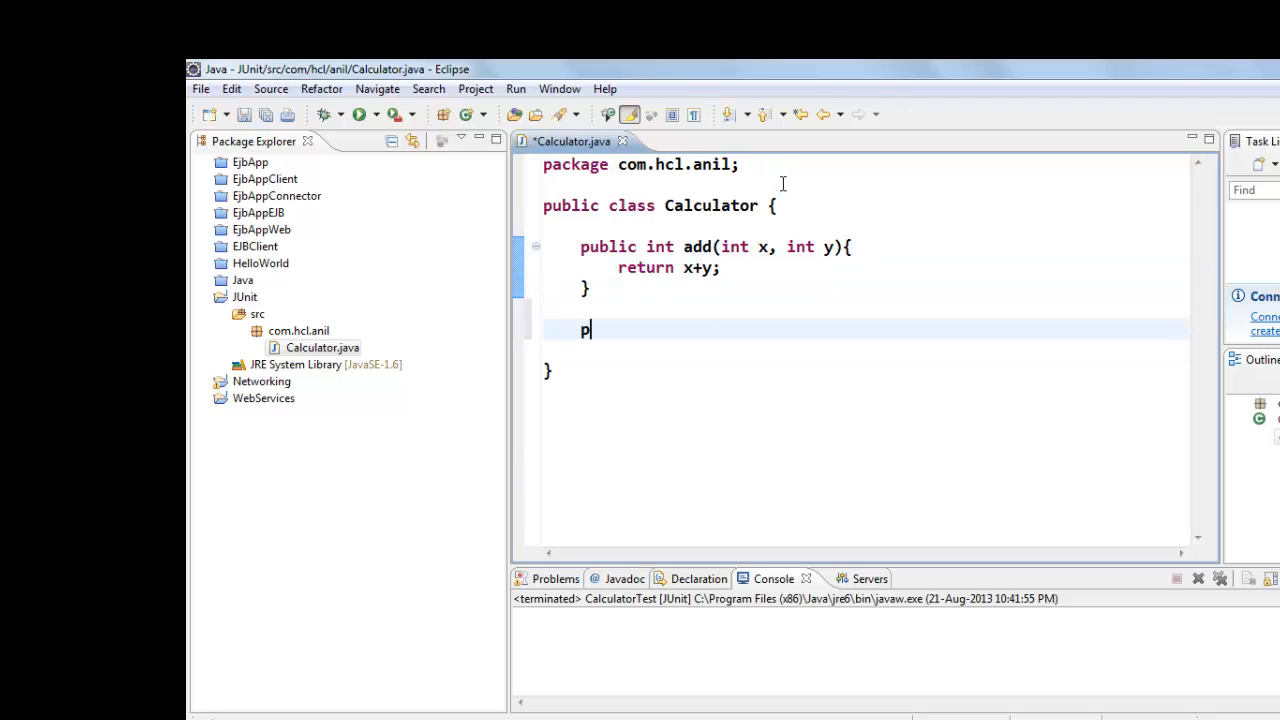
{"action": "type", "text": "ublic int"}
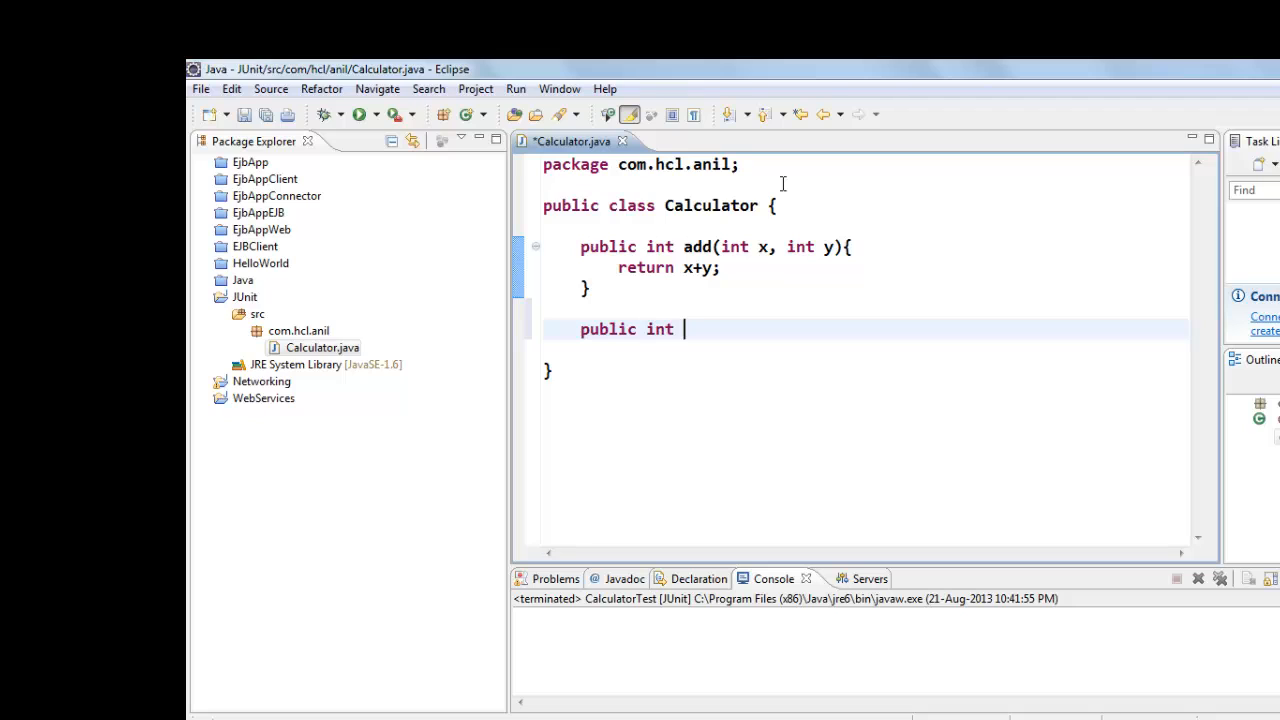
{"action": "type", "text": "sub(i)"}
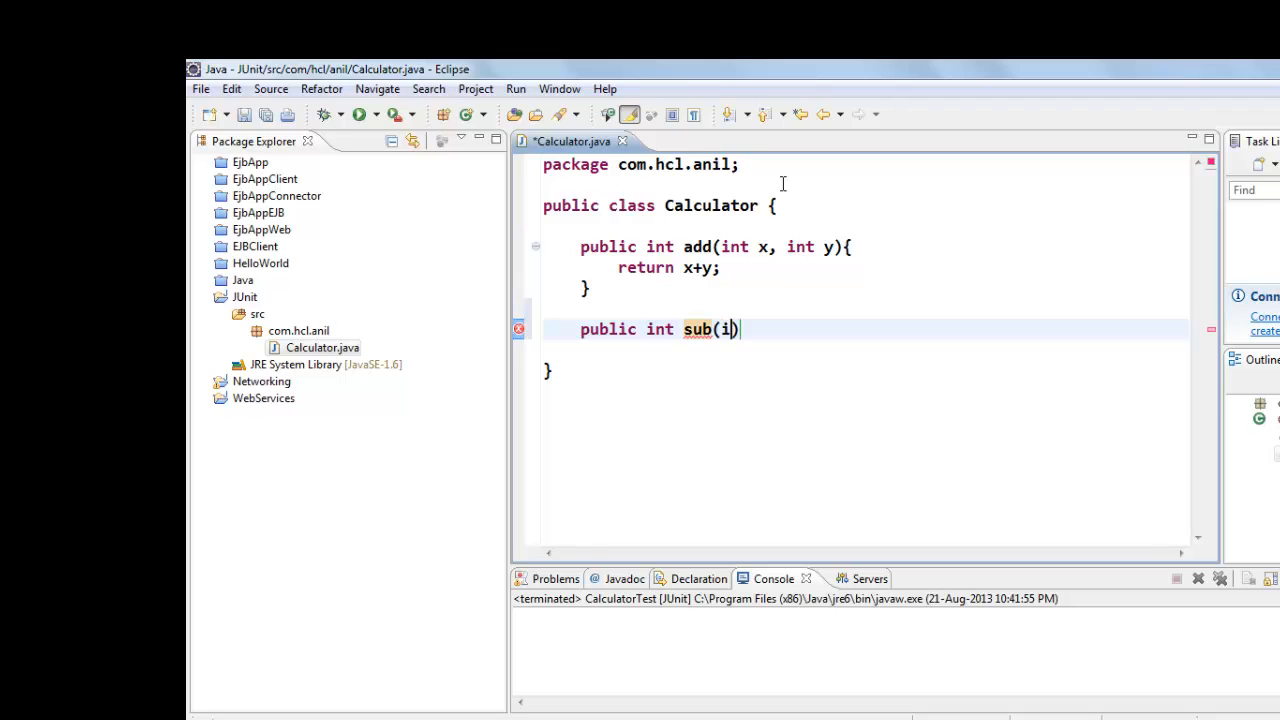
{"action": "type", "text": "nt x, in"}
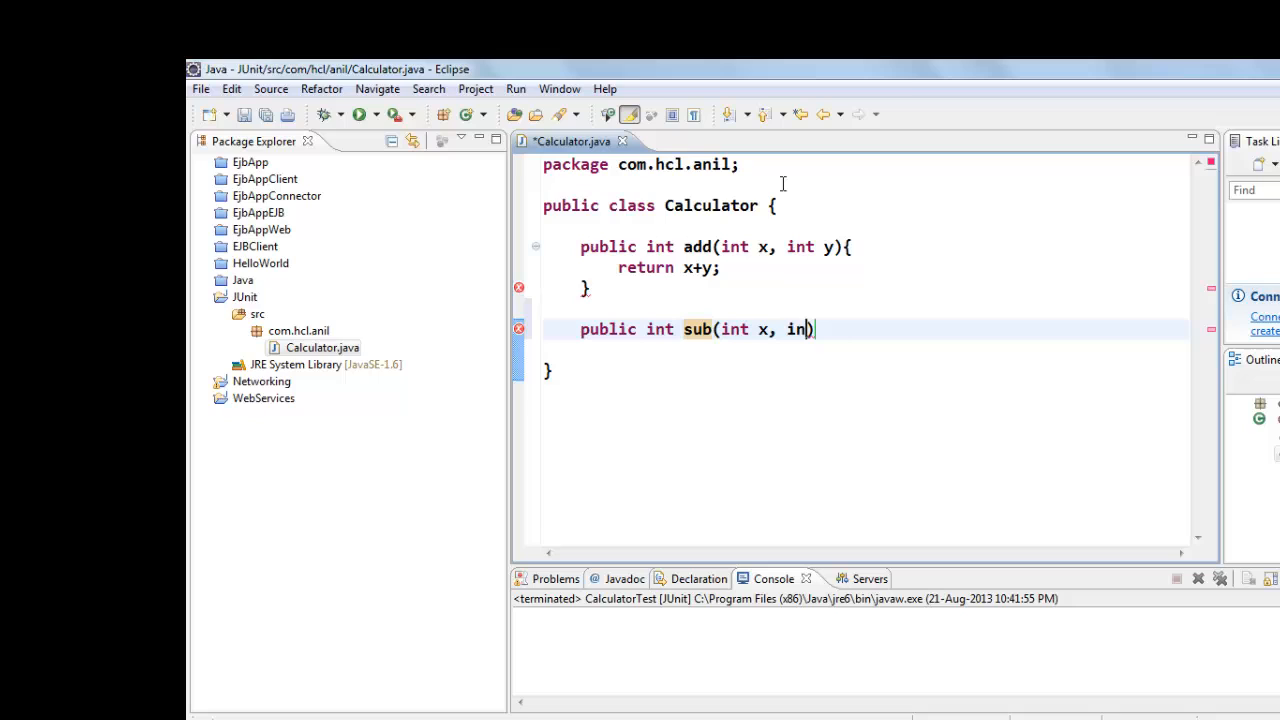
{"action": "type", "text": "t y){"}
{"action": "type", "text": "return"}
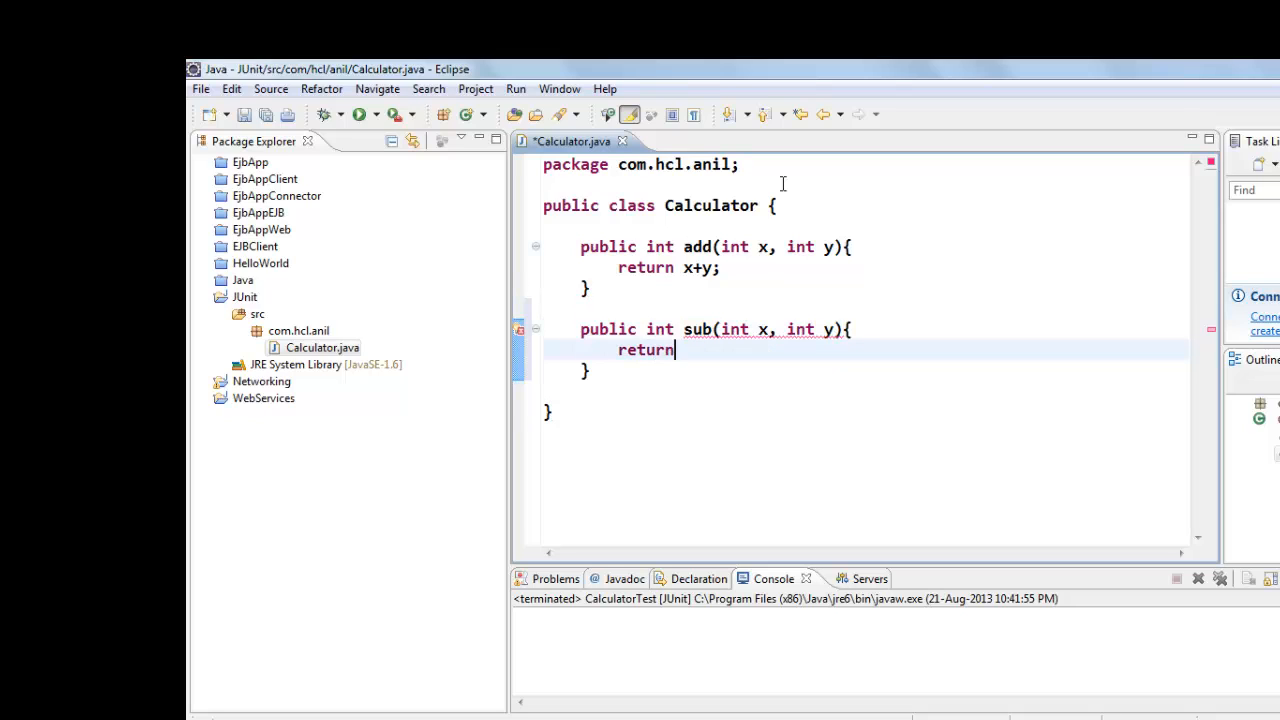
{"action": "type", "text": "x-y;"}
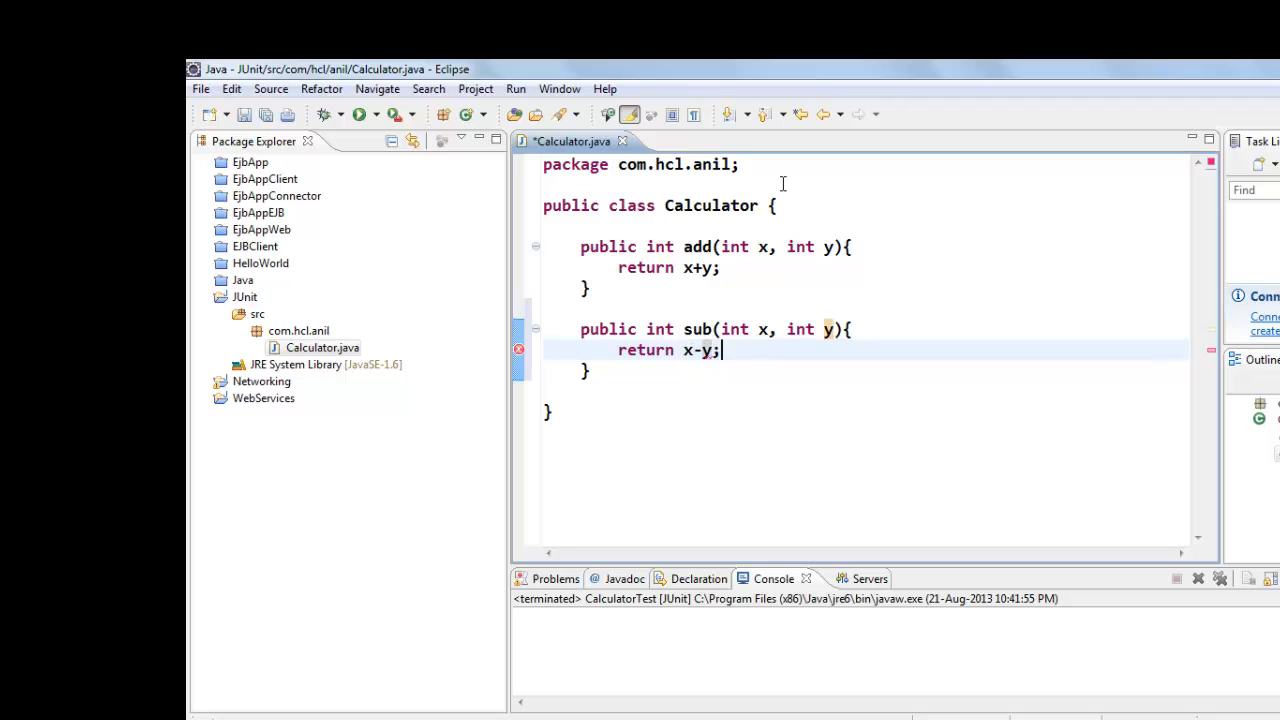
{"action": "key", "text": "ctrl+s"}
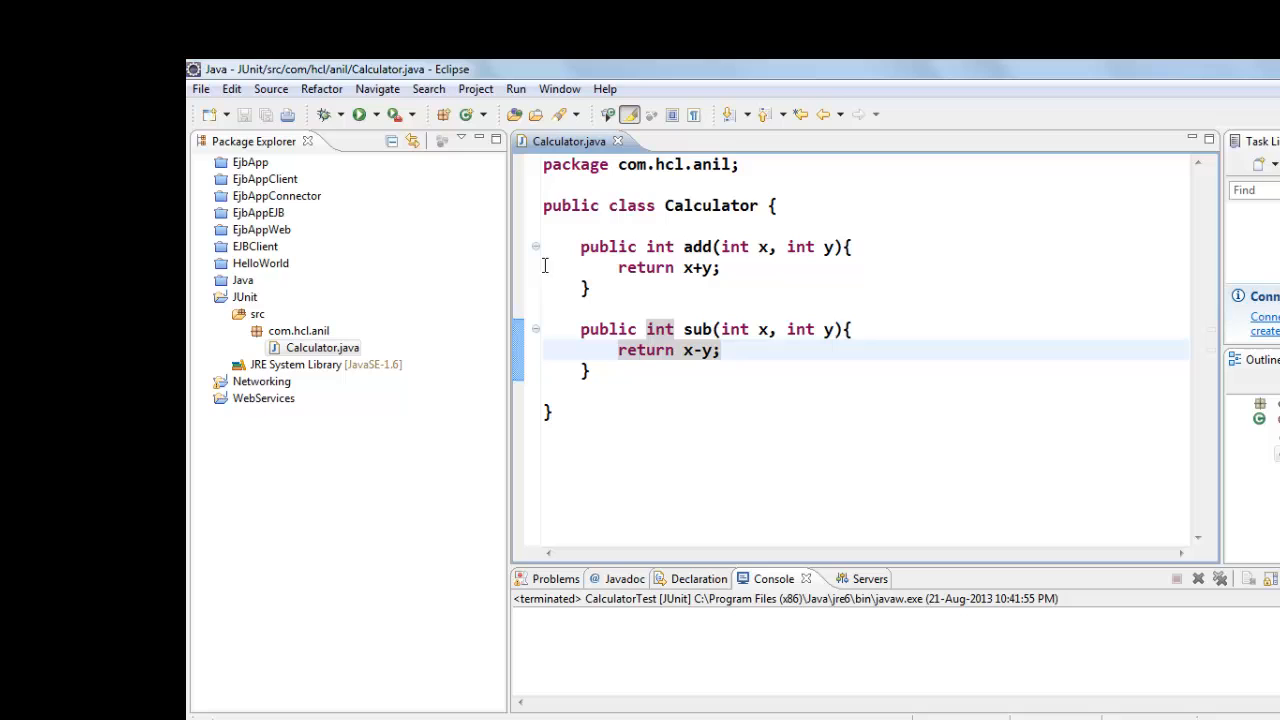
{"action": "left_click_drag", "start_coordinate": [580, 247], "coordinate": [590, 290]}
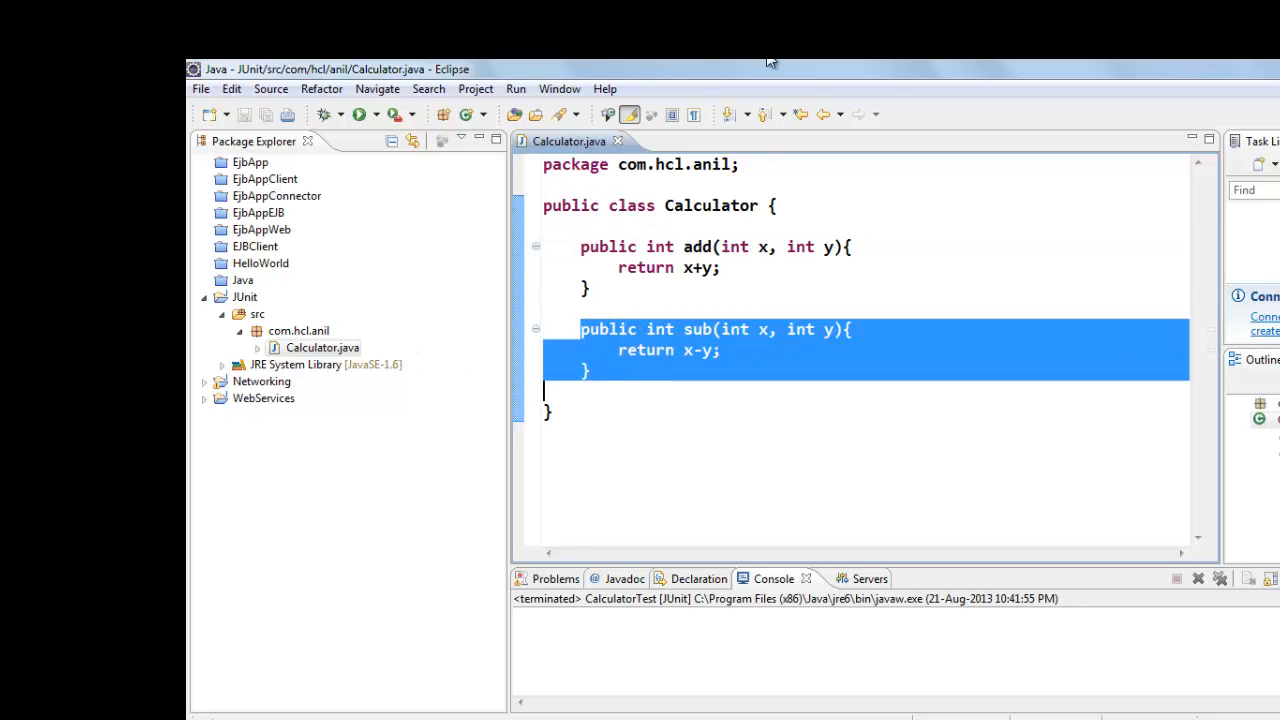
Add a new source folder named test to the JUnit project through Build Path
{"action": "right_click", "coordinate": [245, 297]}
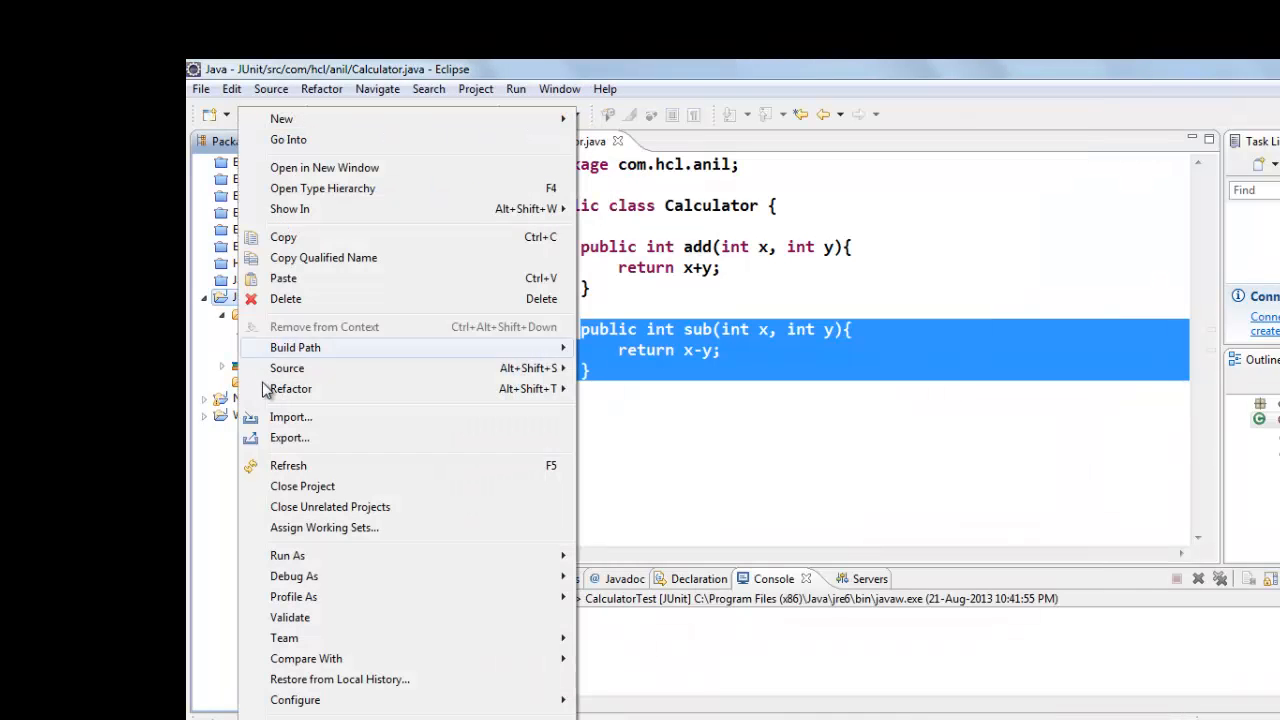
{"action": "left_click", "coordinate": [295, 347]}
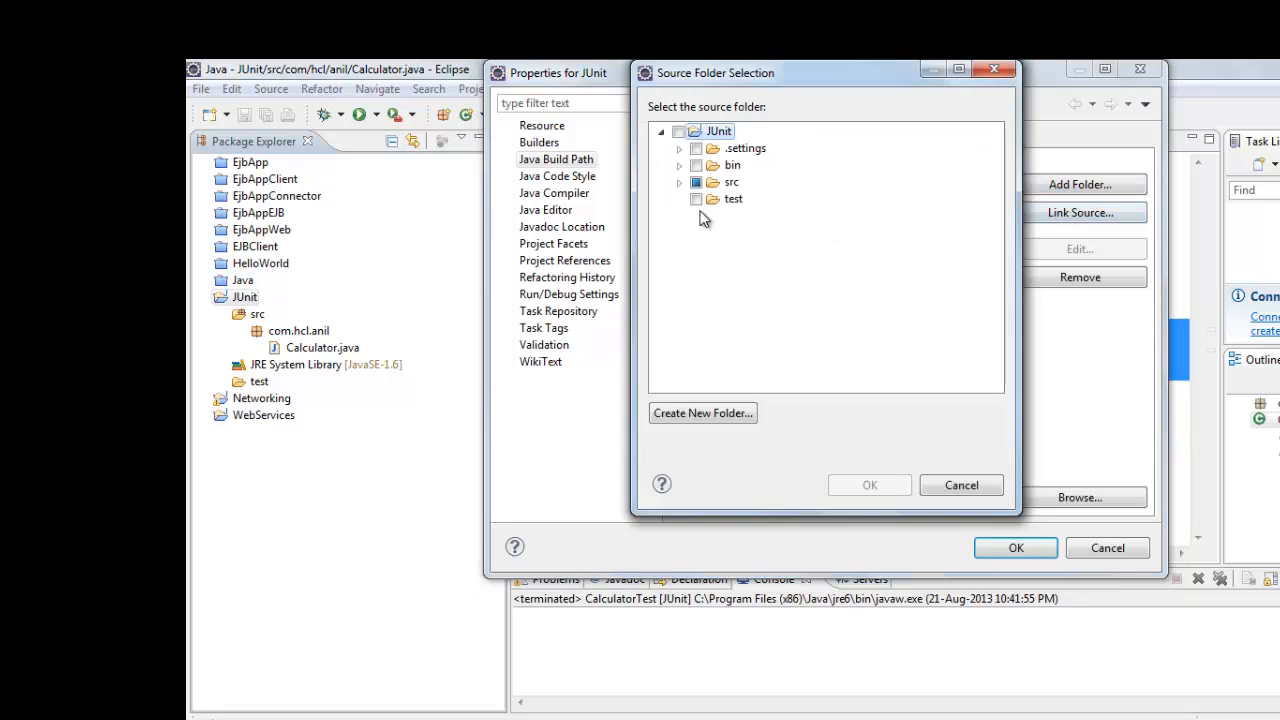
{"action": "left_click", "coordinate": [869, 485]}
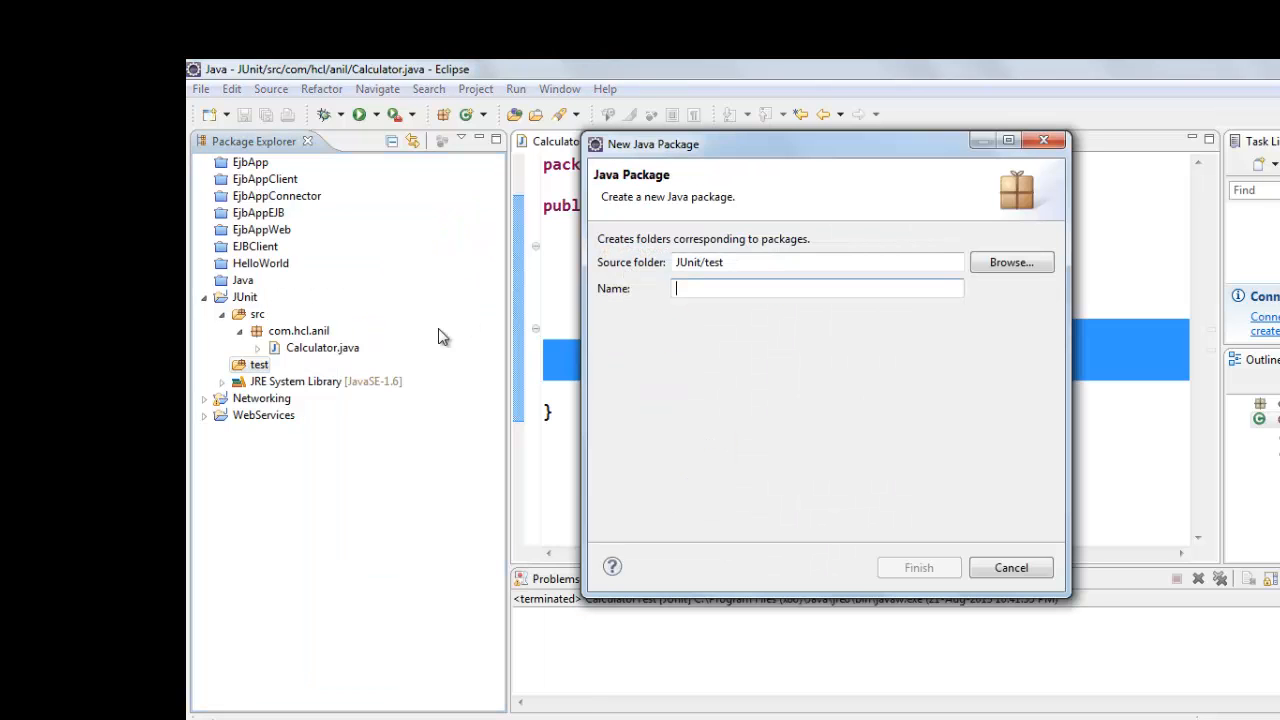
Create package com.hcl.anil inside the JUnit/test source folder
{"action": "type", "text": "com.hcl."}
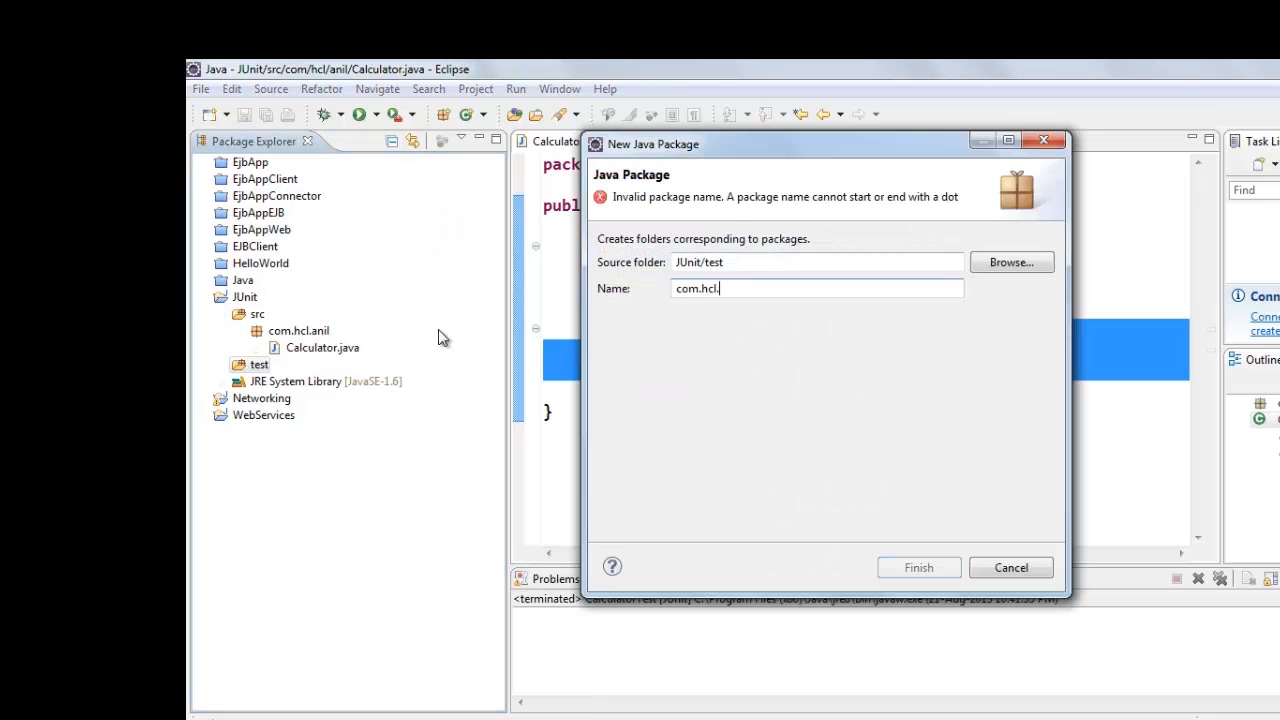
{"action": "type", "text": "anil"}
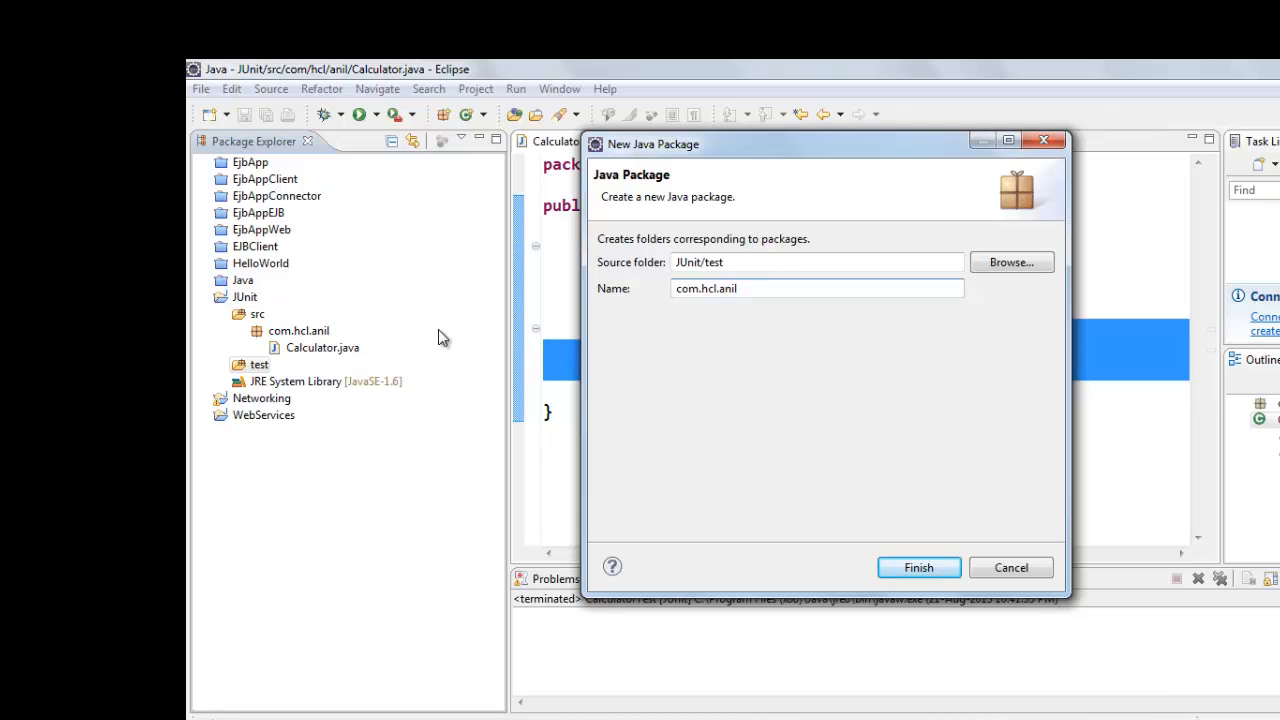
{"action": "left_click", "coordinate": [917, 567]}
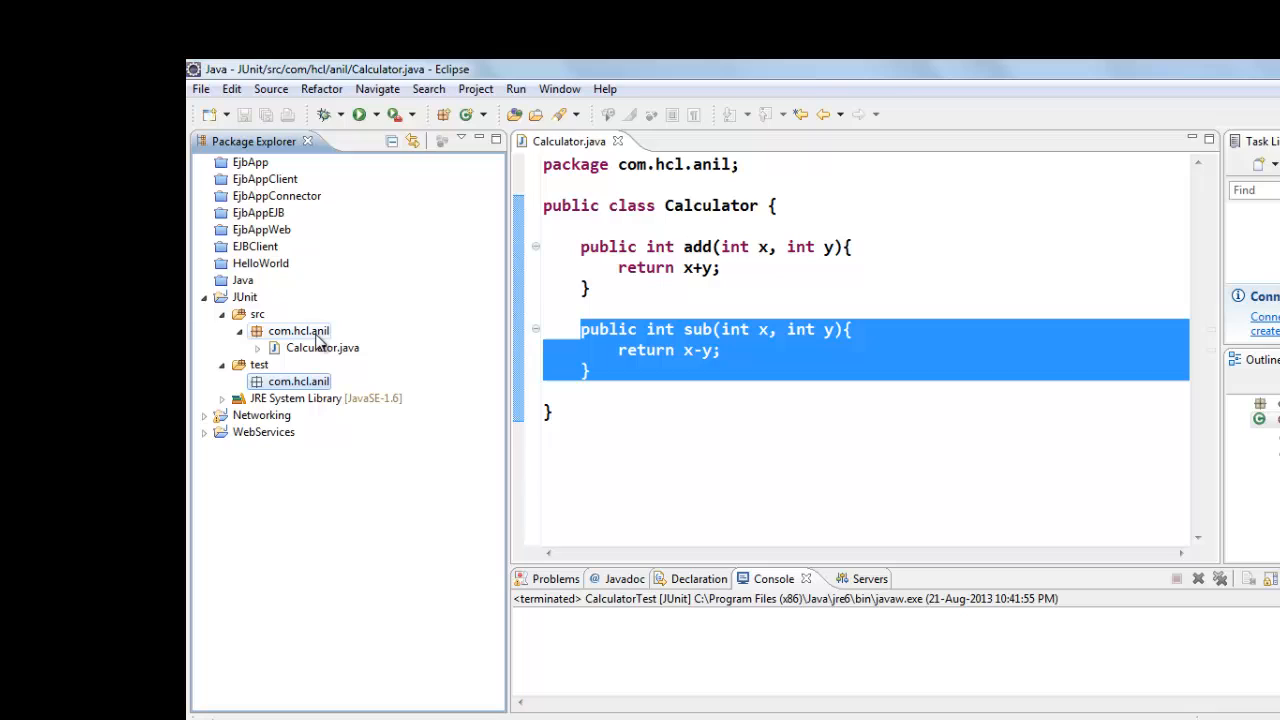
{"action": "mouse_move", "coordinate": [340, 350]}
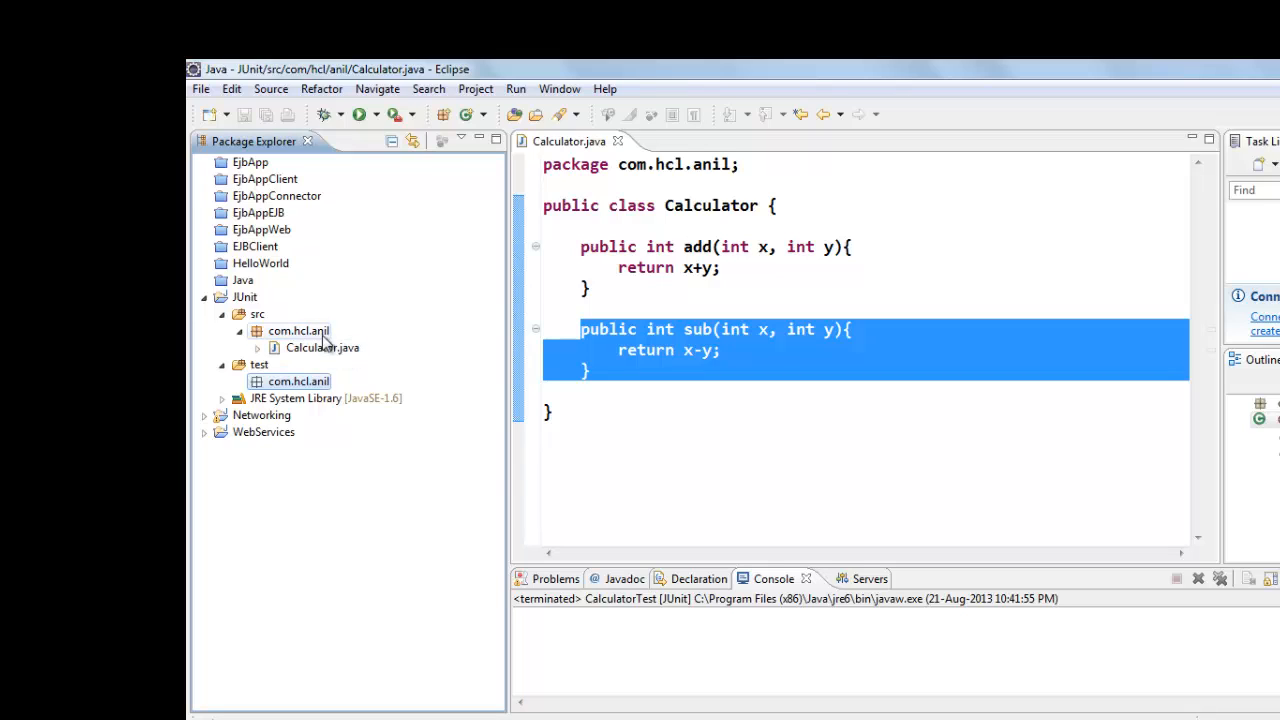
Create class CalculatorTest in the com.hcl.anil package under test
{"action": "right_click", "coordinate": [298, 381]}
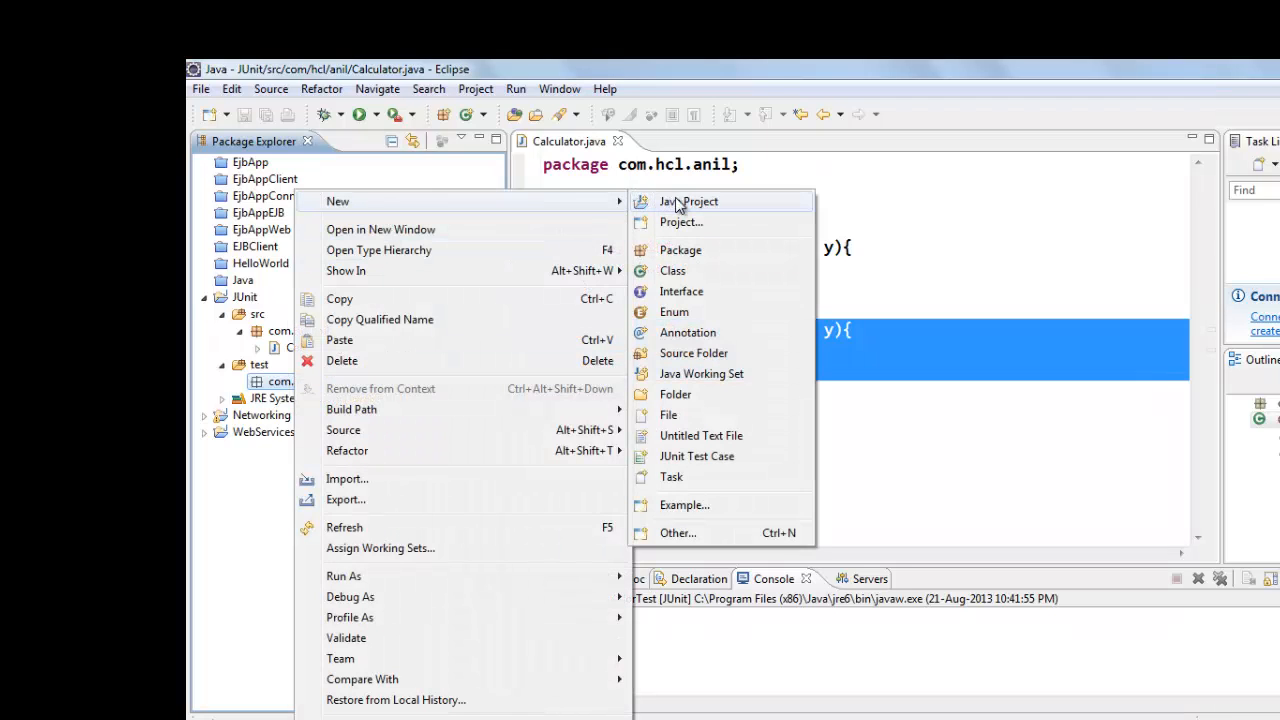
{"action": "mouse_move", "coordinate": [668, 415]}
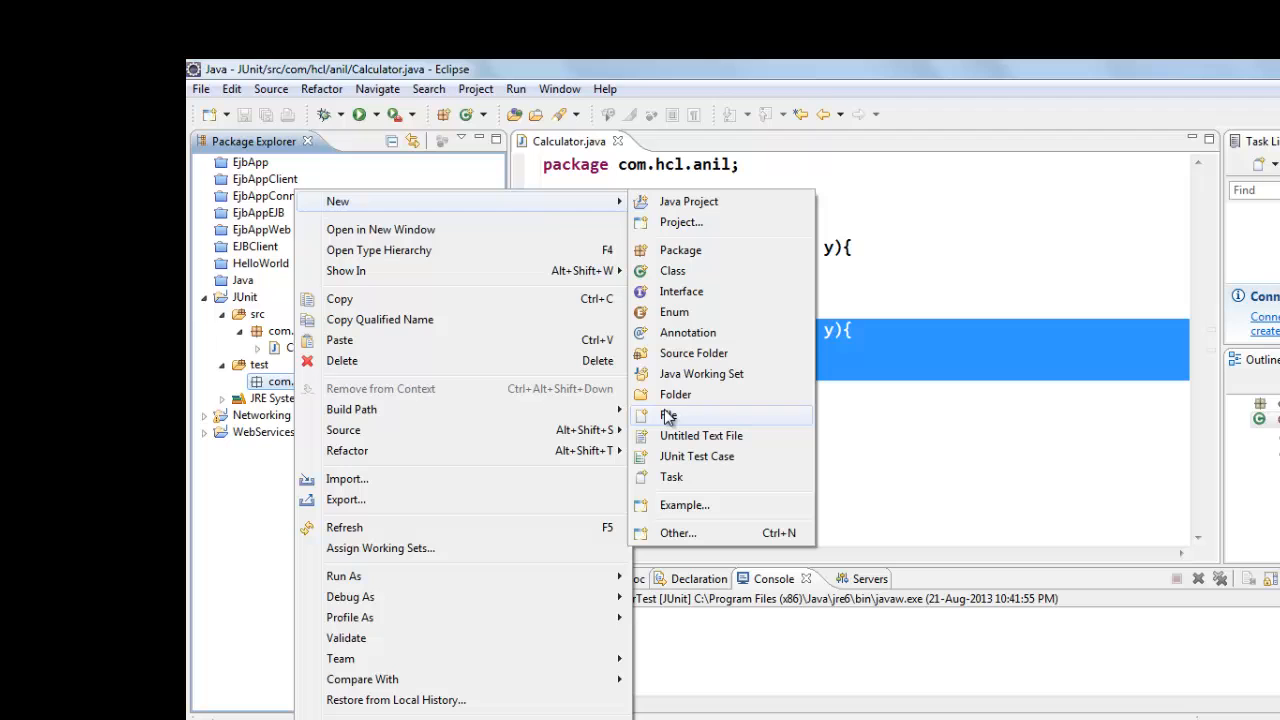
{"action": "mouse_move", "coordinate": [672, 270]}
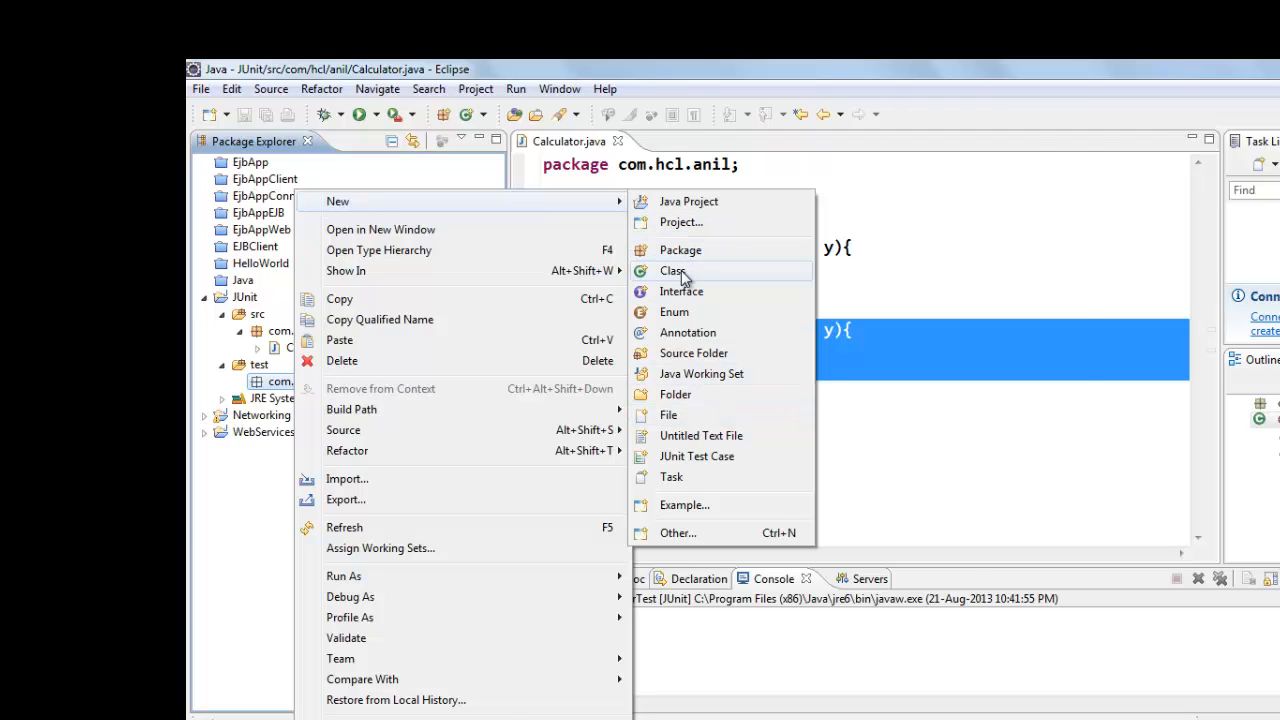
{"action": "left_click", "coordinate": [672, 270]}
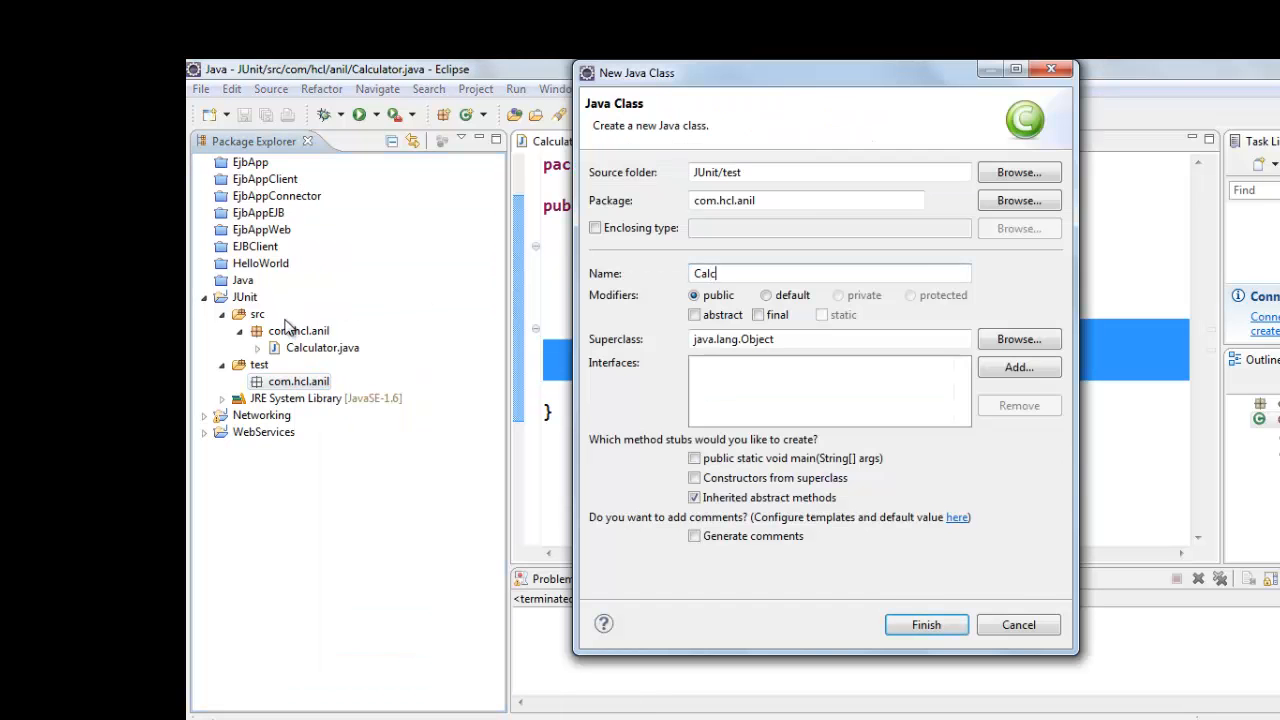
{"action": "type", "text": "ula"}
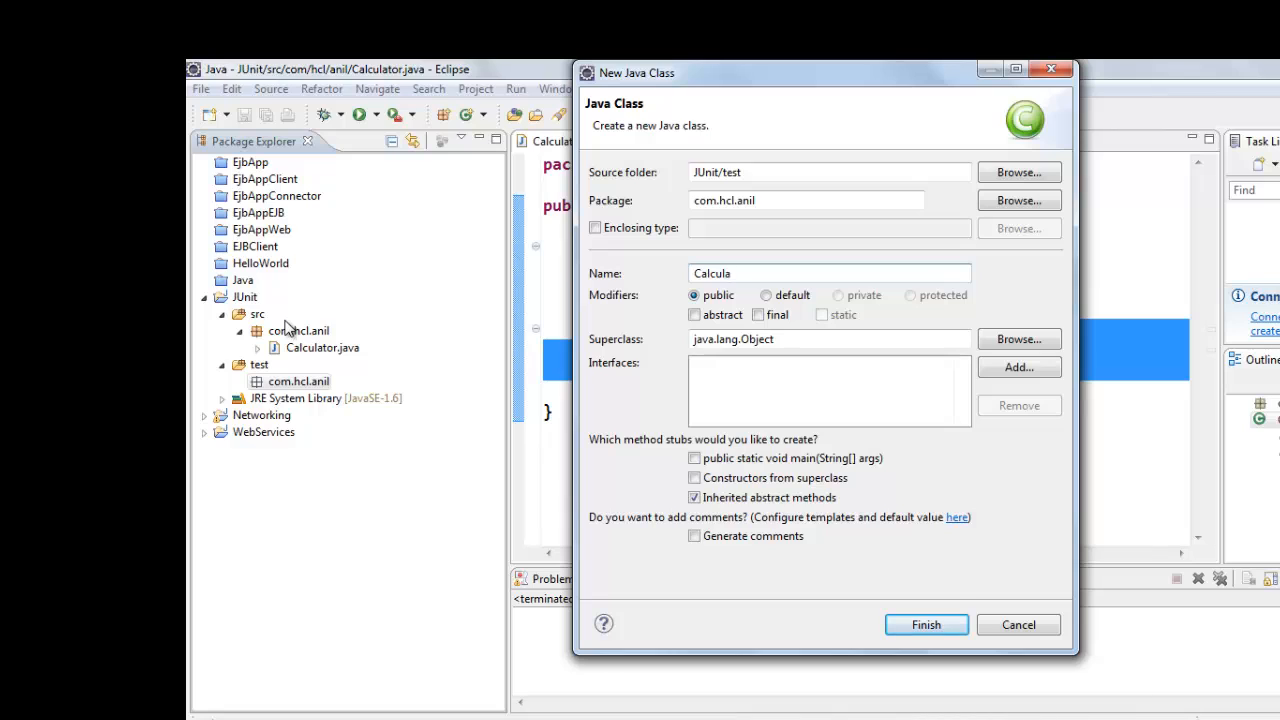
{"action": "type", "text": "torTest"}
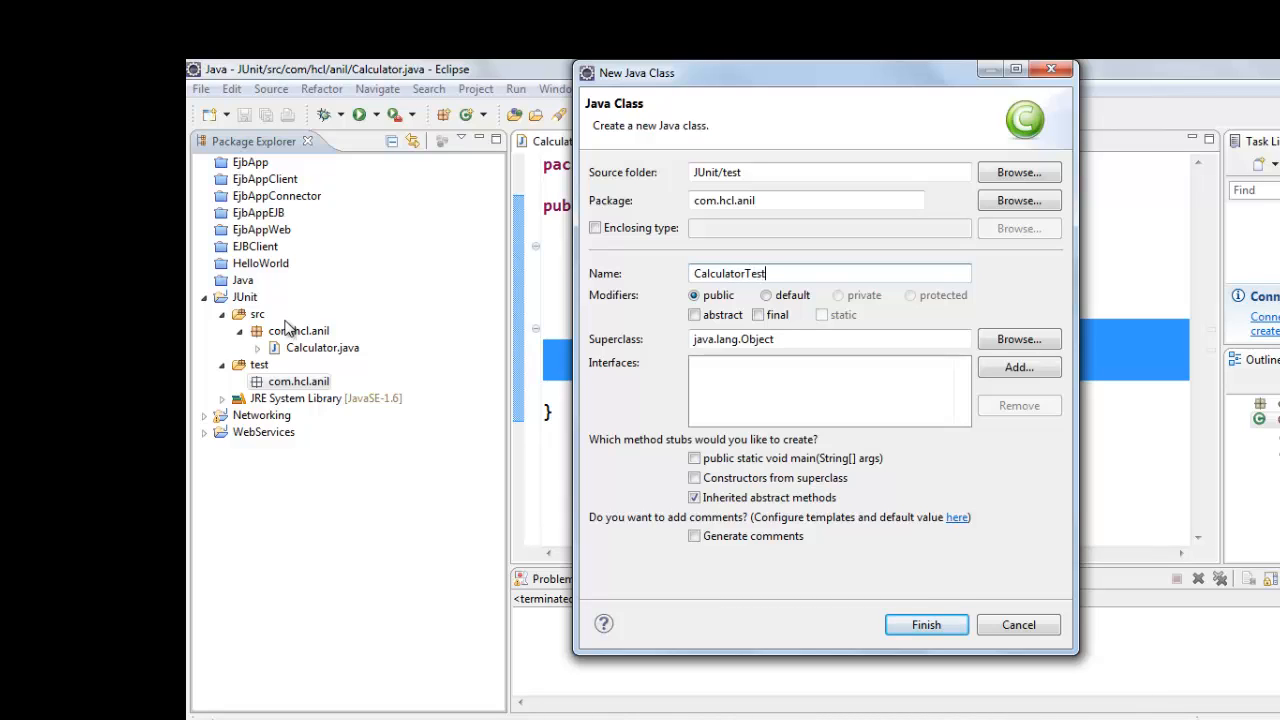
{"action": "left_click", "coordinate": [924, 624]}
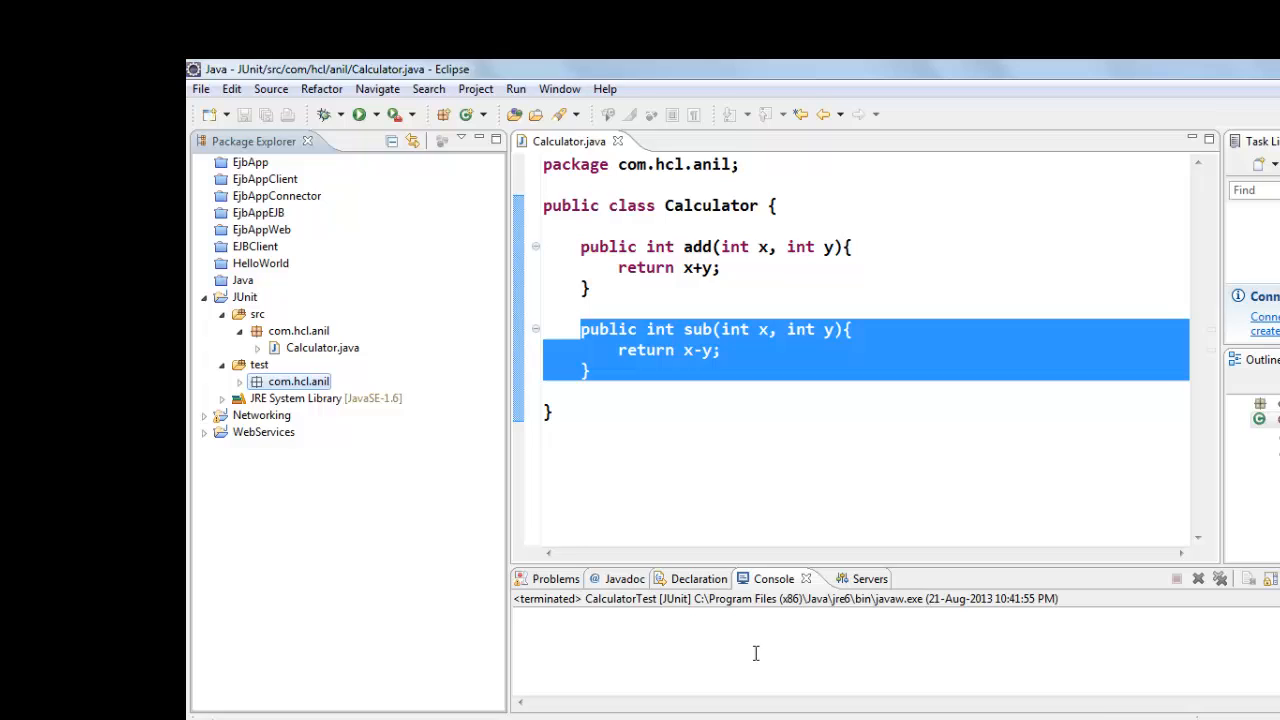
Open CalculatorTest.java and add the JUnit library to the project's Java Build Path
{"action": "double_click", "coordinate": [332, 398]}
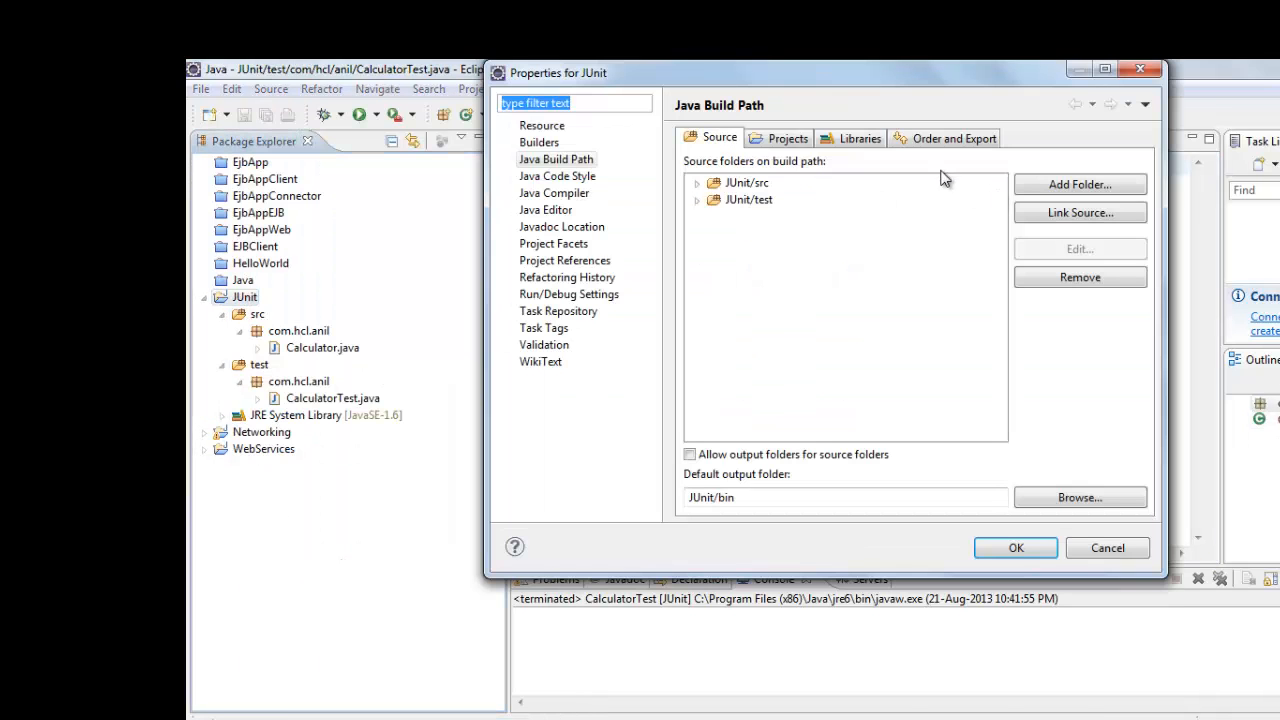
{"action": "left_click", "coordinate": [860, 138]}
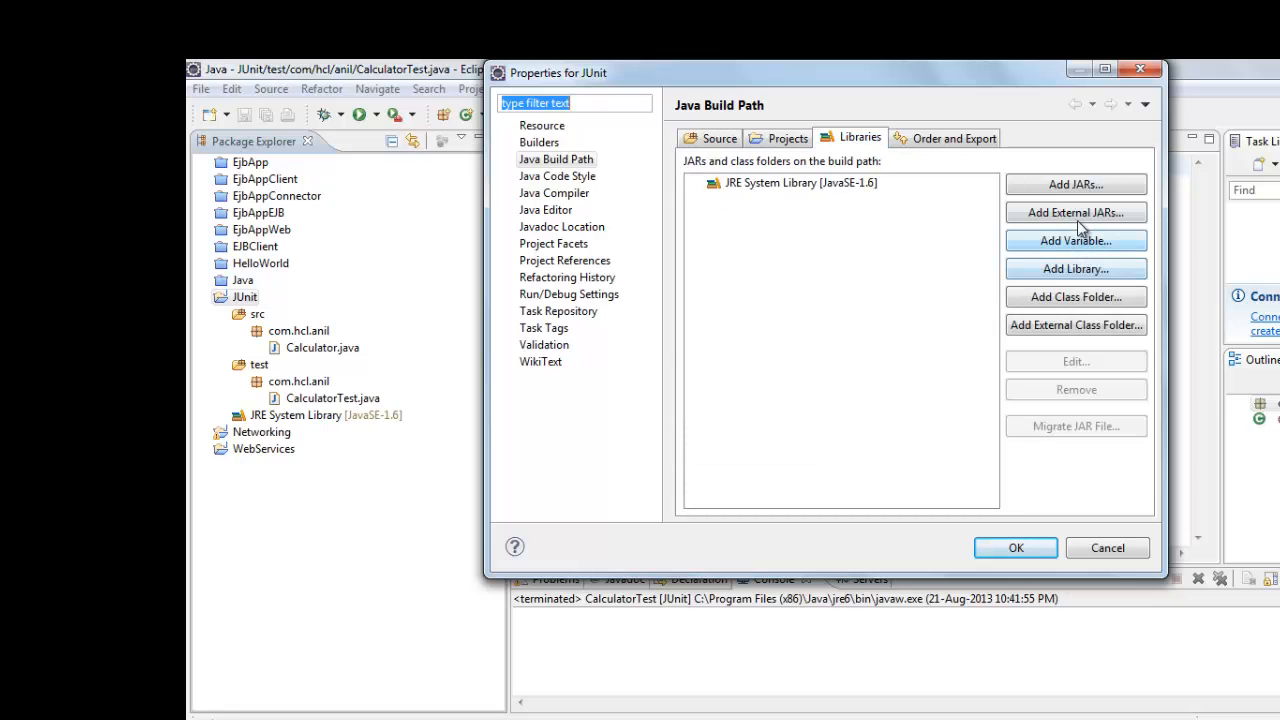
{"action": "left_click", "coordinate": [1075, 268]}
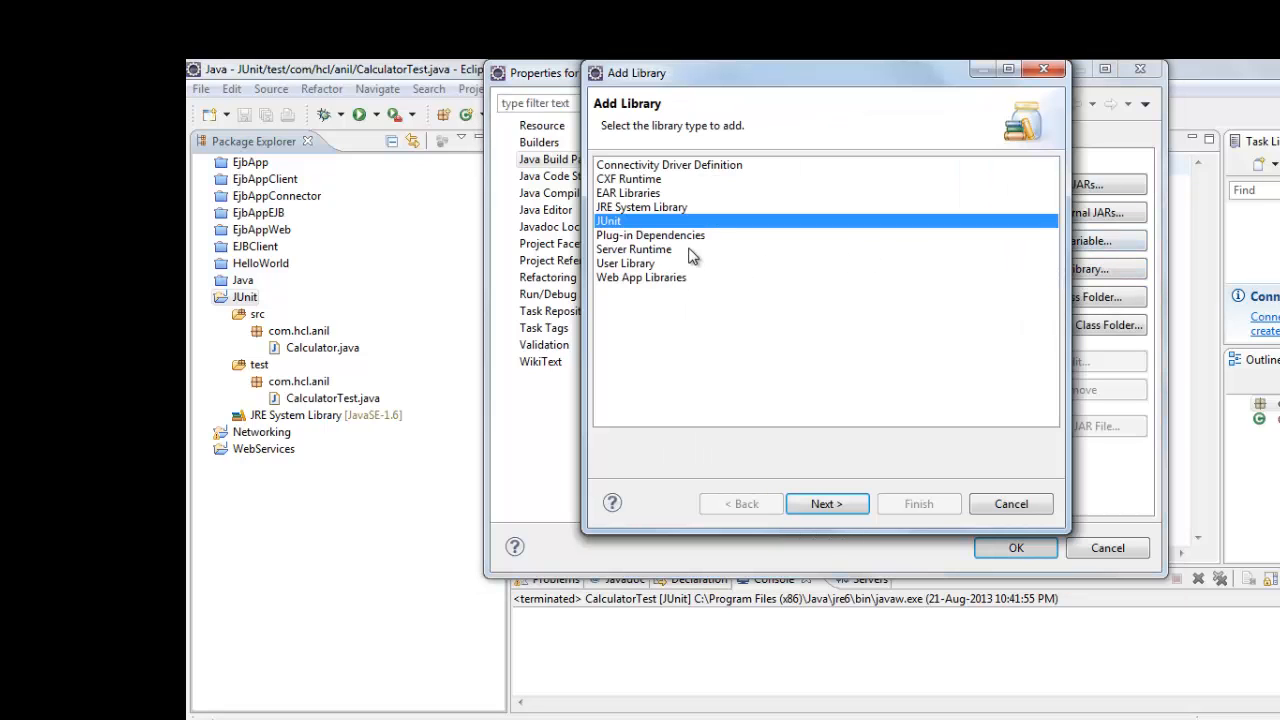
{"action": "left_click", "coordinate": [826, 503]}
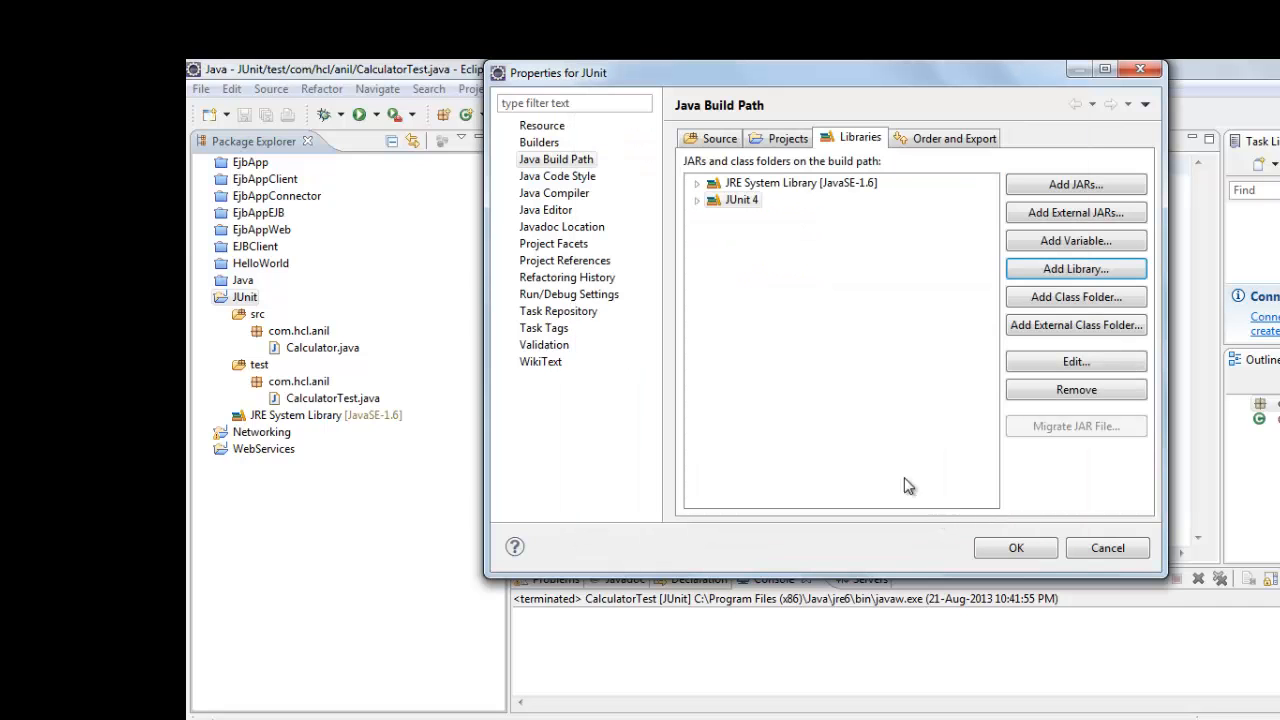
{"action": "left_click", "coordinate": [1015, 547]}
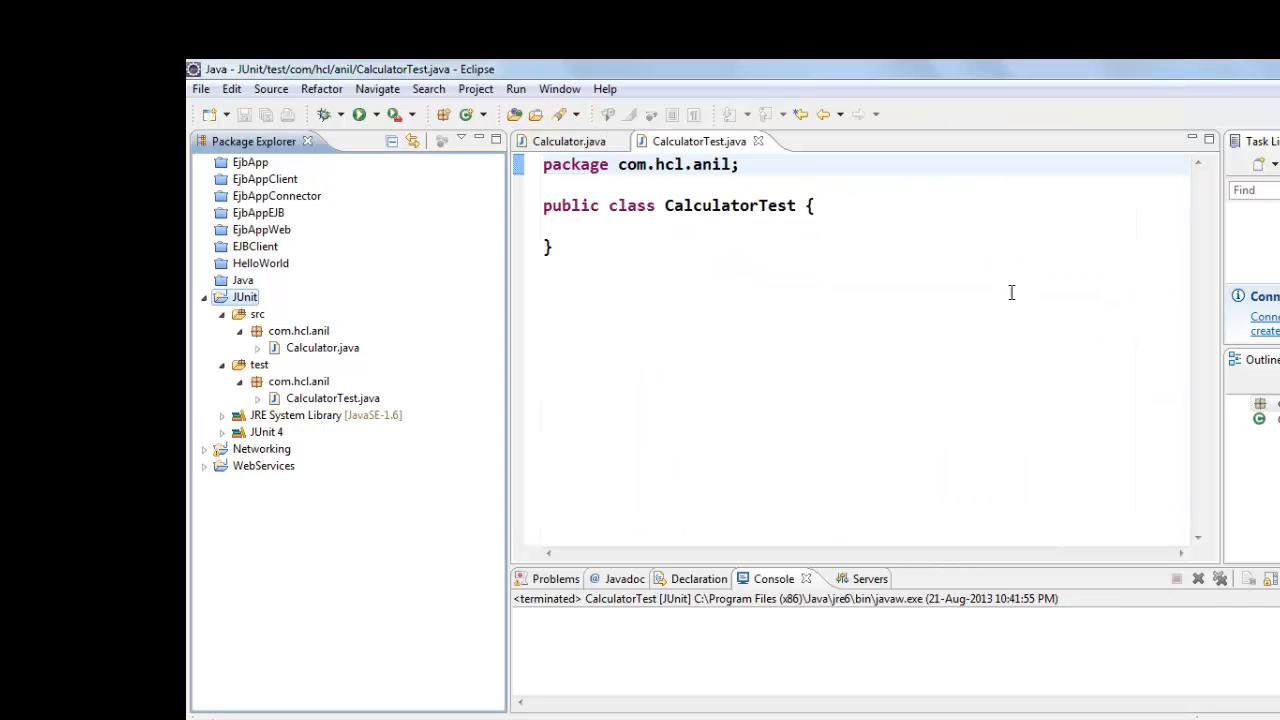
{"action": "left_click", "coordinate": [640, 228]}
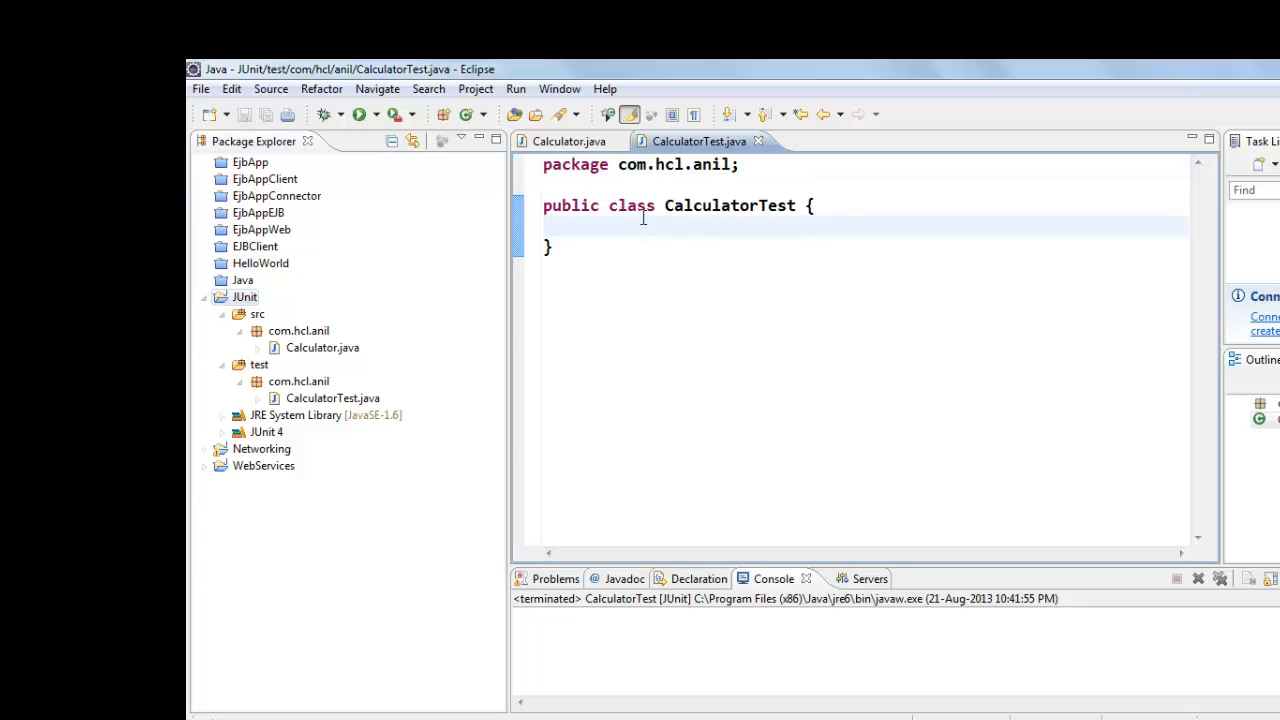
{"action": "key", "text": "Return"}
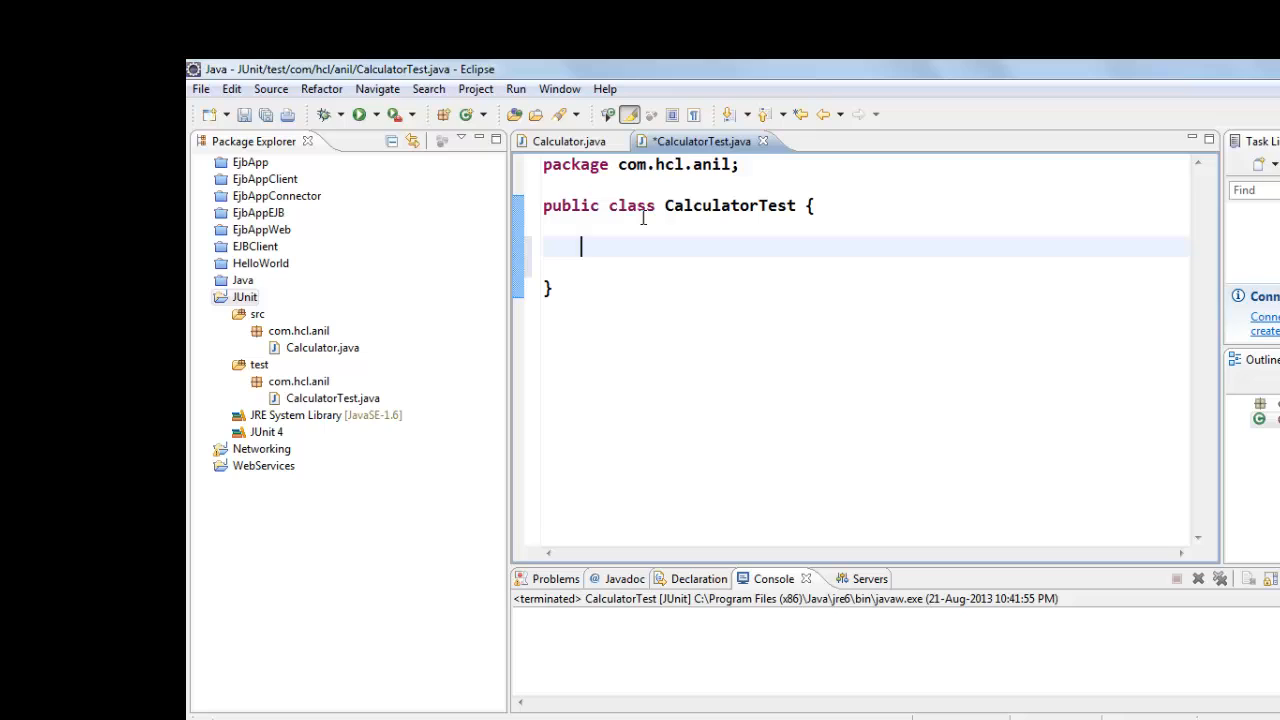
{"action": "type", "text": "public void"}
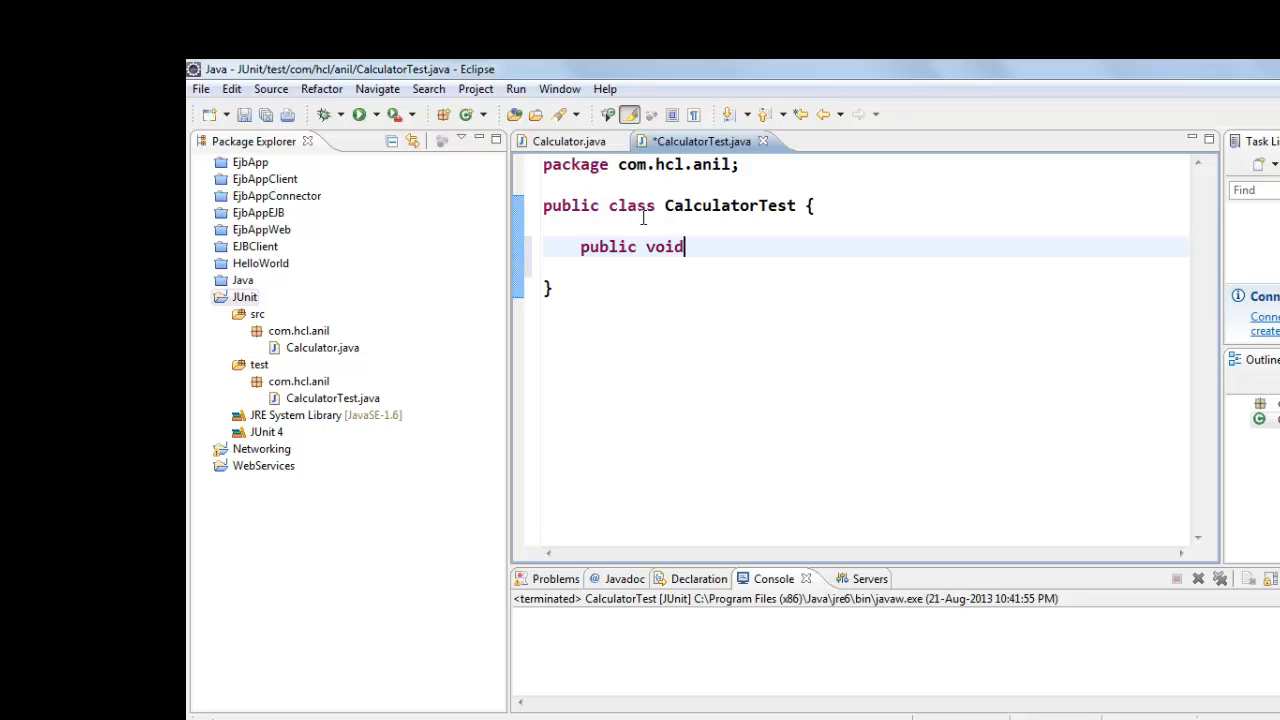
{"action": "type", "text": "testAdd"}
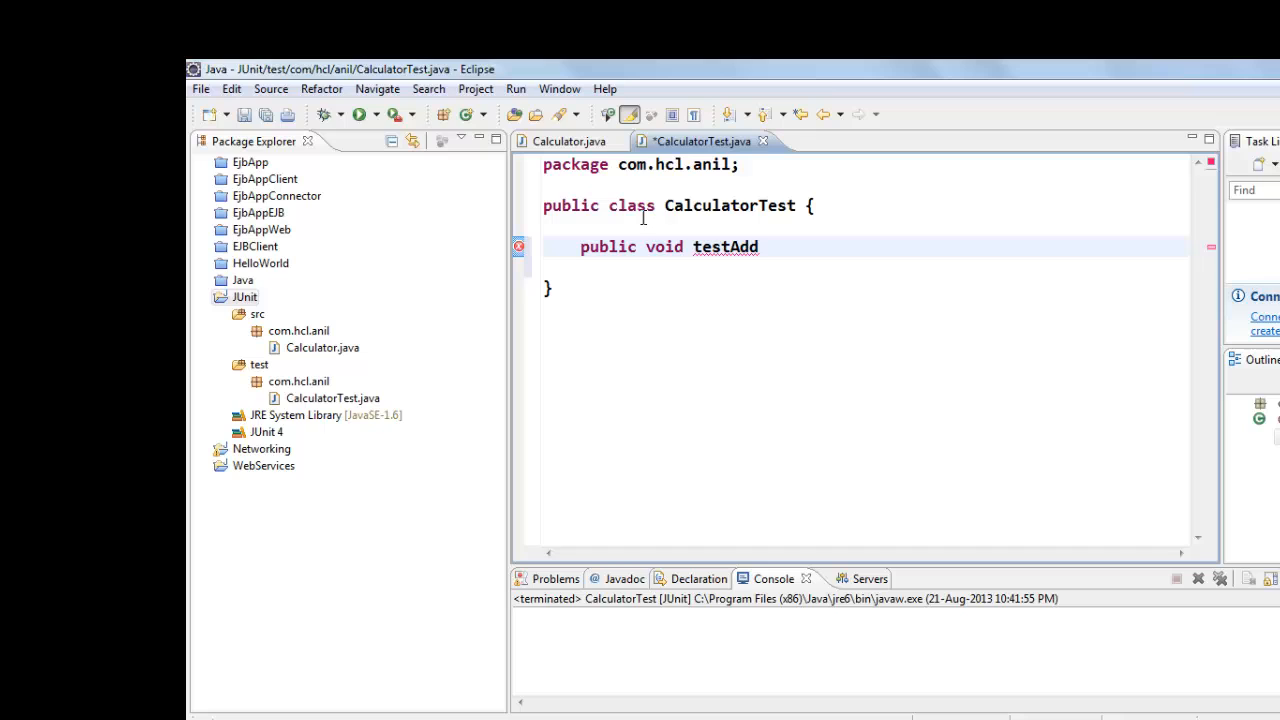
{"action": "double_click", "coordinate": [707, 247]}
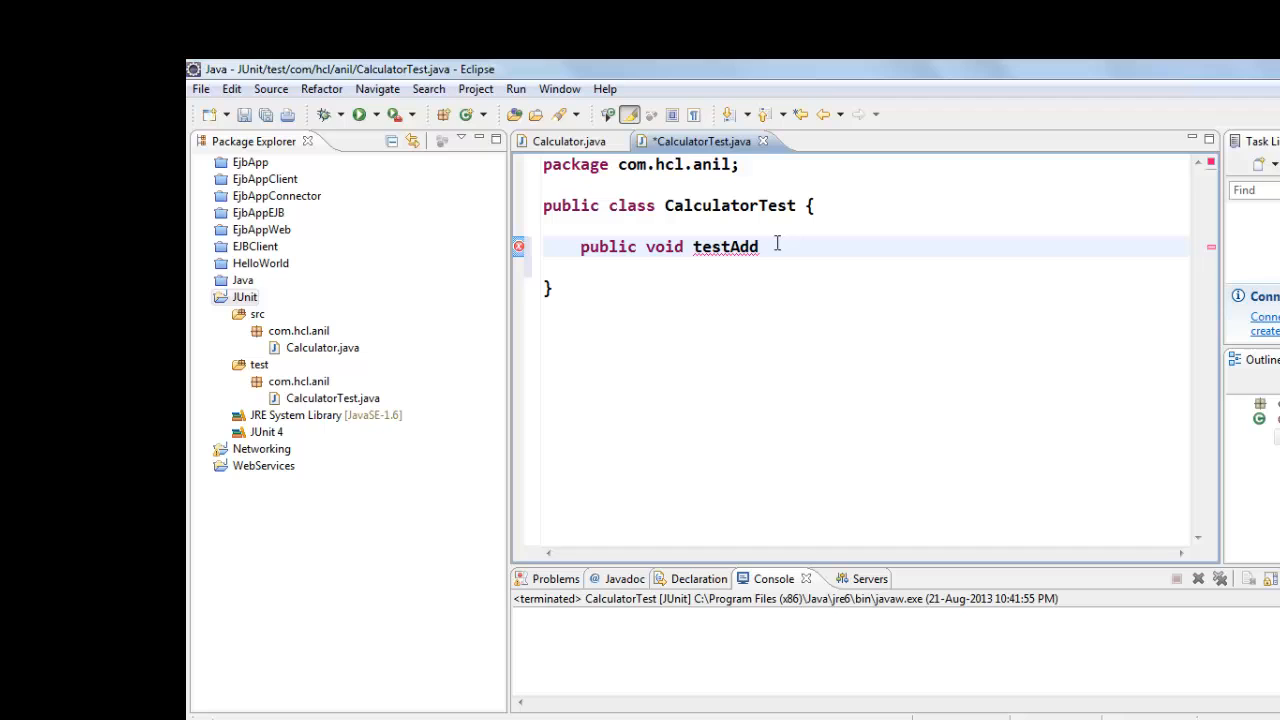
{"action": "type", "text": "(){"}
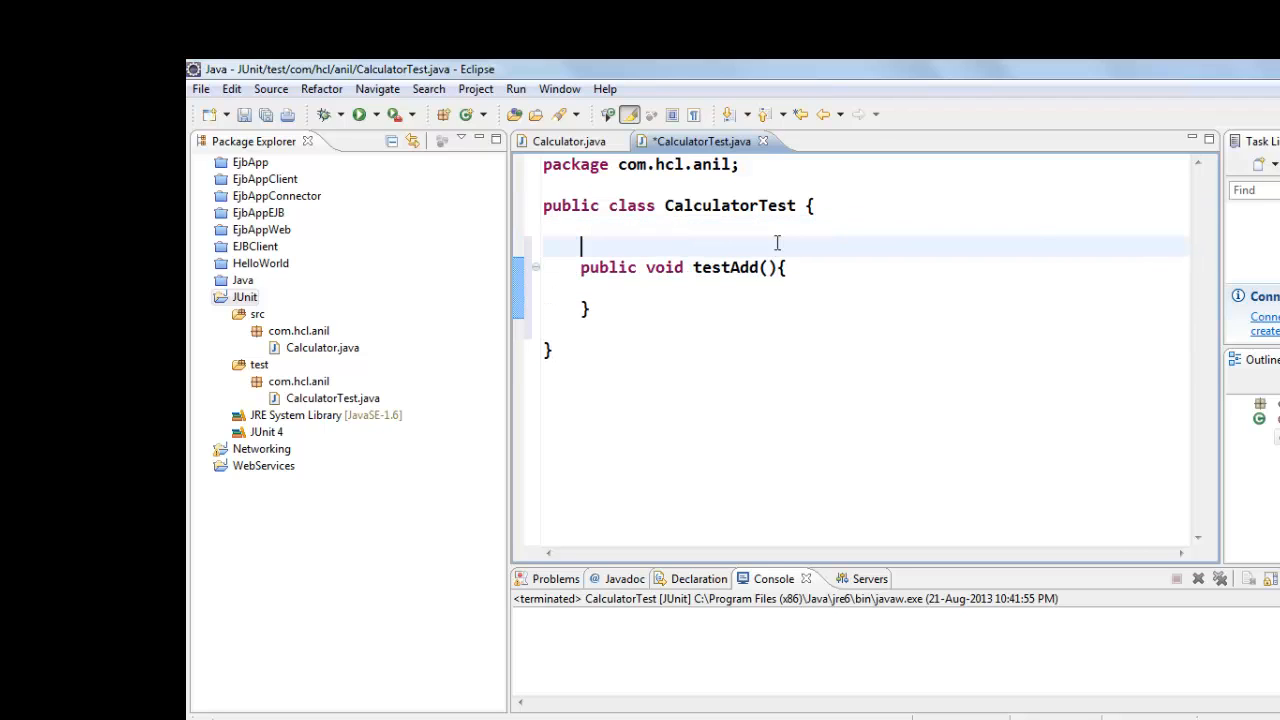
{"action": "type", "text": "@Test"}
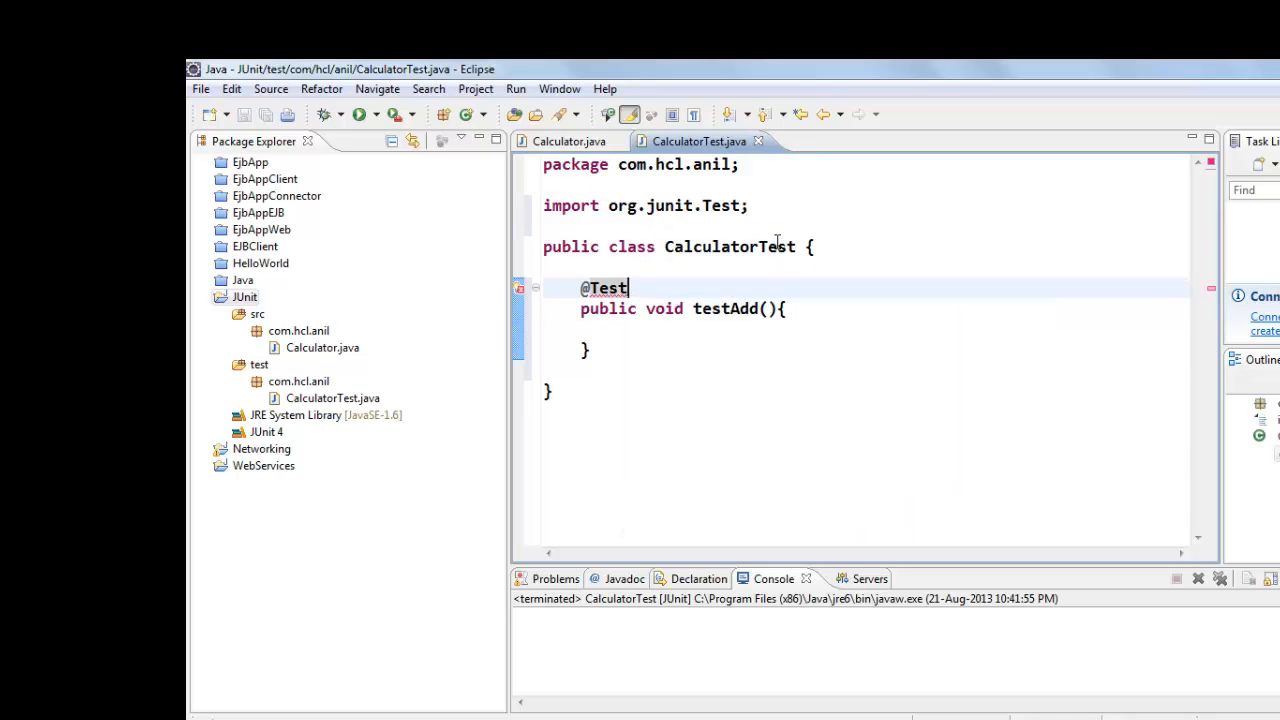
Add the line import static org.junit.Assert.*; below the package declaration
{"action": "key", "text": "Return"}
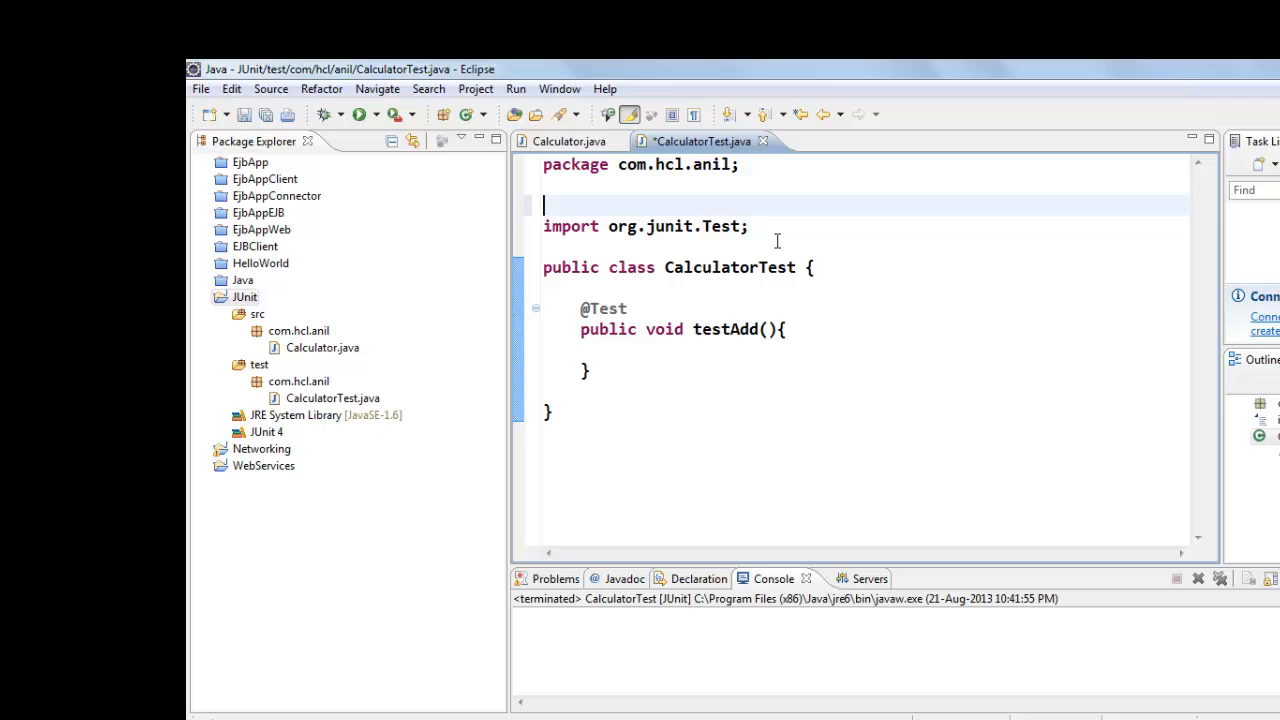
{"action": "type", "text": "import"}
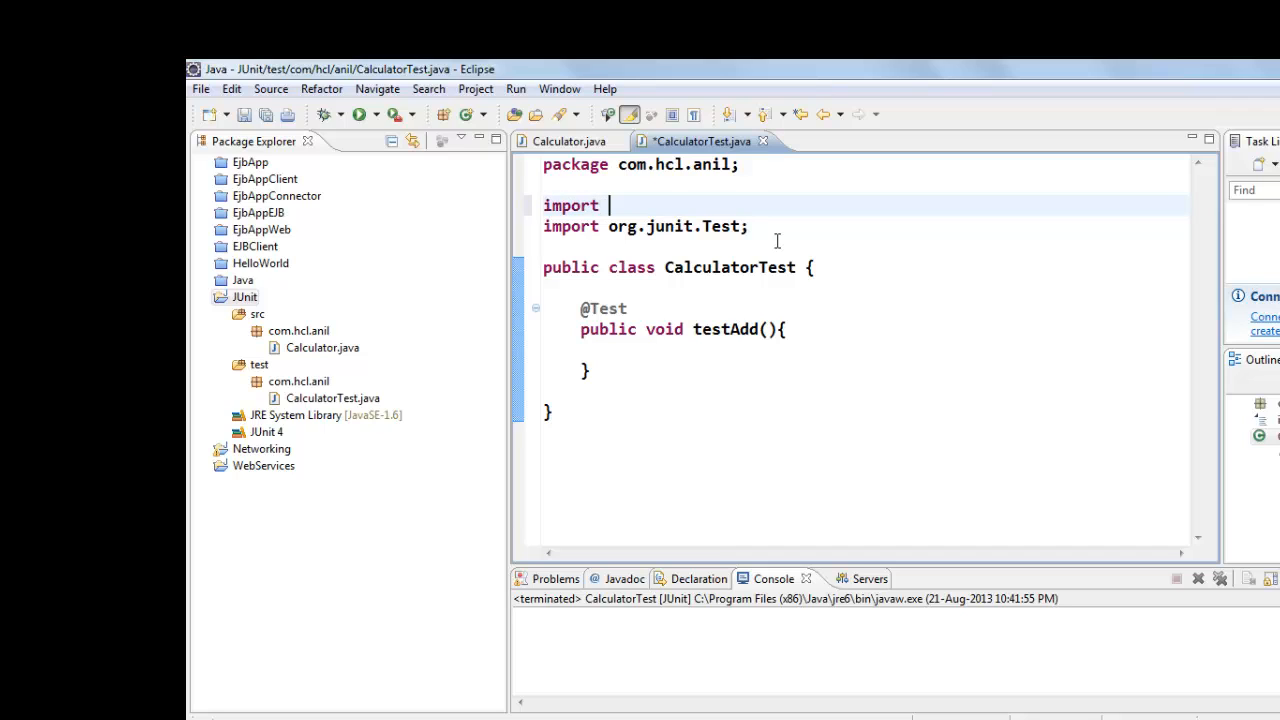
{"action": "type", "text": "static r"}
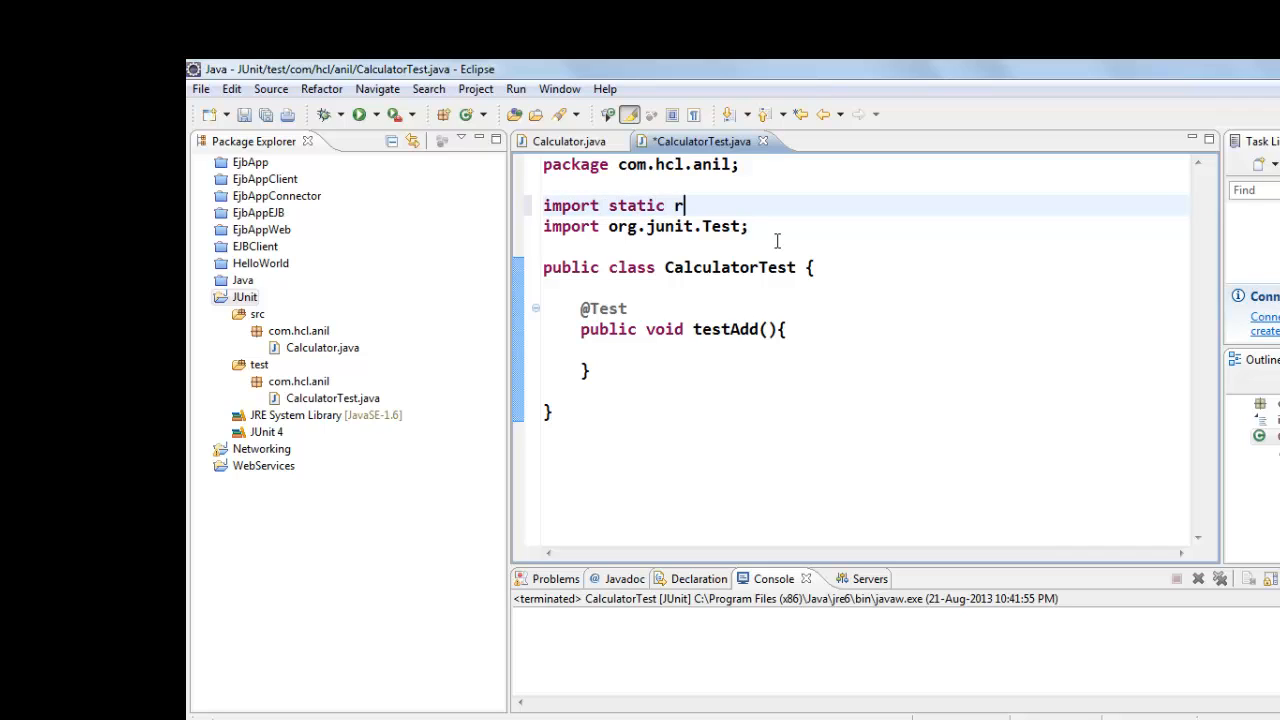
{"action": "type", "text": "org"}
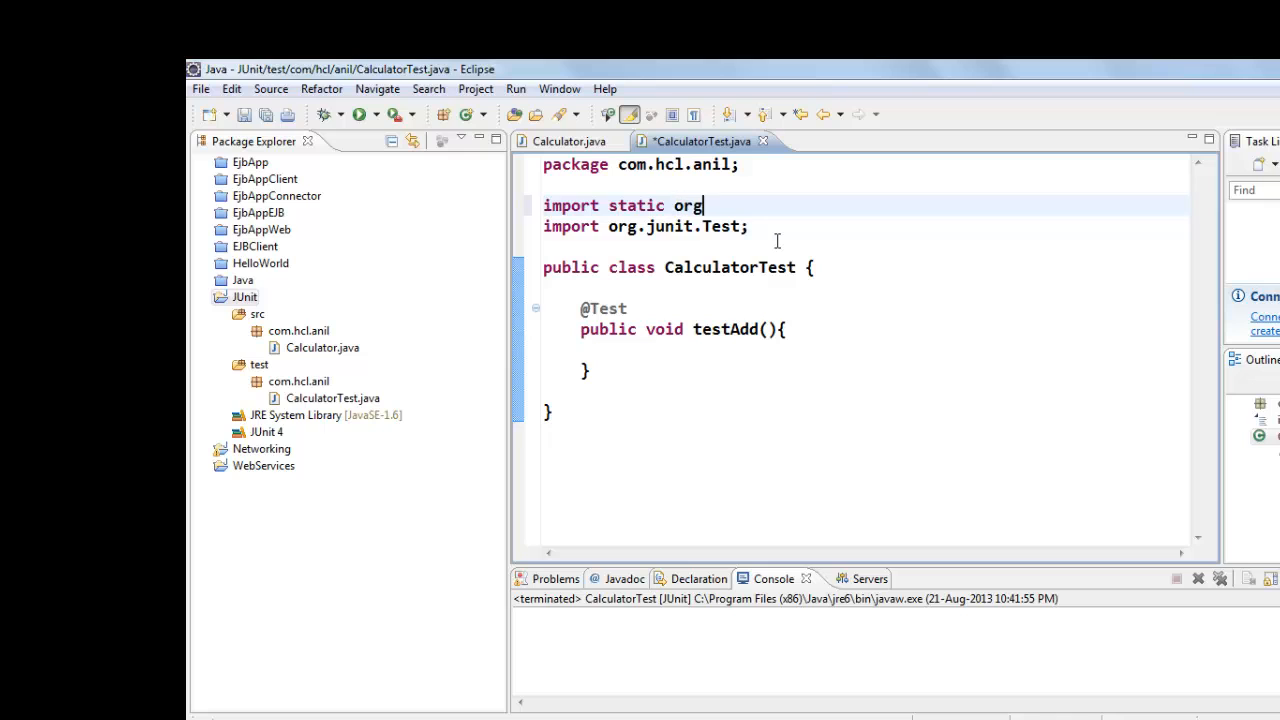
{"action": "type", "text": ".junit.."}
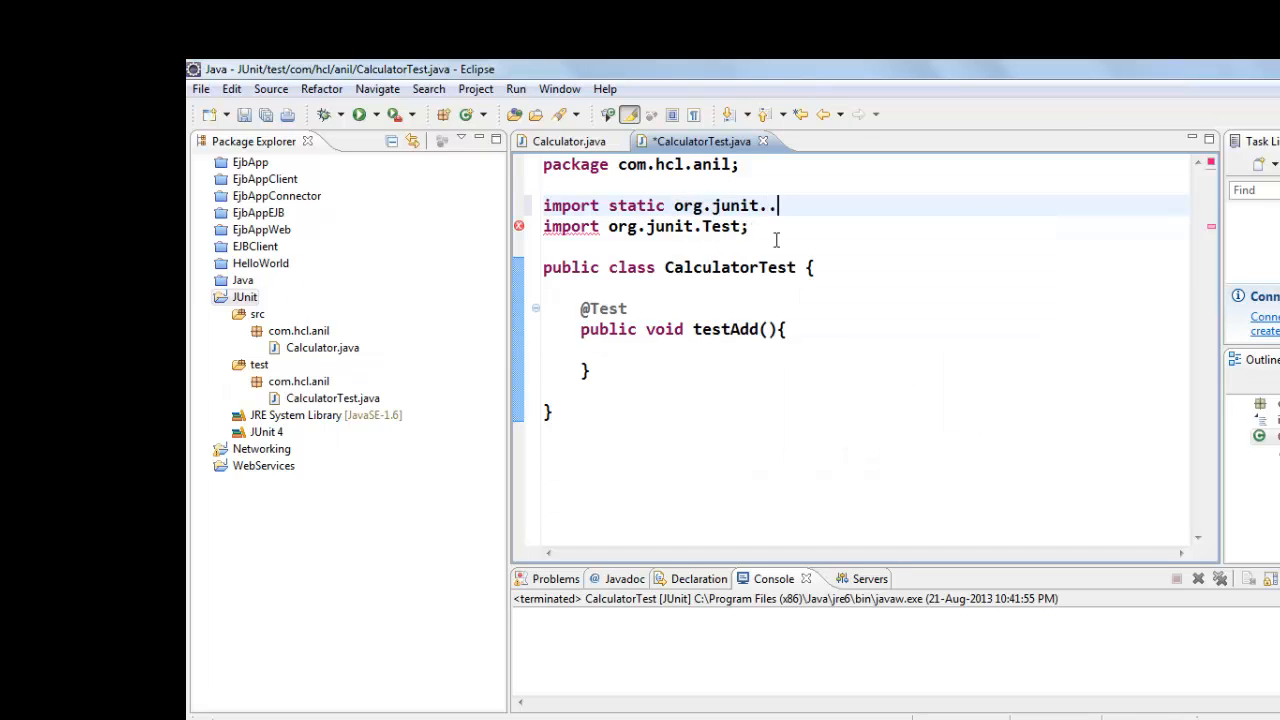
{"action": "type", "text": "Te"}
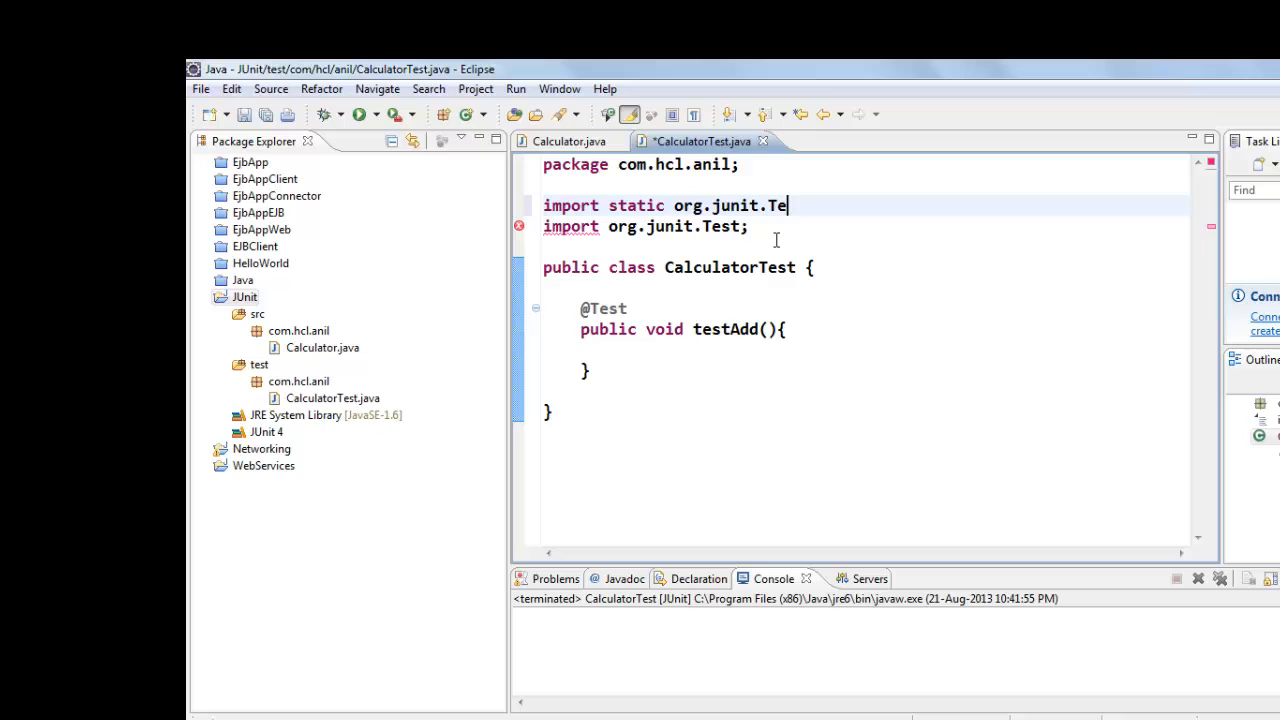
{"action": "type", "text": "As"}
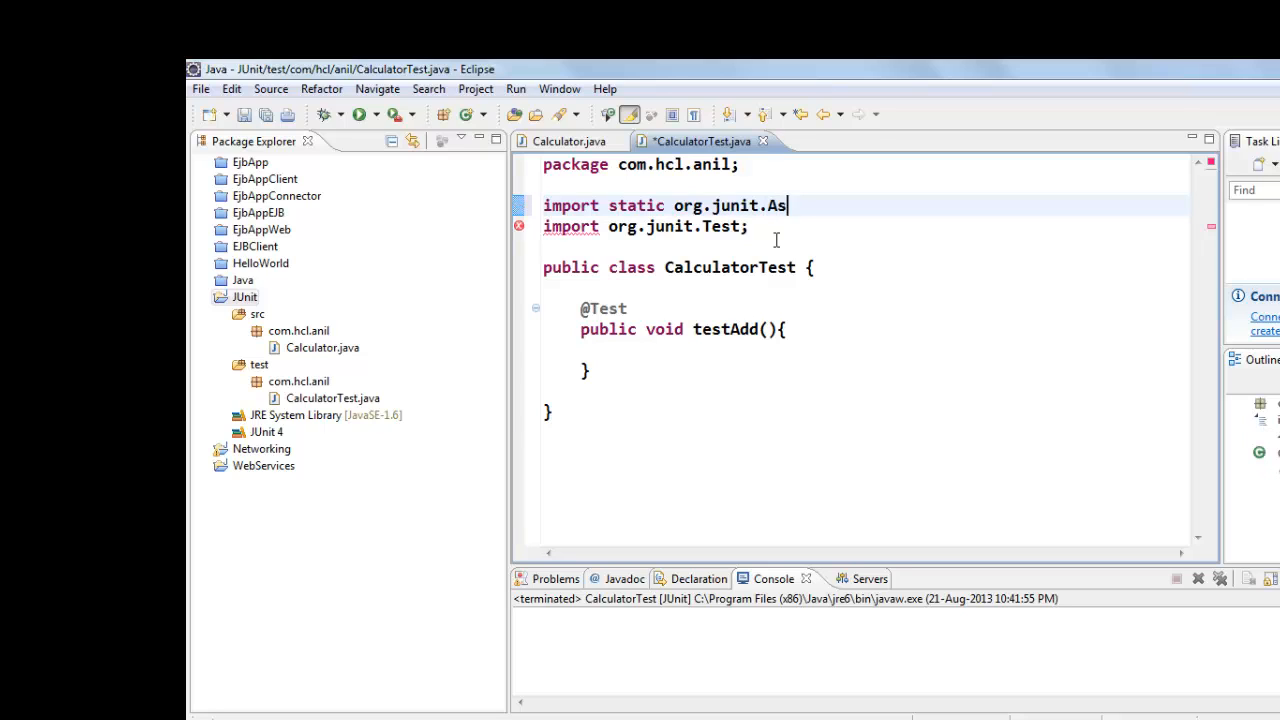
{"action": "type", "text": "sert."}
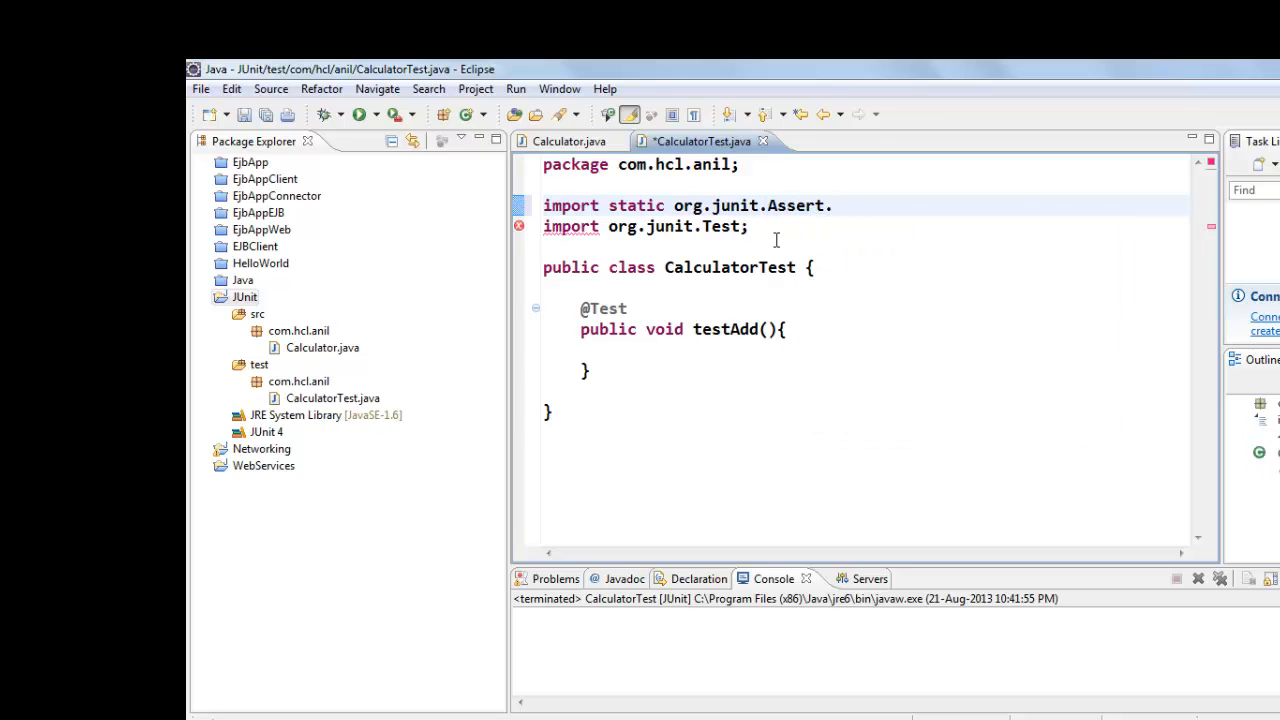
{"action": "type", "text": "*;"}
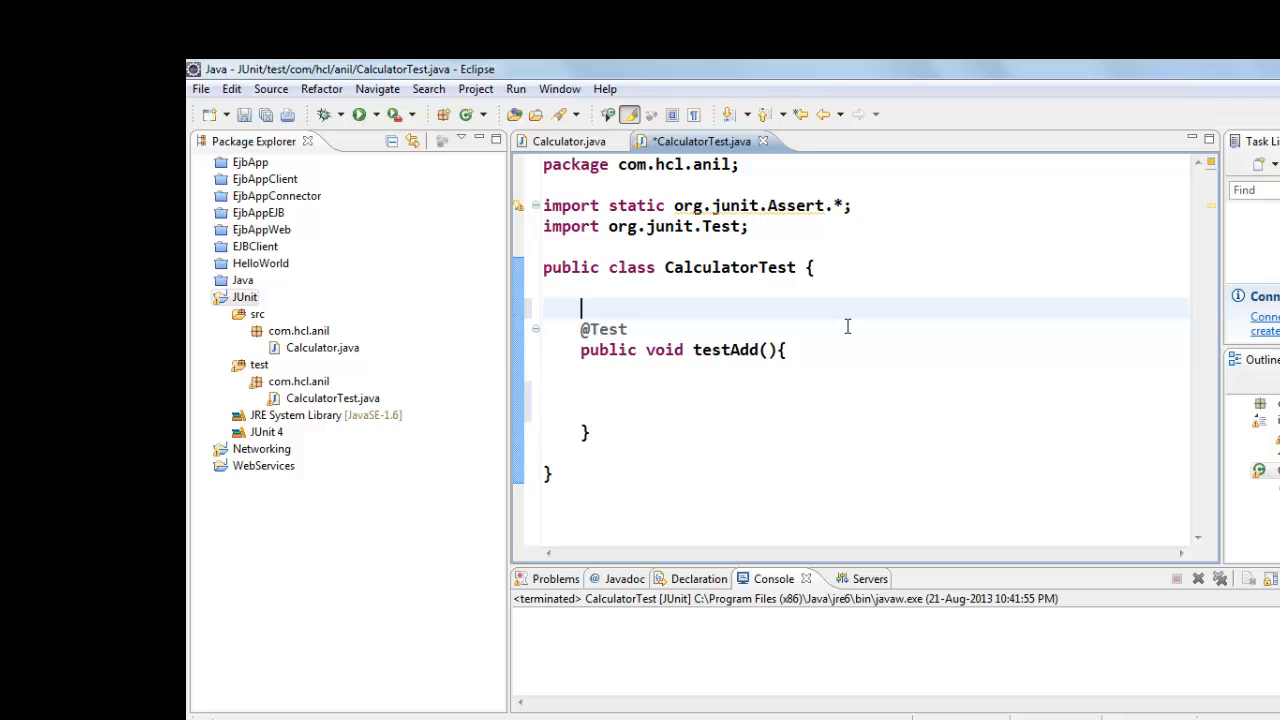
{"action": "key", "text": "Return"}
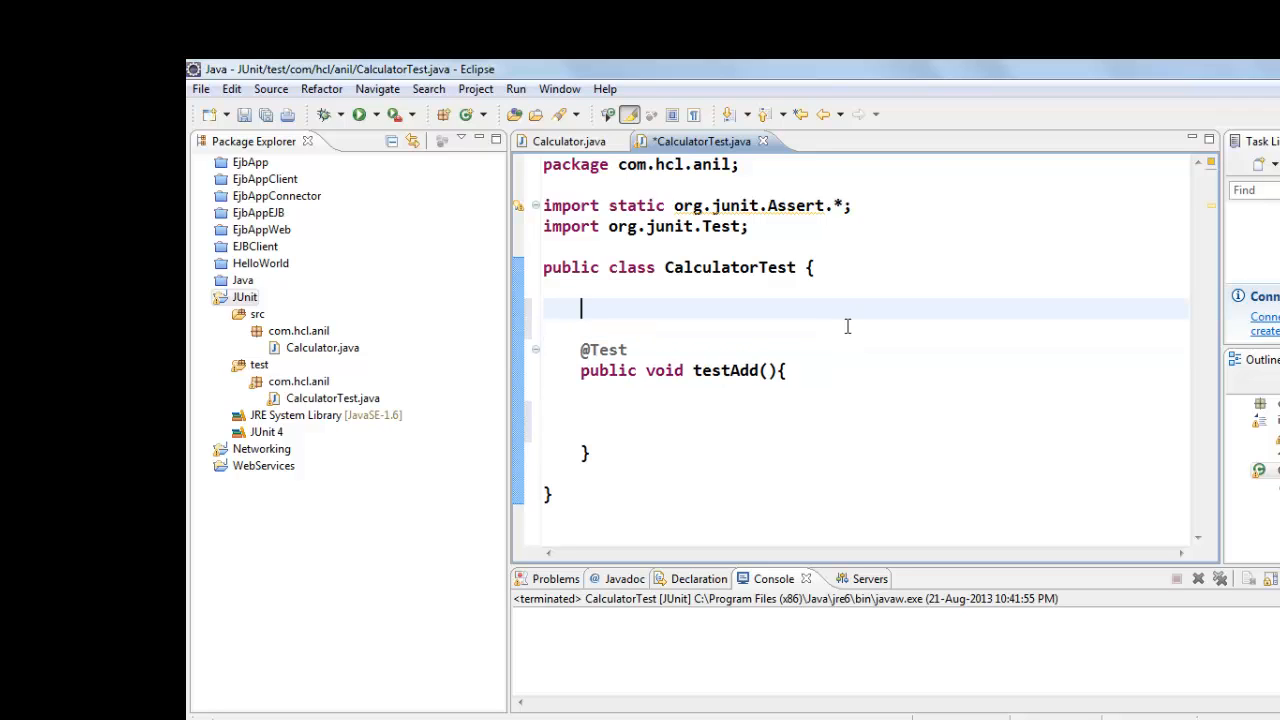
{"action": "type", "text": "@Bef"}
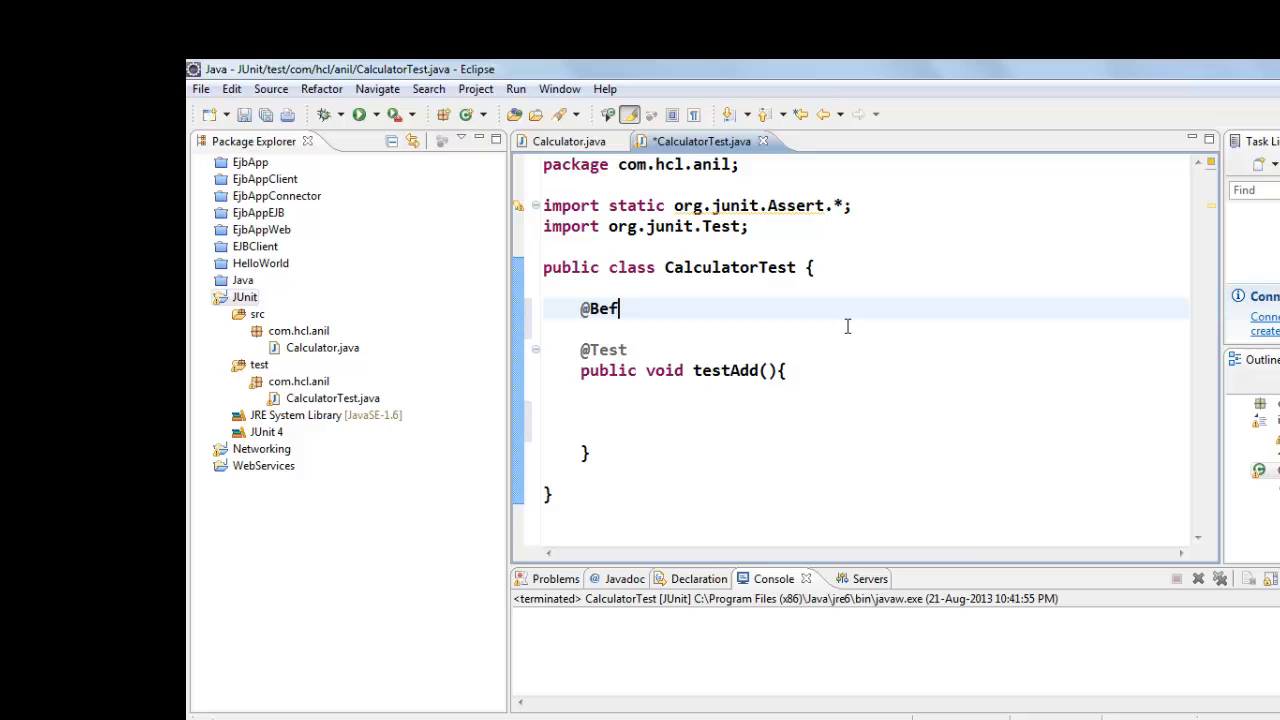
{"action": "type", "text": "ore"}
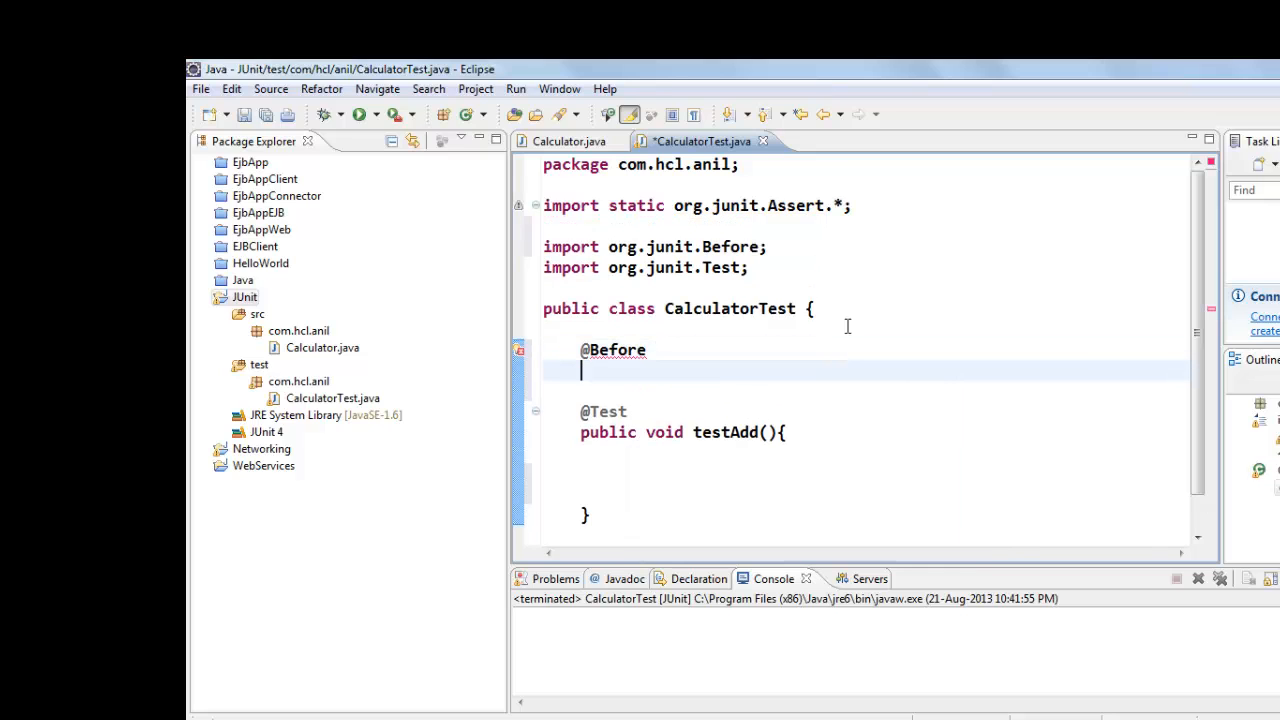
{"action": "type", "text": "public i"}
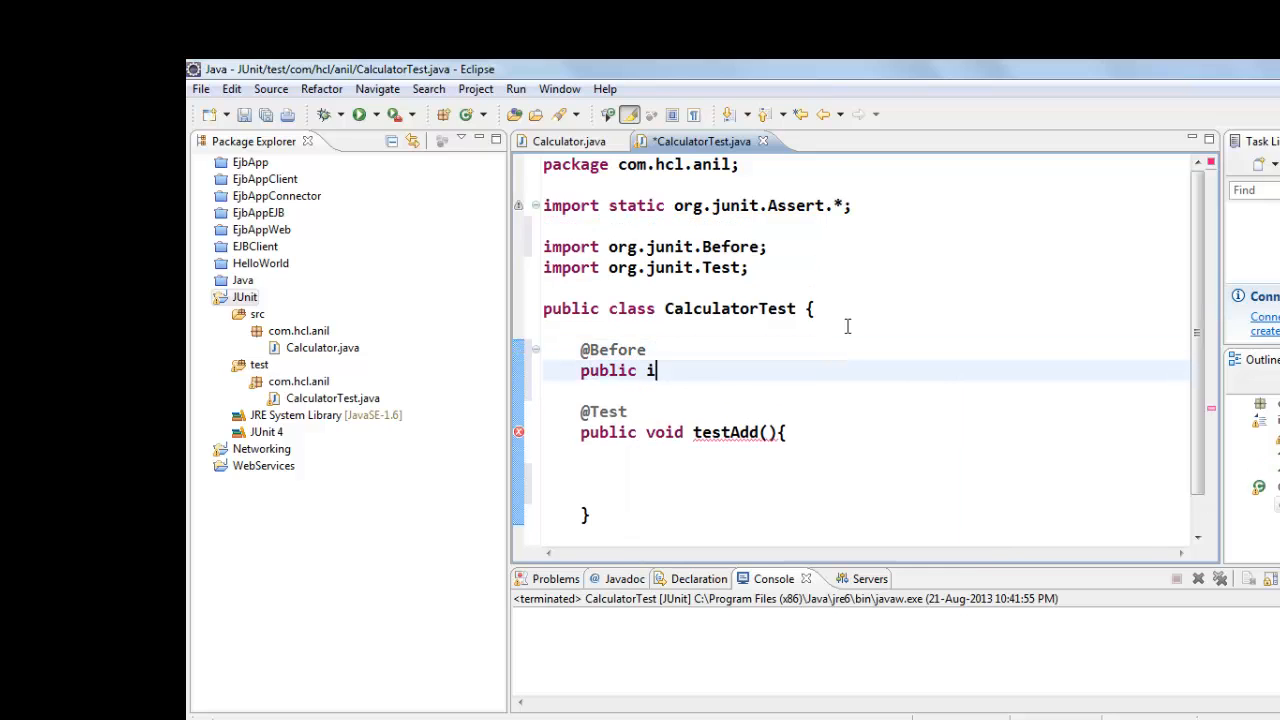
{"action": "type", "text": "oid"}
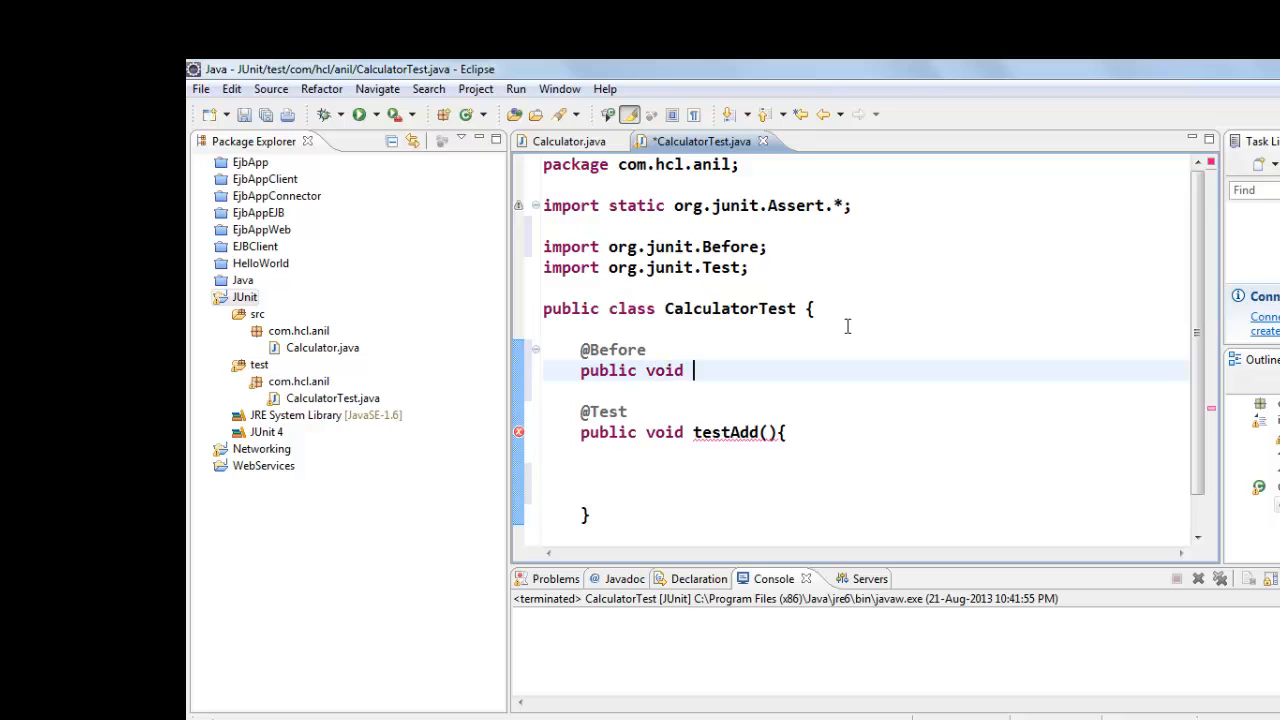
{"action": "type", "text": "init()"}
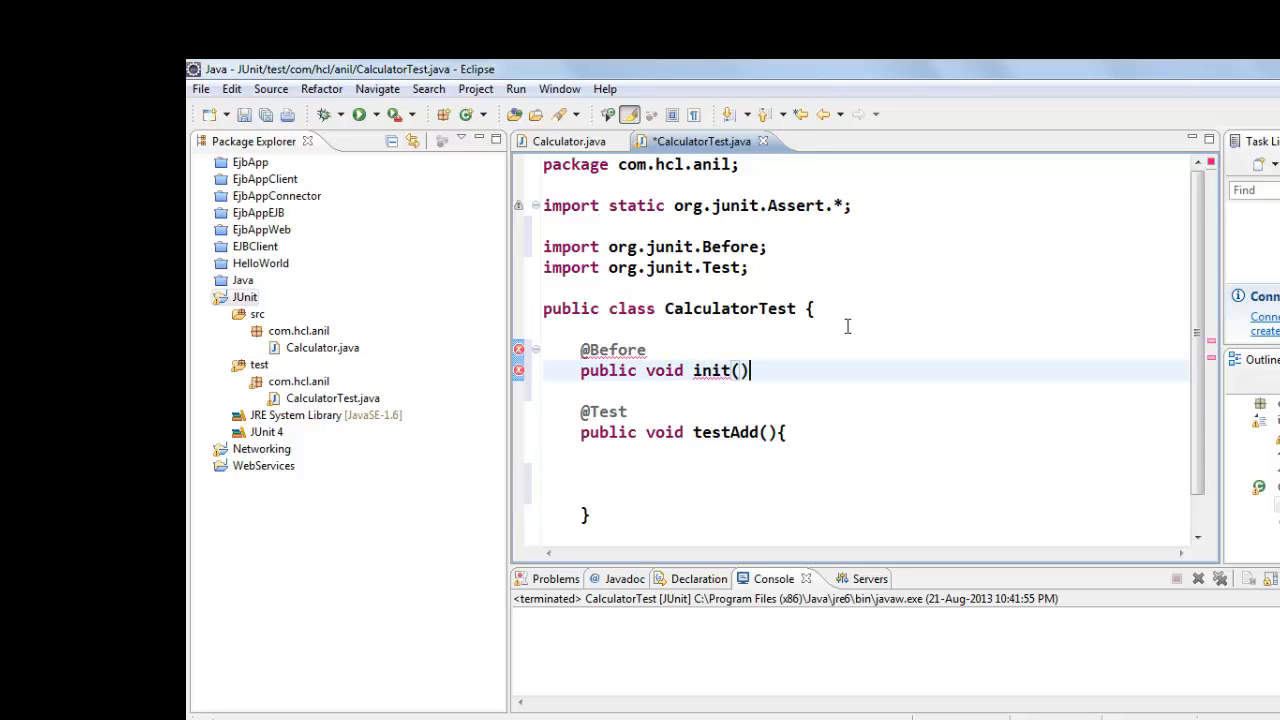
{"action": "type", "text": "{"}
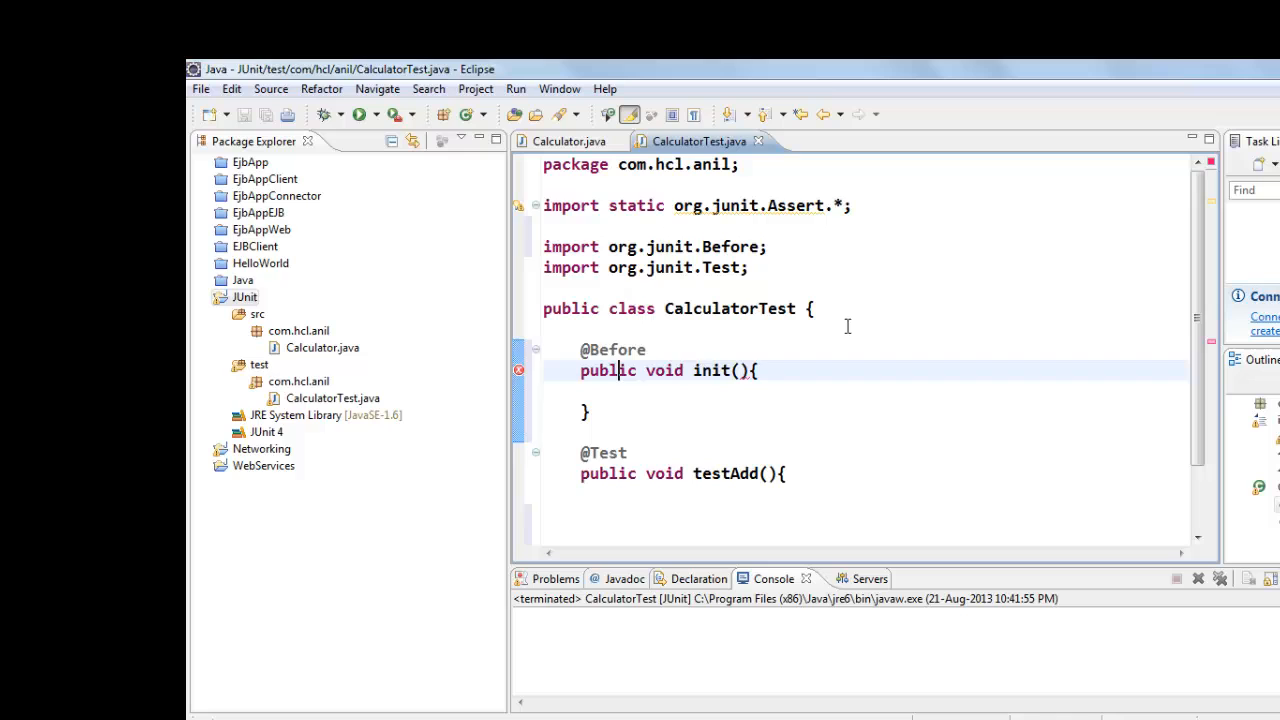
{"action": "type", "text": "Calculator"}
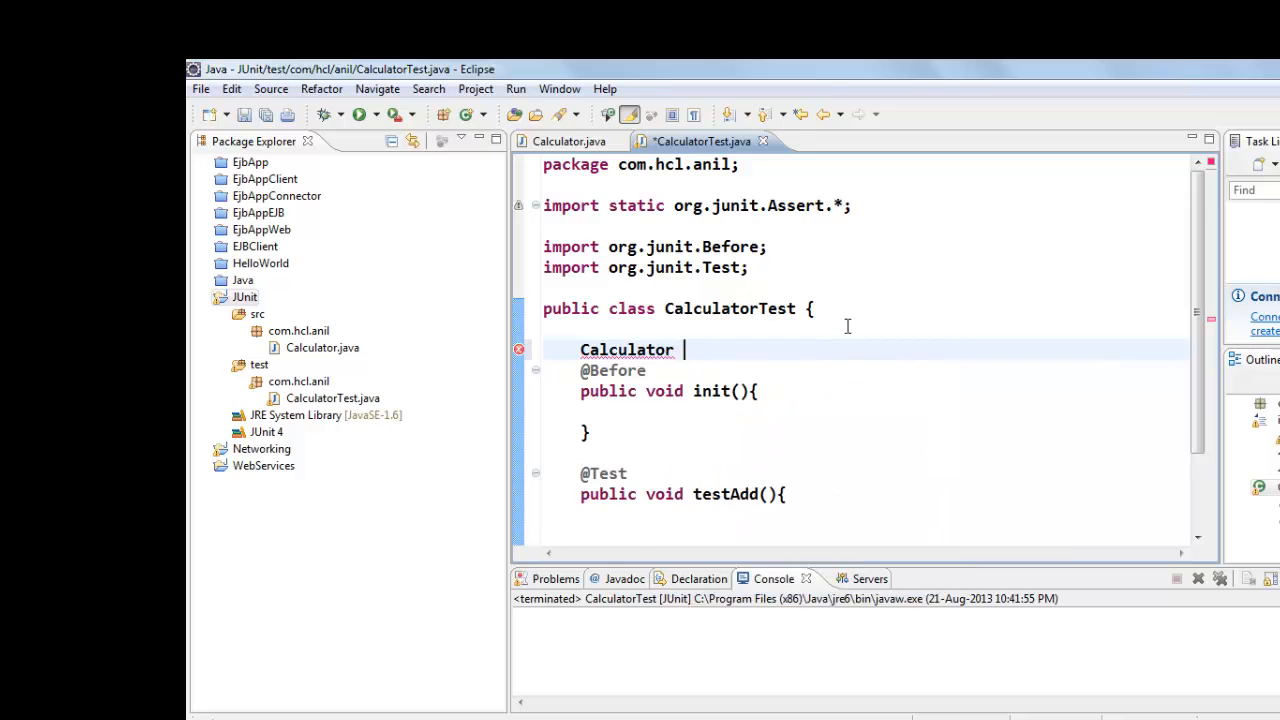
{"action": "type", "text": "cal;"}
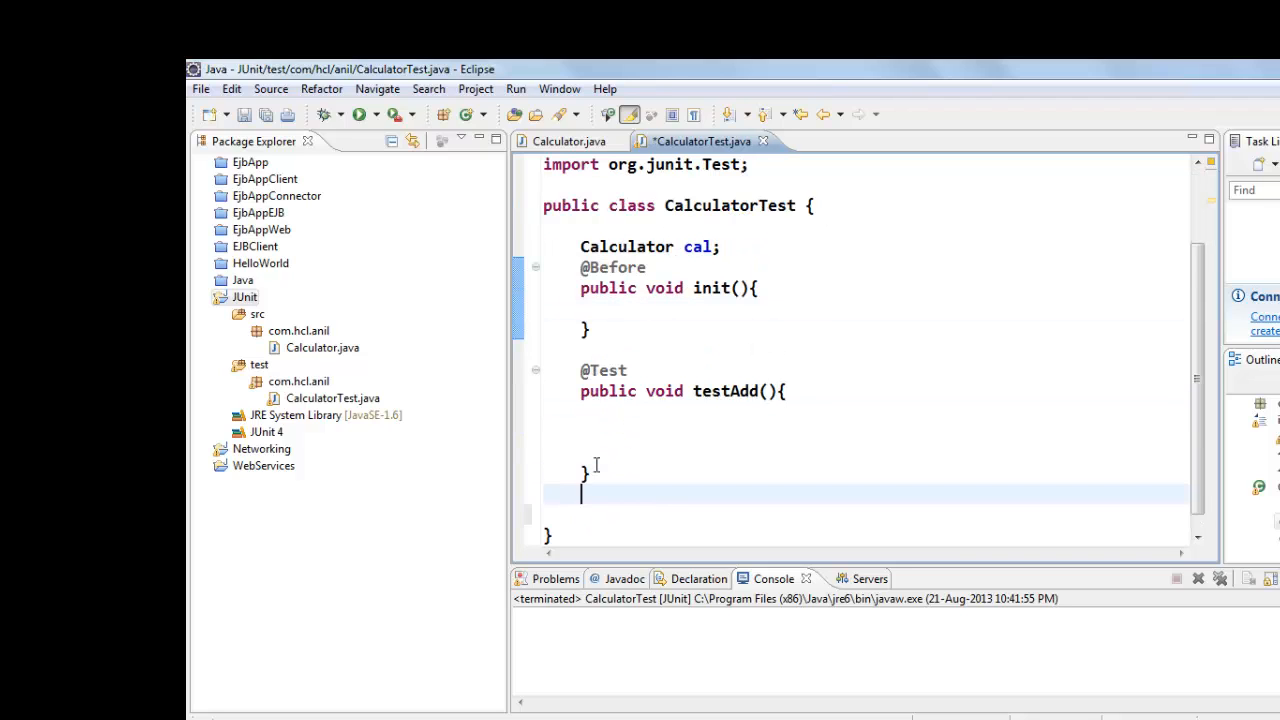
{"action": "type", "text": "@Test"}
{"action": "type", "text": "public"}
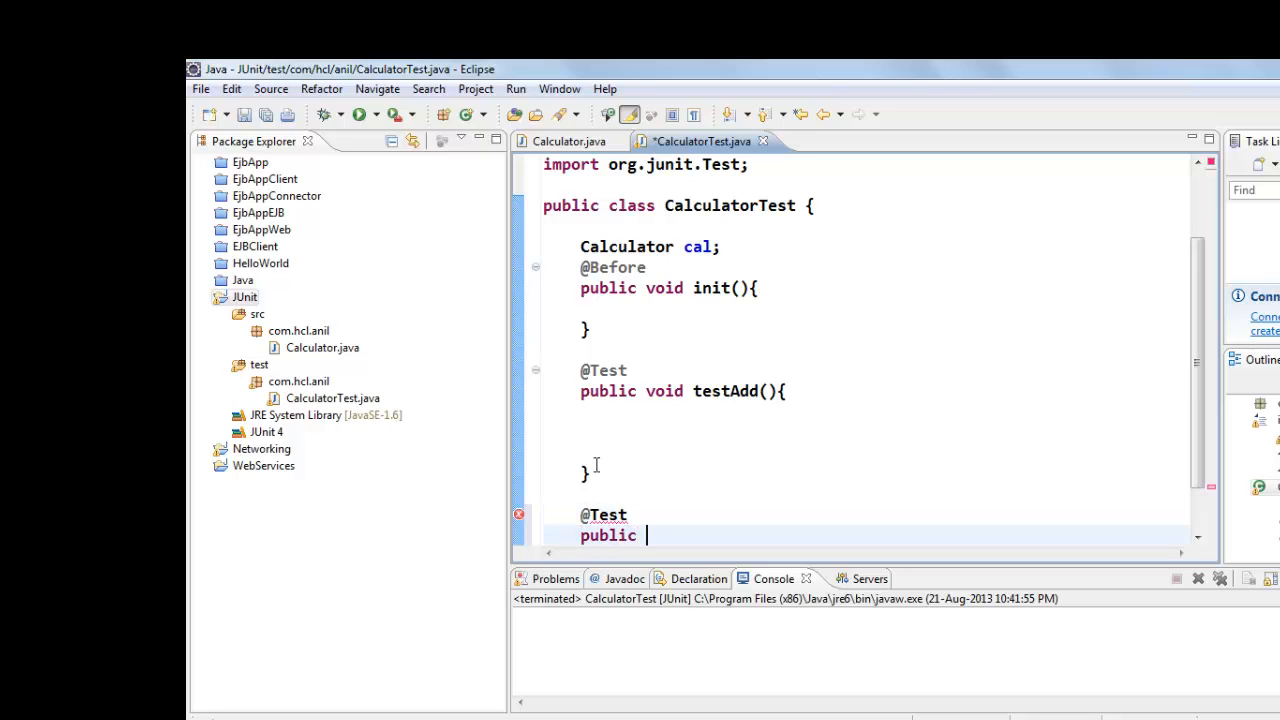
{"action": "type", "text": "void tesSub(){"}
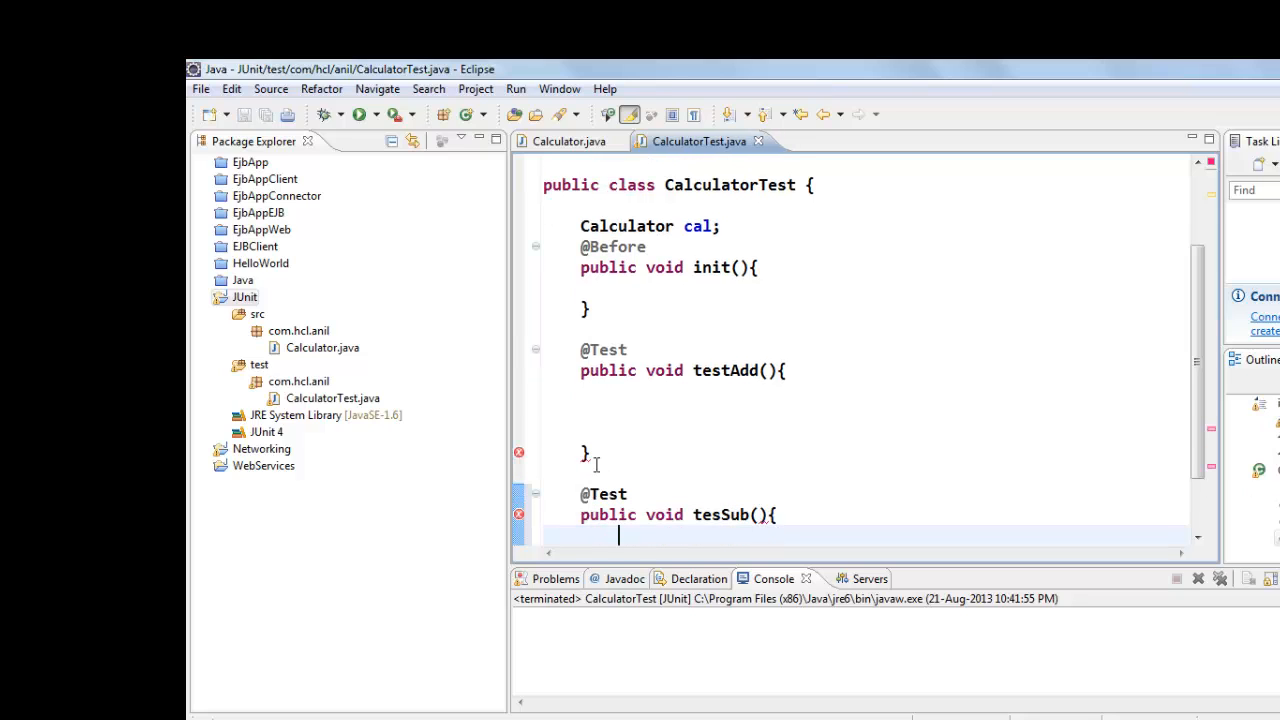
{"action": "double_click", "coordinate": [603, 267]}
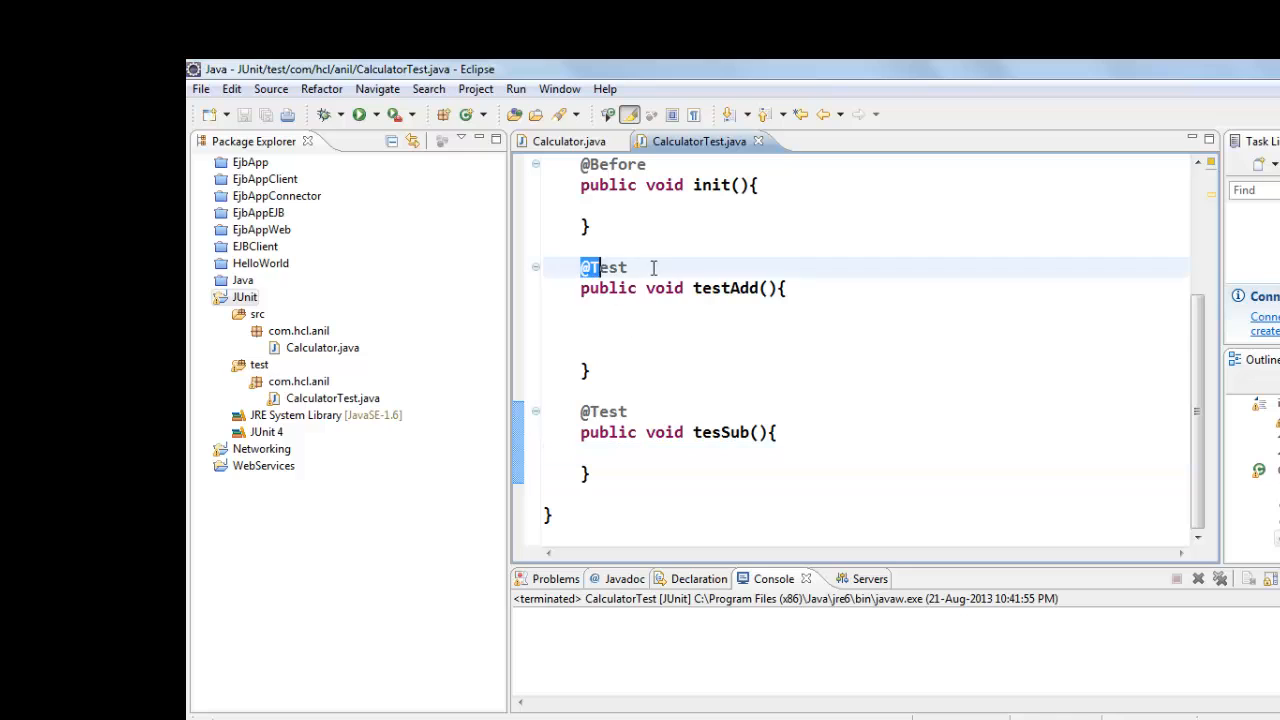
{"action": "left_click_drag", "start_coordinate": [580, 266], "coordinate": [590, 360]}
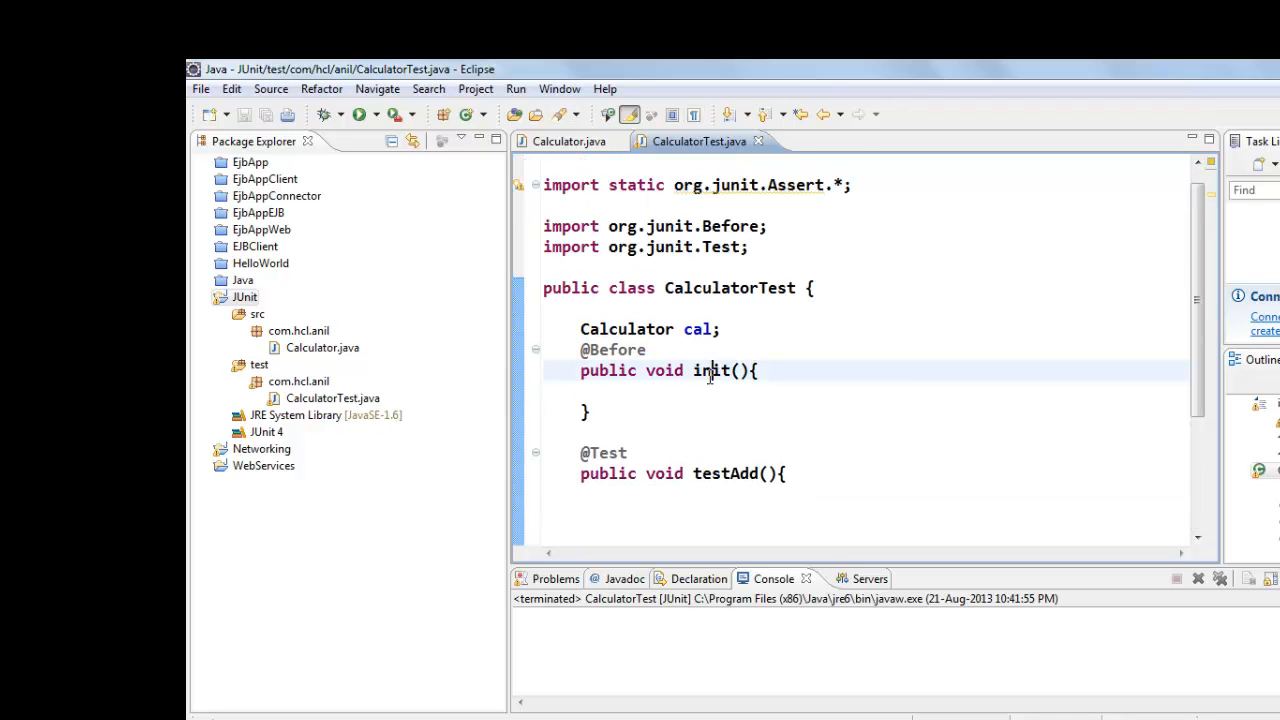
{"action": "type", "text": "cal ="}
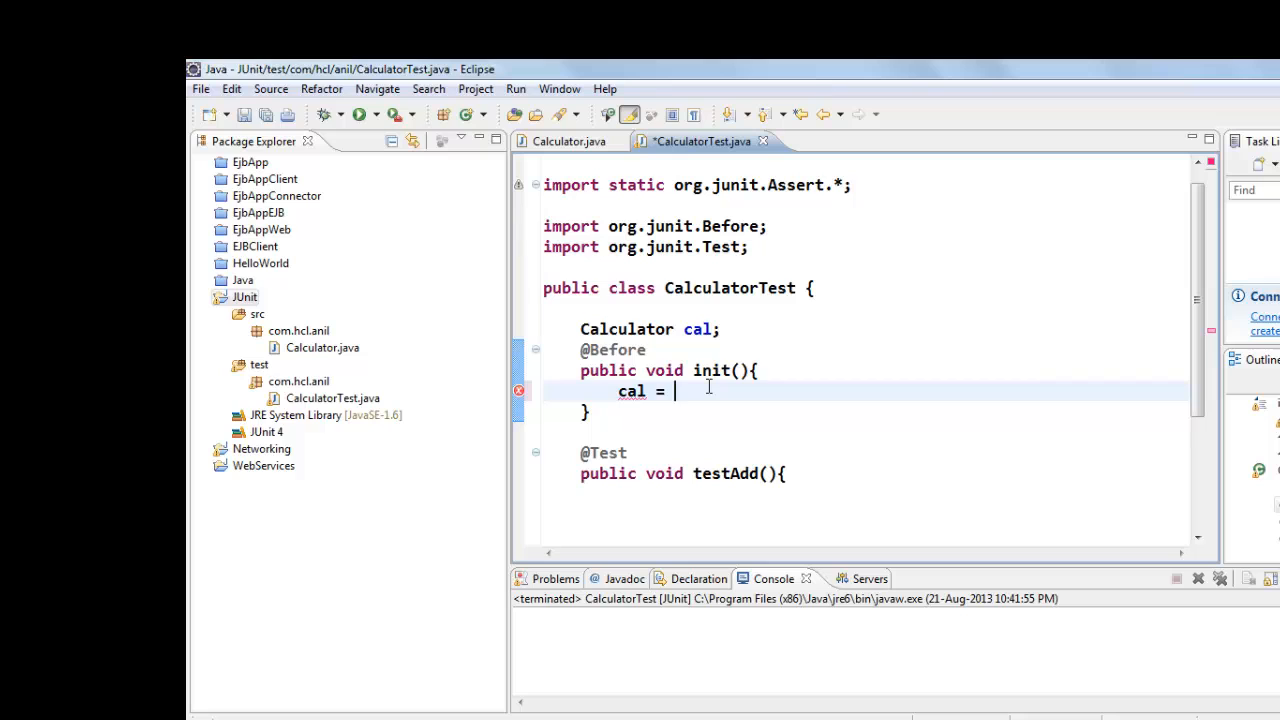
{"action": "type", "text": "cal"}
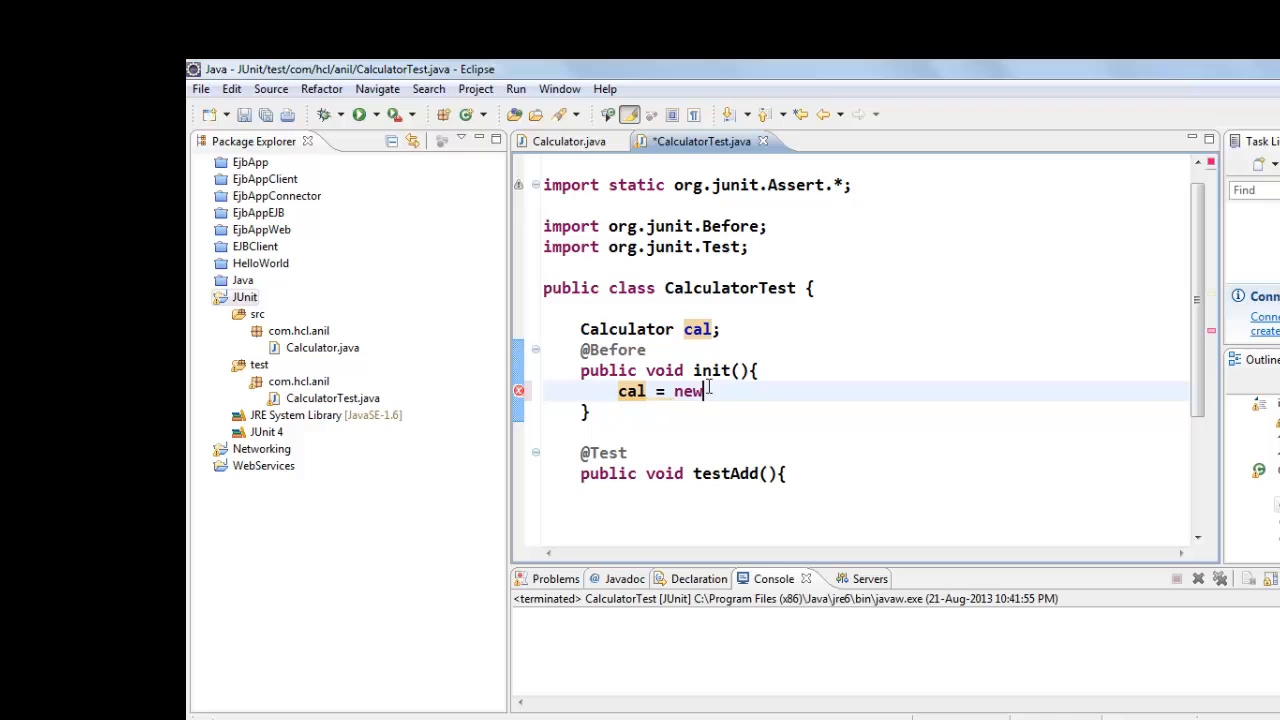
{"action": "type", "text": "Calculator();"}
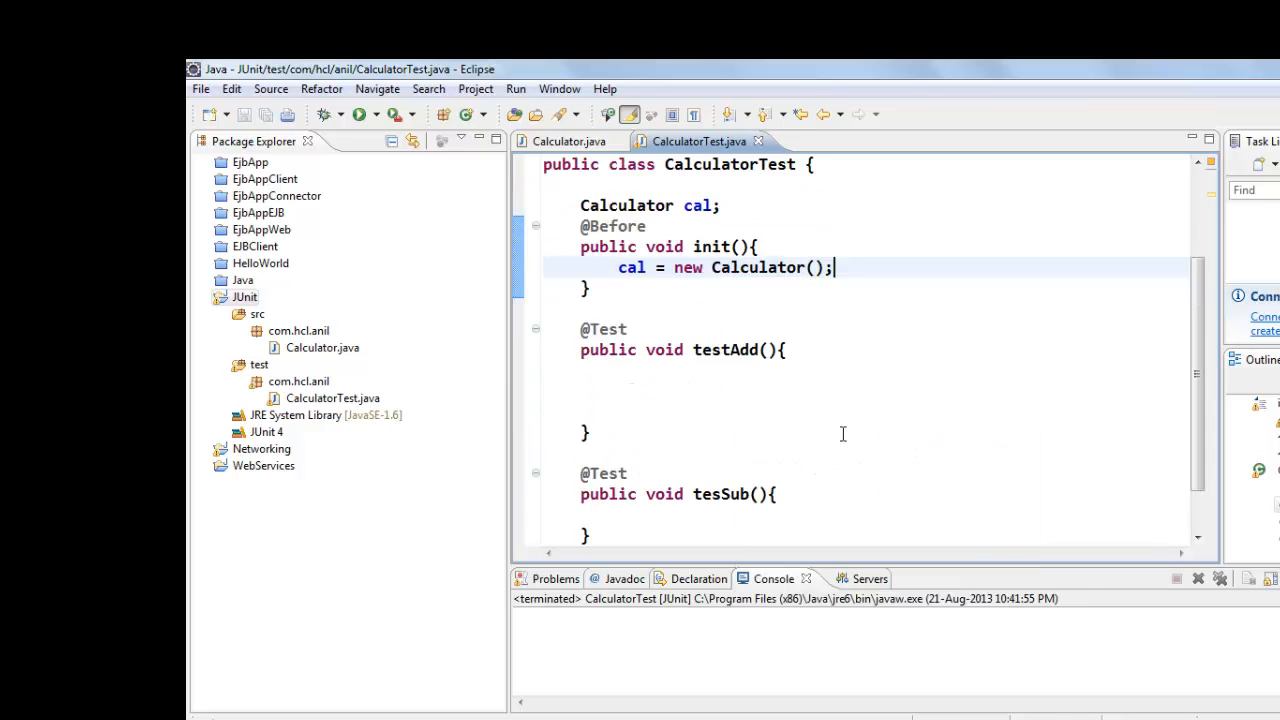
Write int x=10; int y=20; assertEquals(30, cal.add(x, y)); into testAdd and tesSub
{"action": "type", "text": "A"}
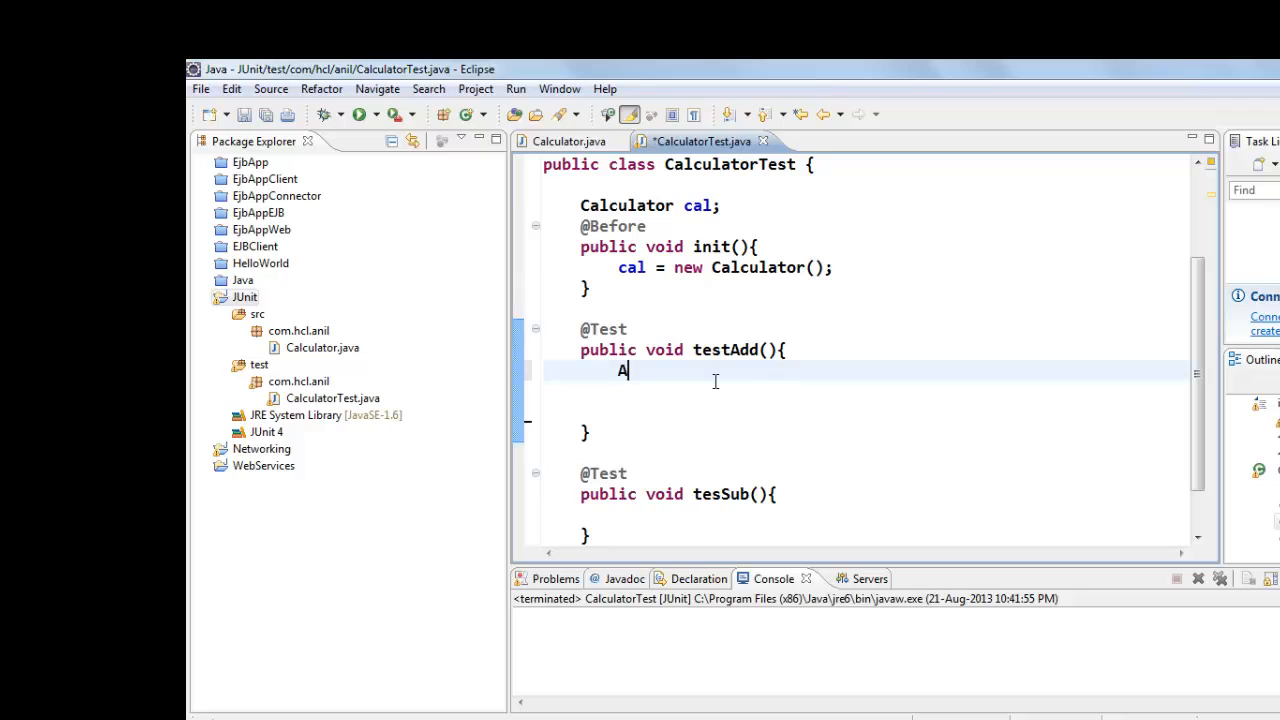
{"action": "type", "text": "int x"}
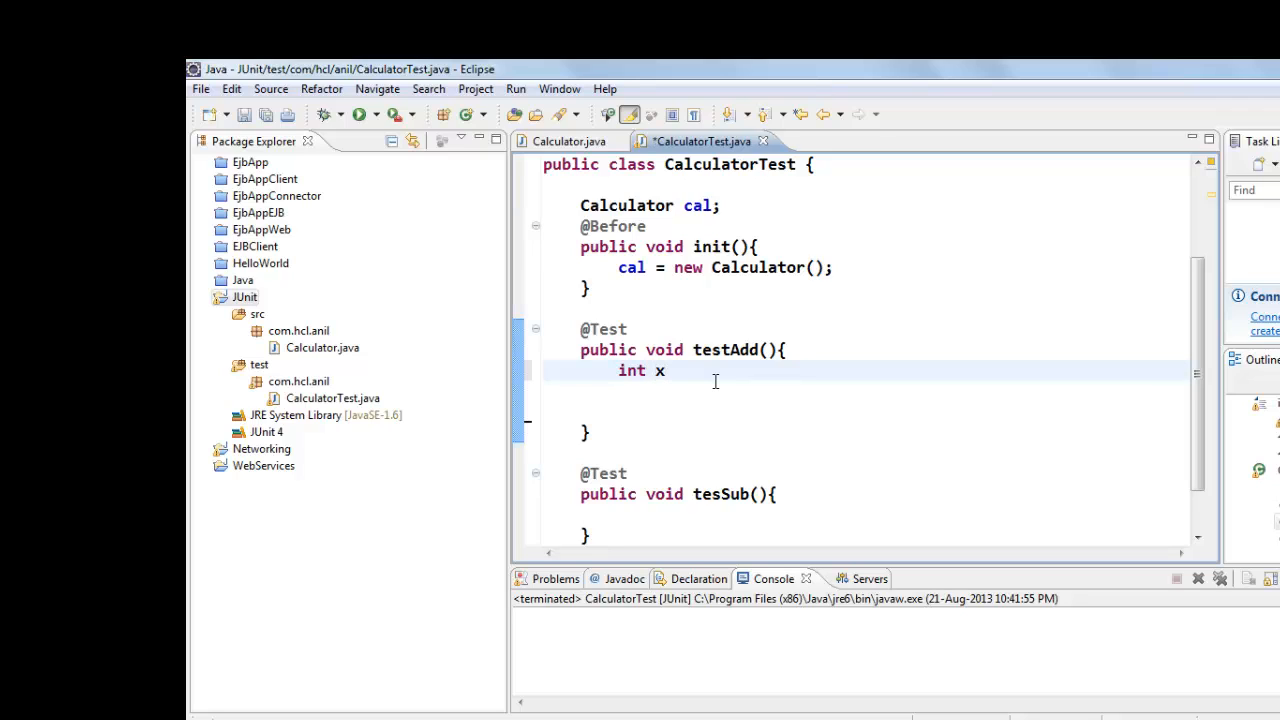
{"action": "type", "text": "=1"}
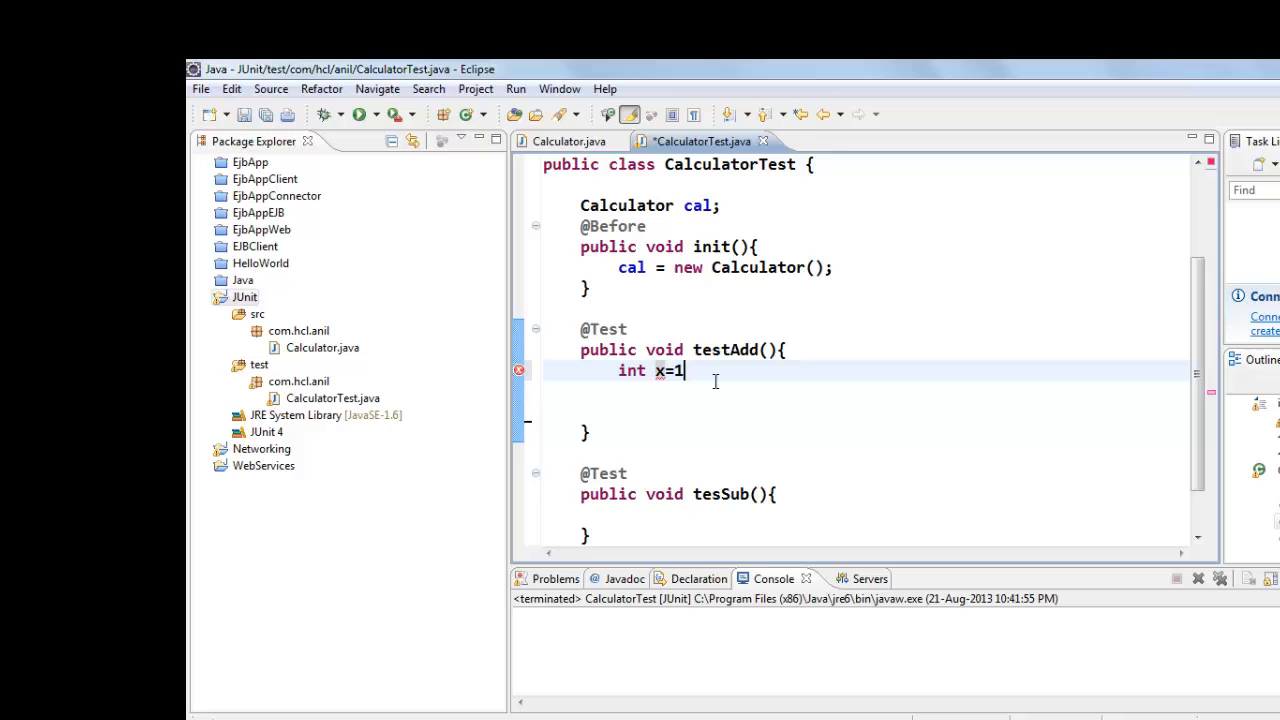
{"action": "type", "text": "0;"}
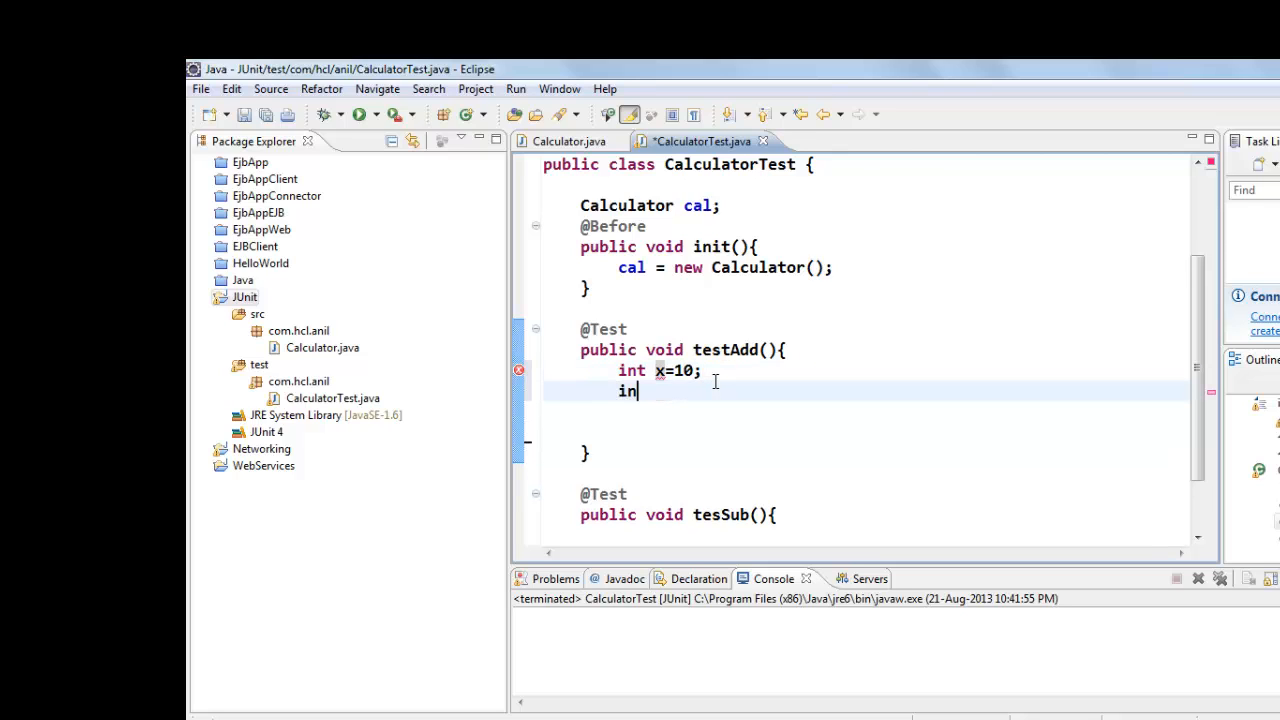
{"action": "type", "text": "t y=2"}
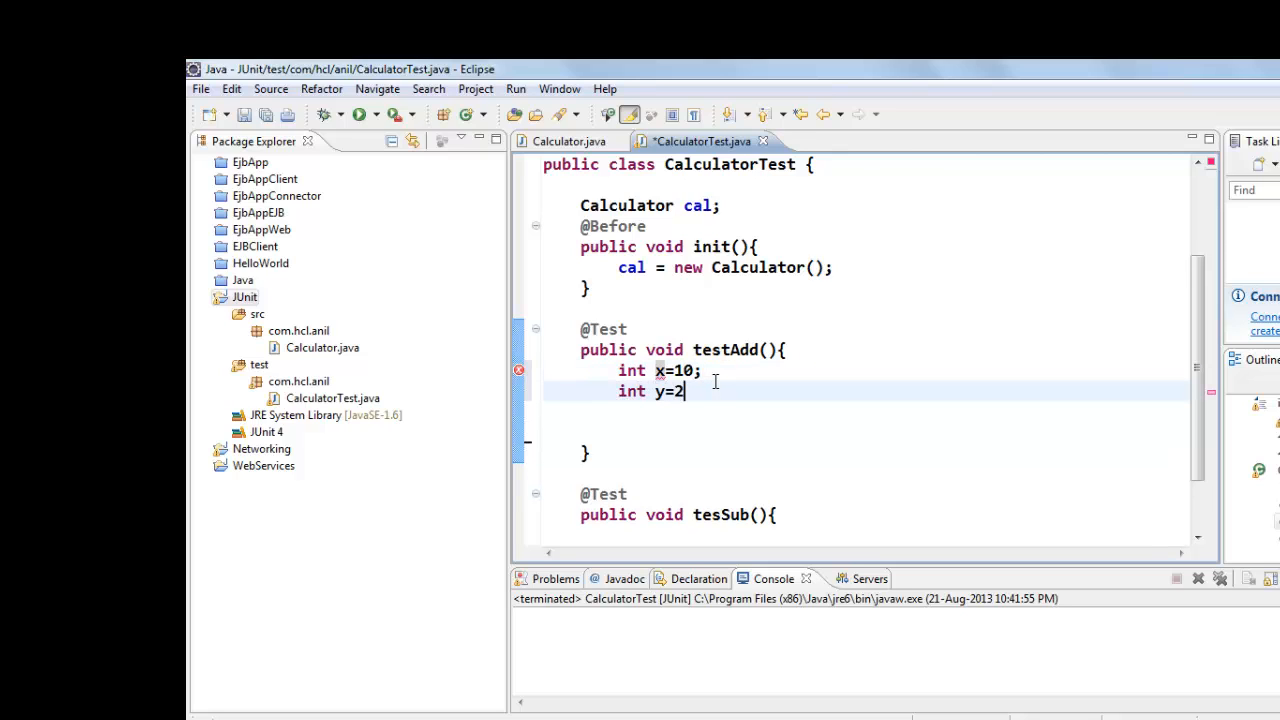
{"action": "type", "text": "0;"}
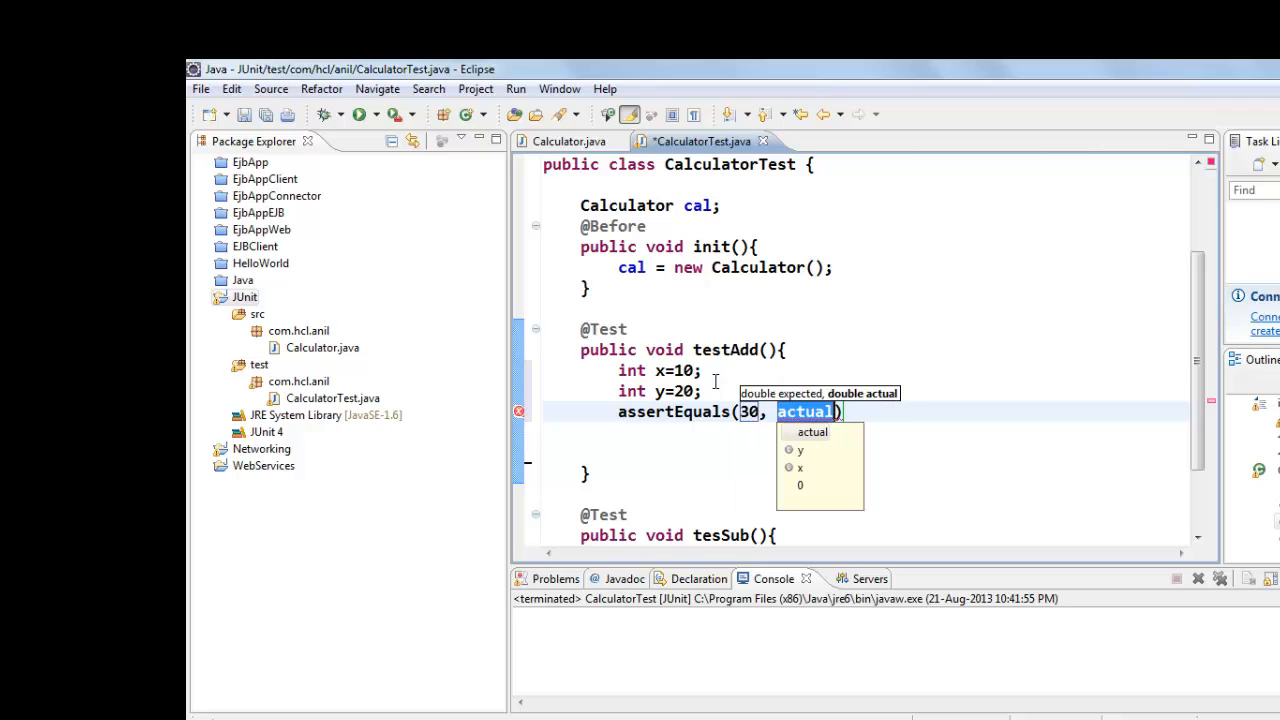
{"action": "type", "text": "cal"}
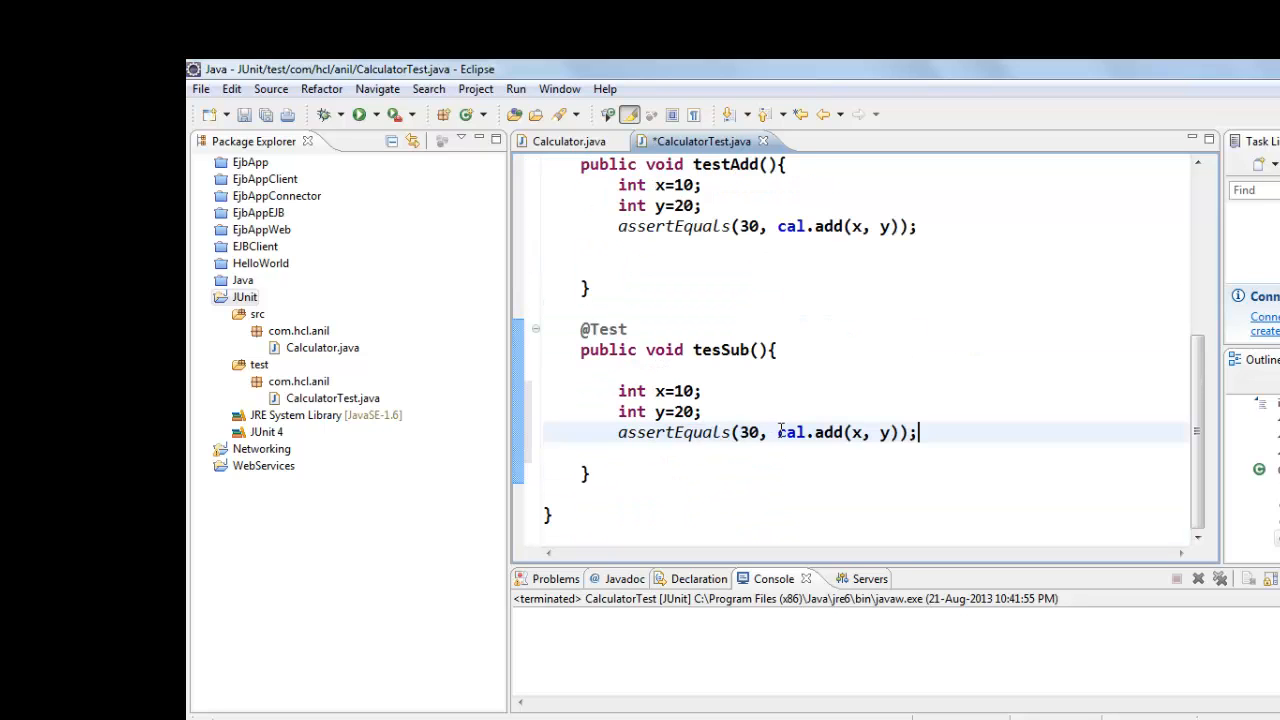
Change tesSub's assertion to expect -10 from cal.sub(x, y) instead of 30 from add
{"action": "left_click", "coordinate": [759, 432]}
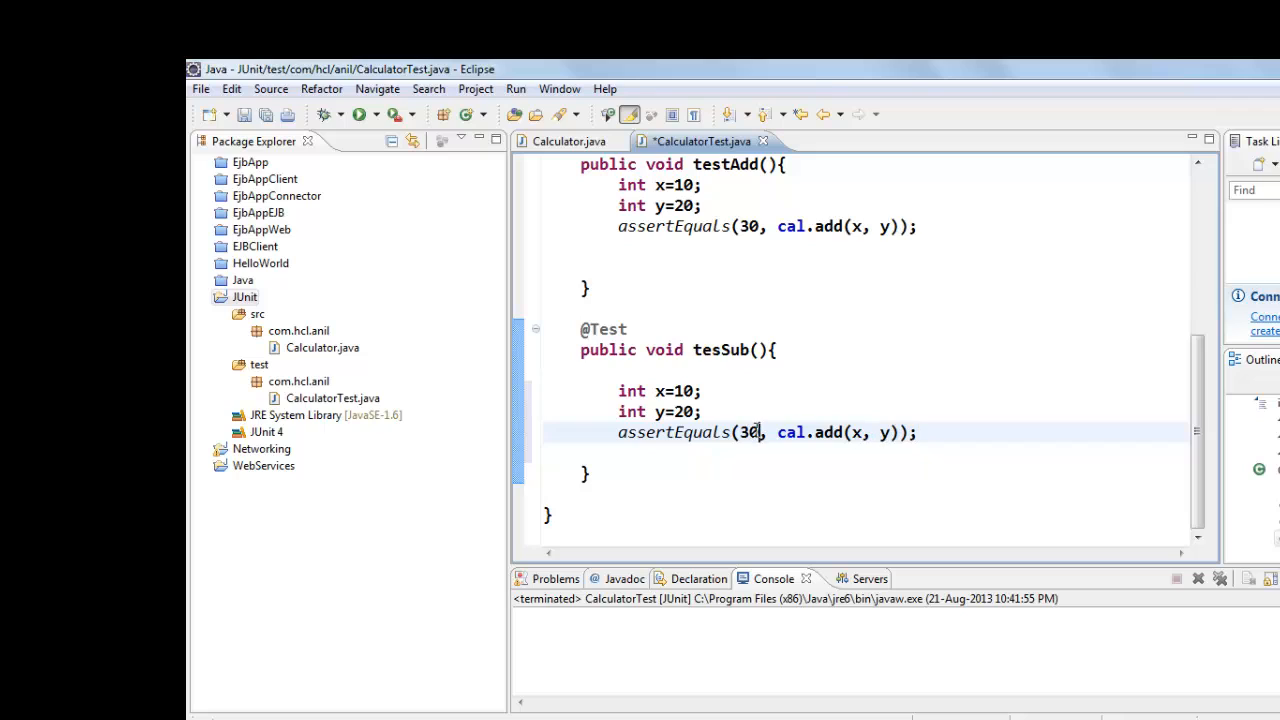
{"action": "key", "text": "BackSpace"}
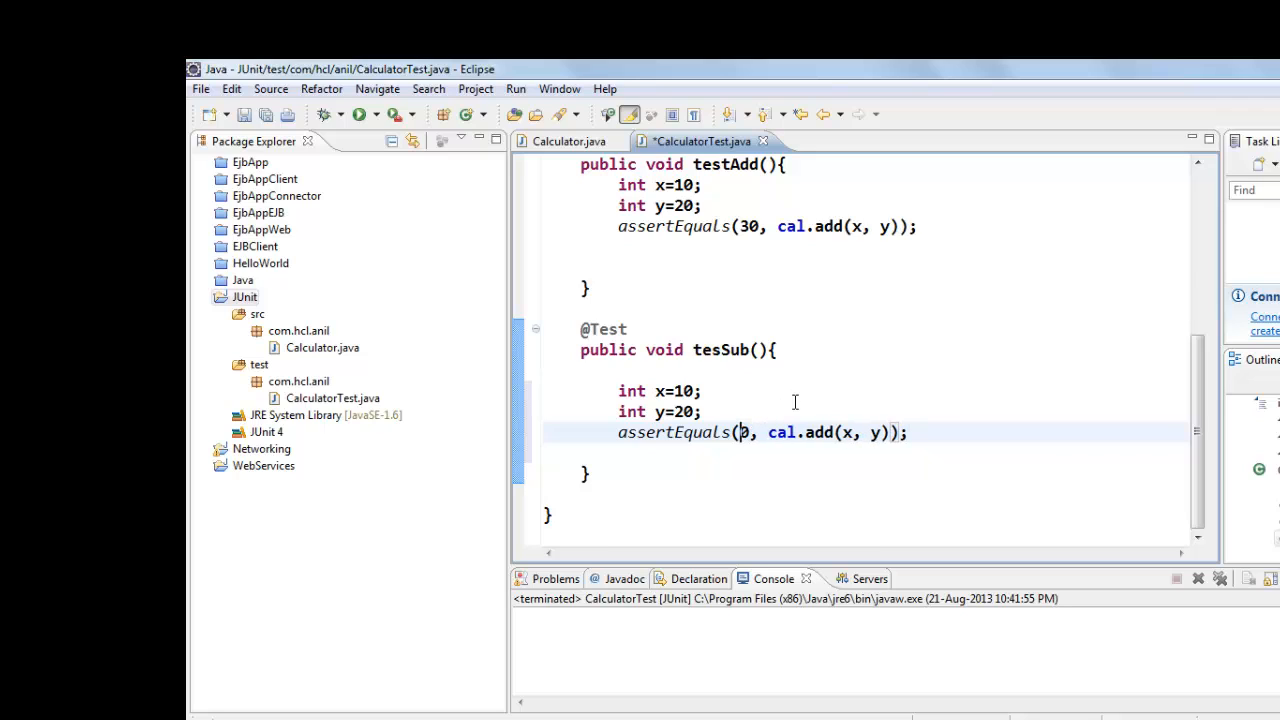
{"action": "type", "text": "-1"}
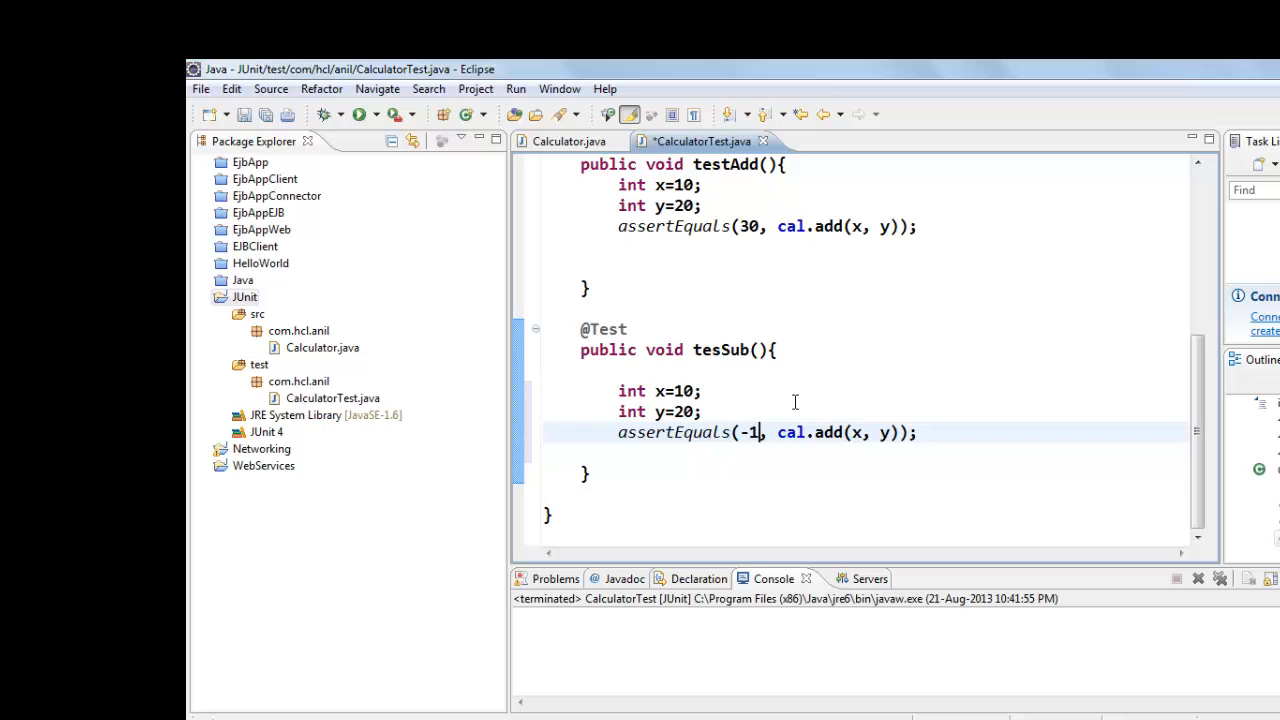
{"action": "type", "text": "0"}
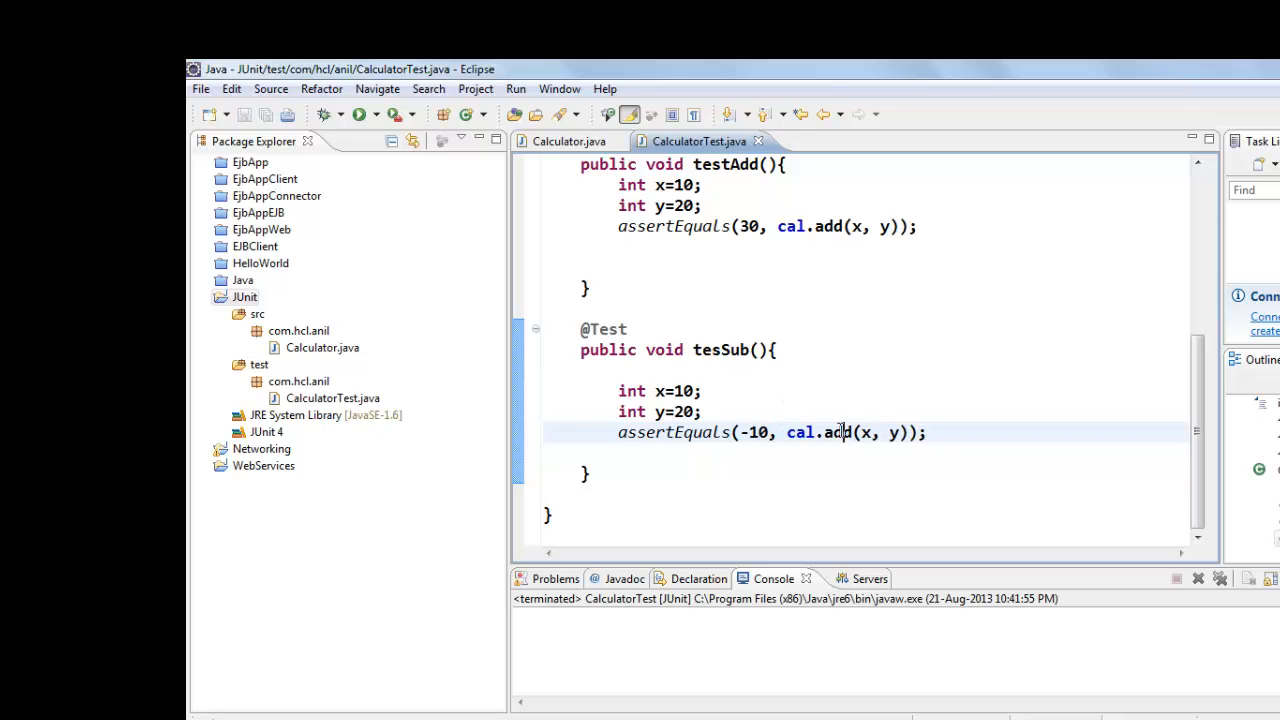
{"action": "type", "text": "sub"}
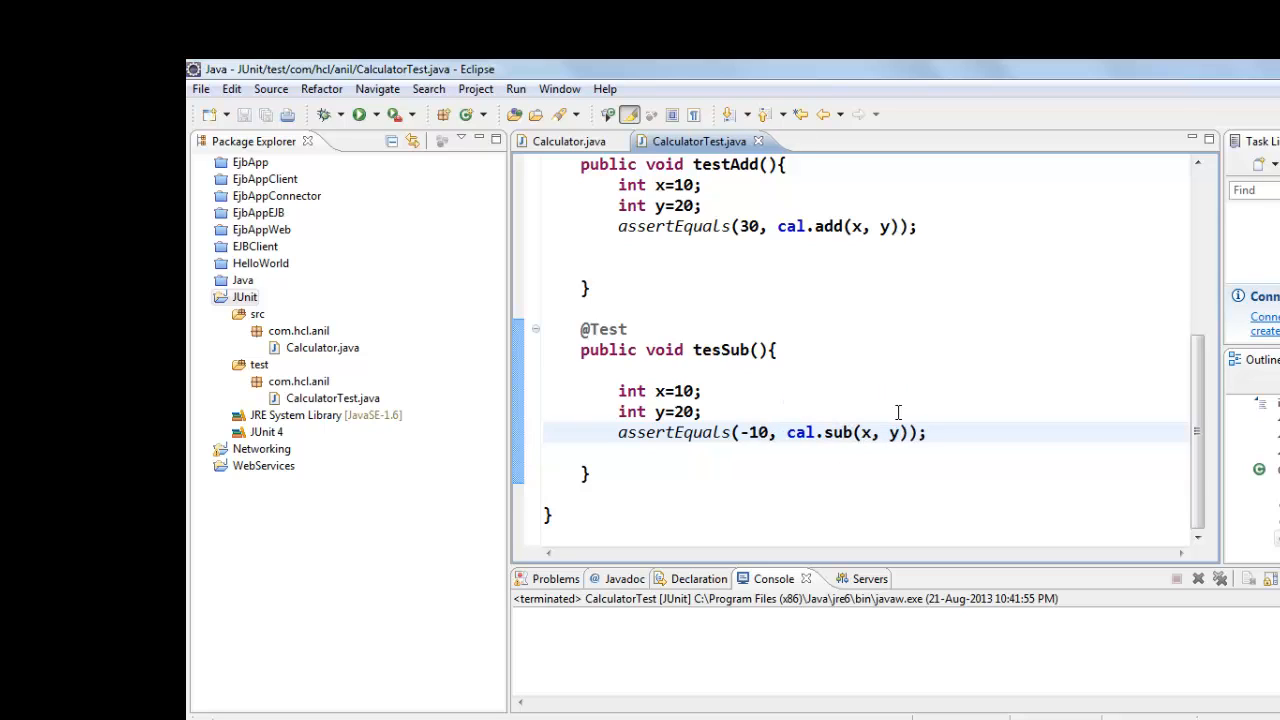
{"action": "scroll", "scroll_direction": "up", "scroll_amount": 3}
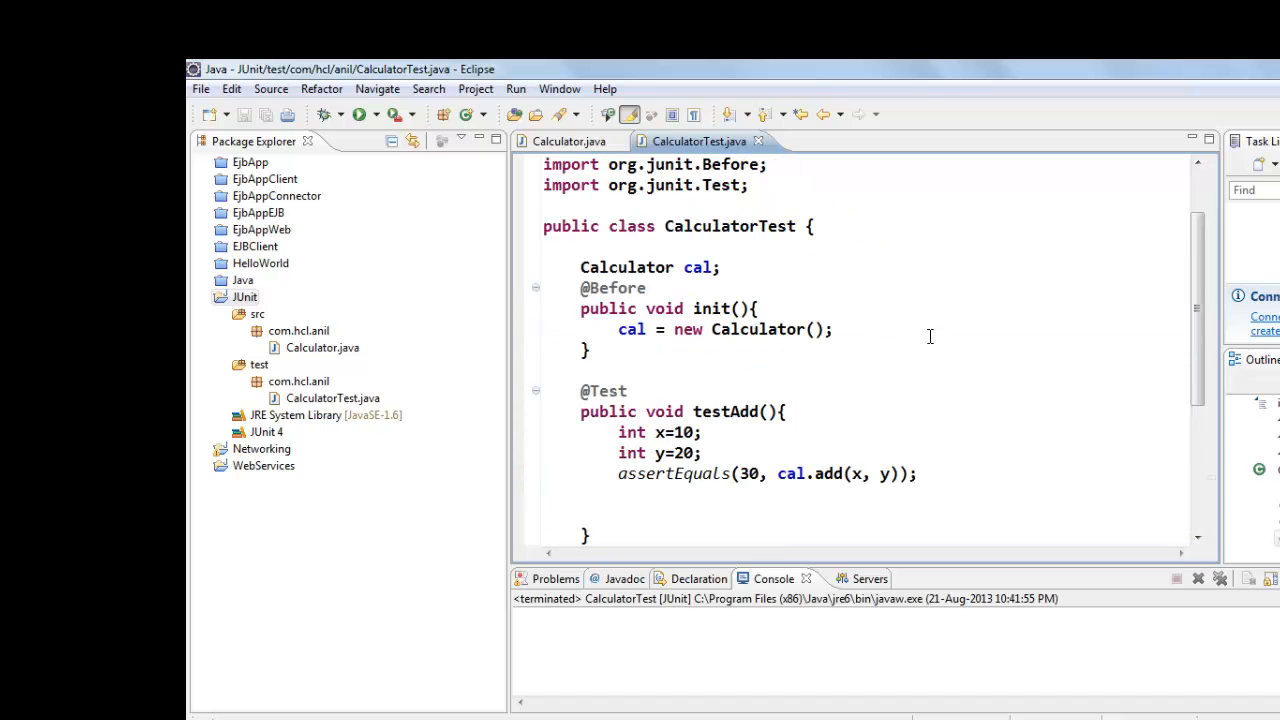
Run CalculatorTest as a JUnit test, confirm testAdd and tesSub pass, then set testAdd's x to 11
{"action": "right_click", "coordinate": [929, 337]}
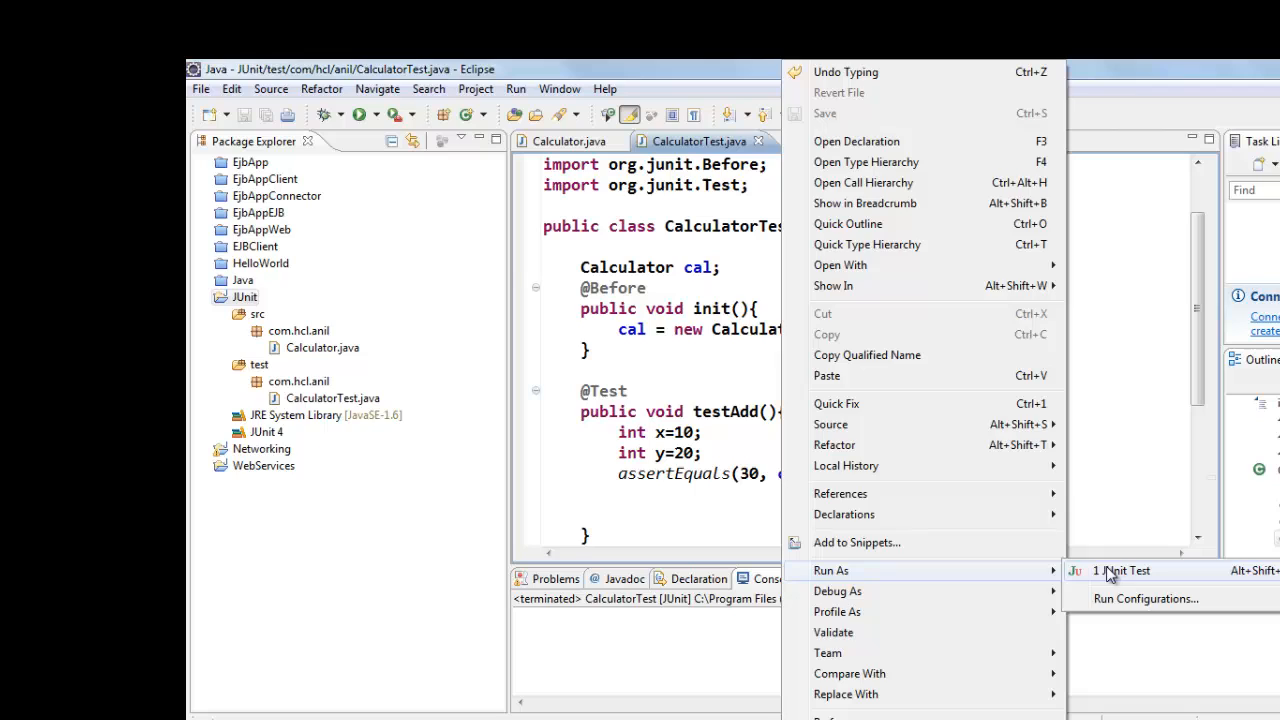
{"action": "left_click", "coordinate": [1120, 570]}
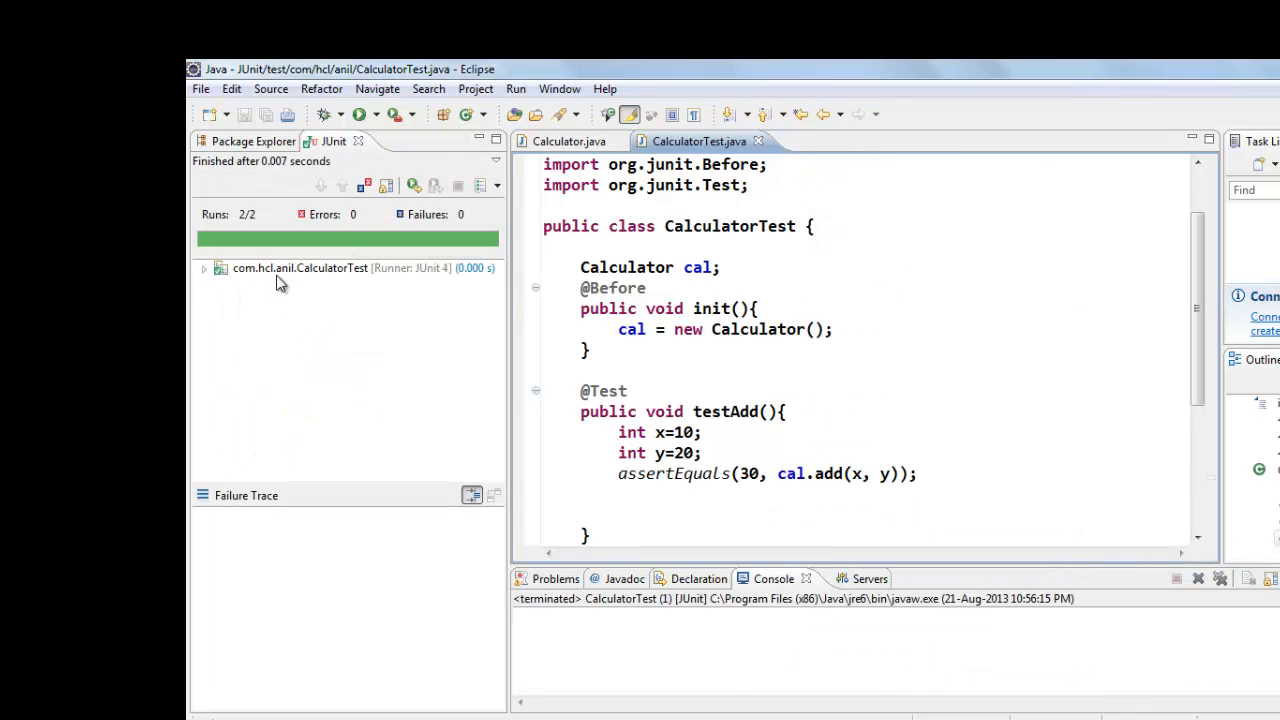
{"action": "left_click", "coordinate": [203, 267]}
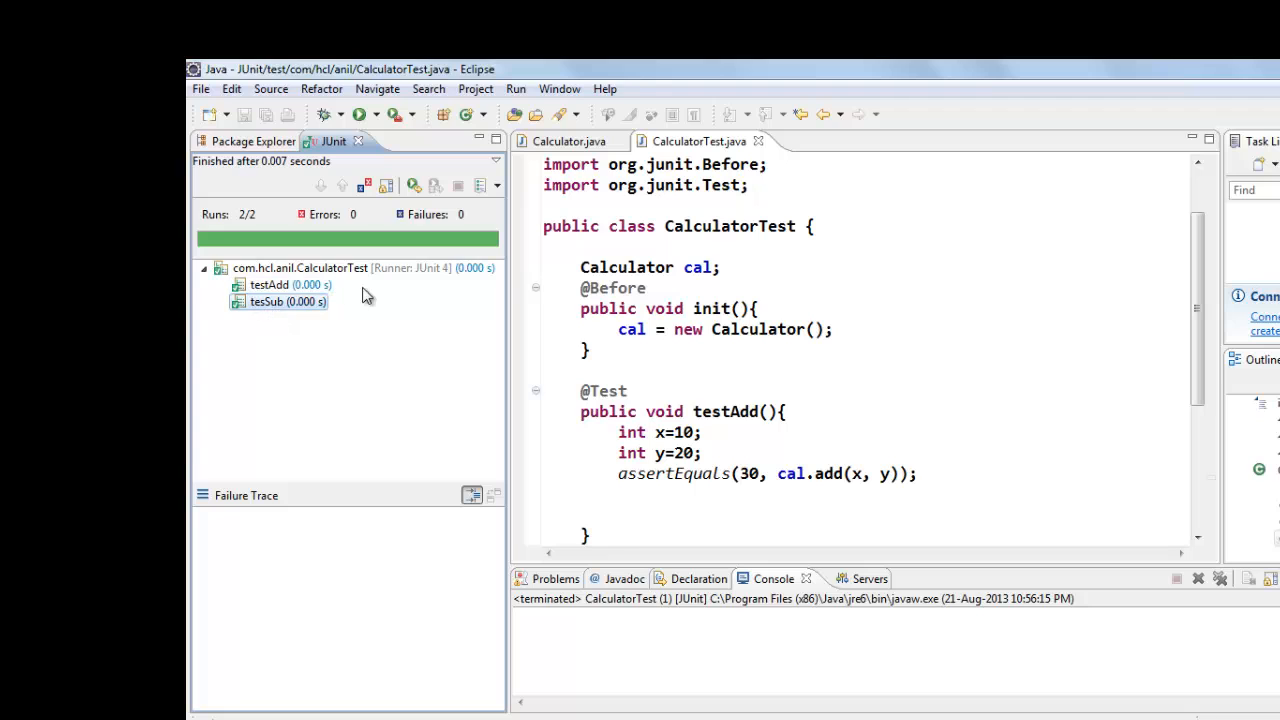
{"action": "left_click", "coordinate": [685, 329]}
{"action": "type", "text": "1"}
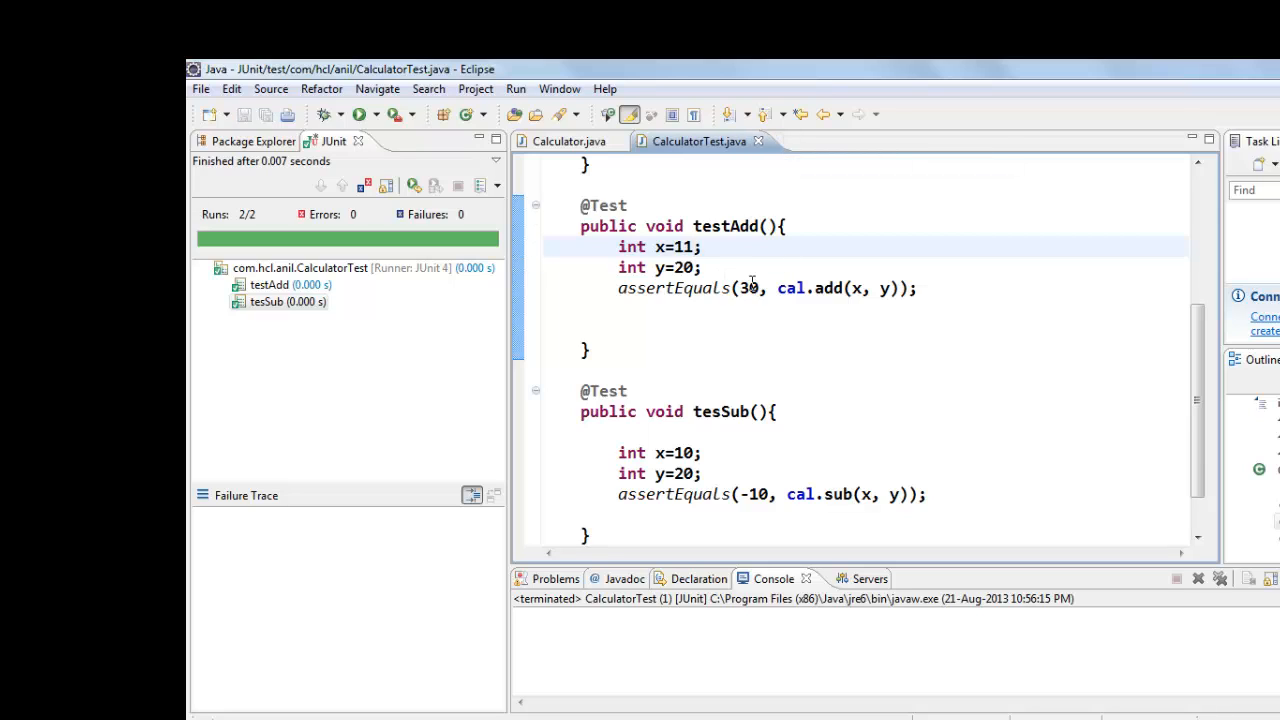
Rerun the JUnit tests, inspect testAdd's failure (expected 30 but was 31), and return to Package Explorer
{"action": "double_click", "coordinate": [744, 288]}
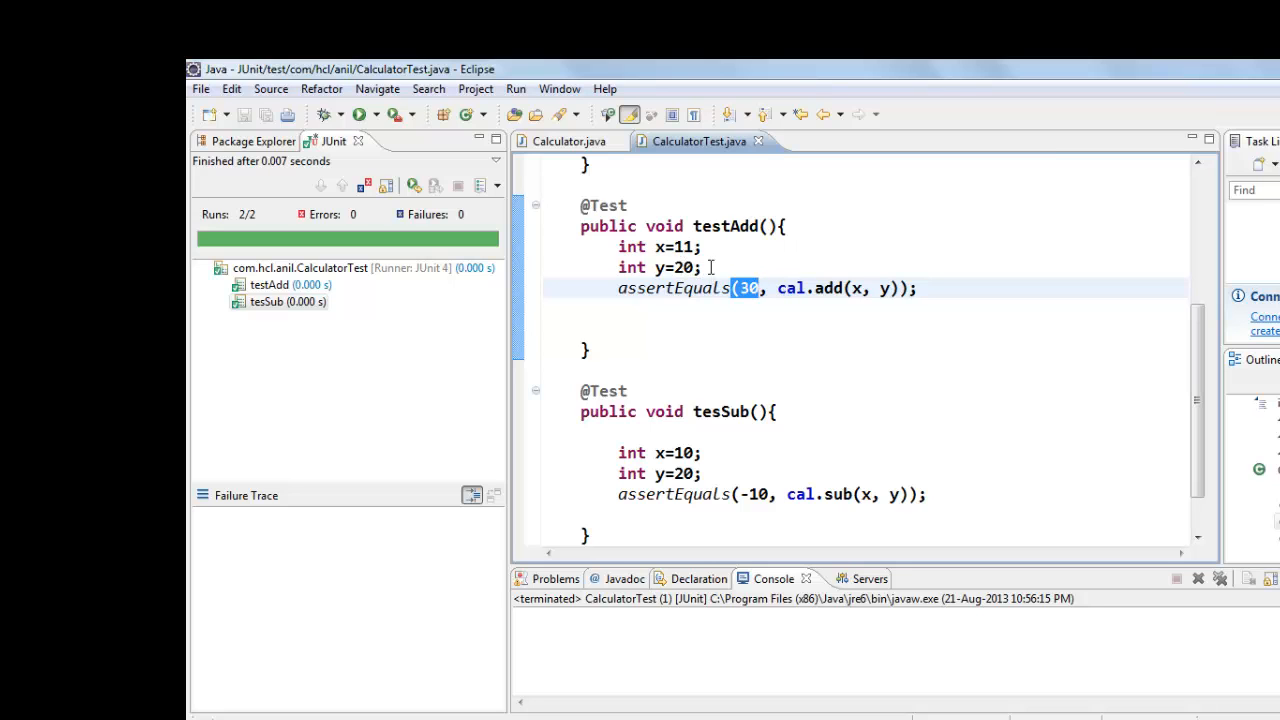
{"action": "right_click", "coordinate": [740, 288]}
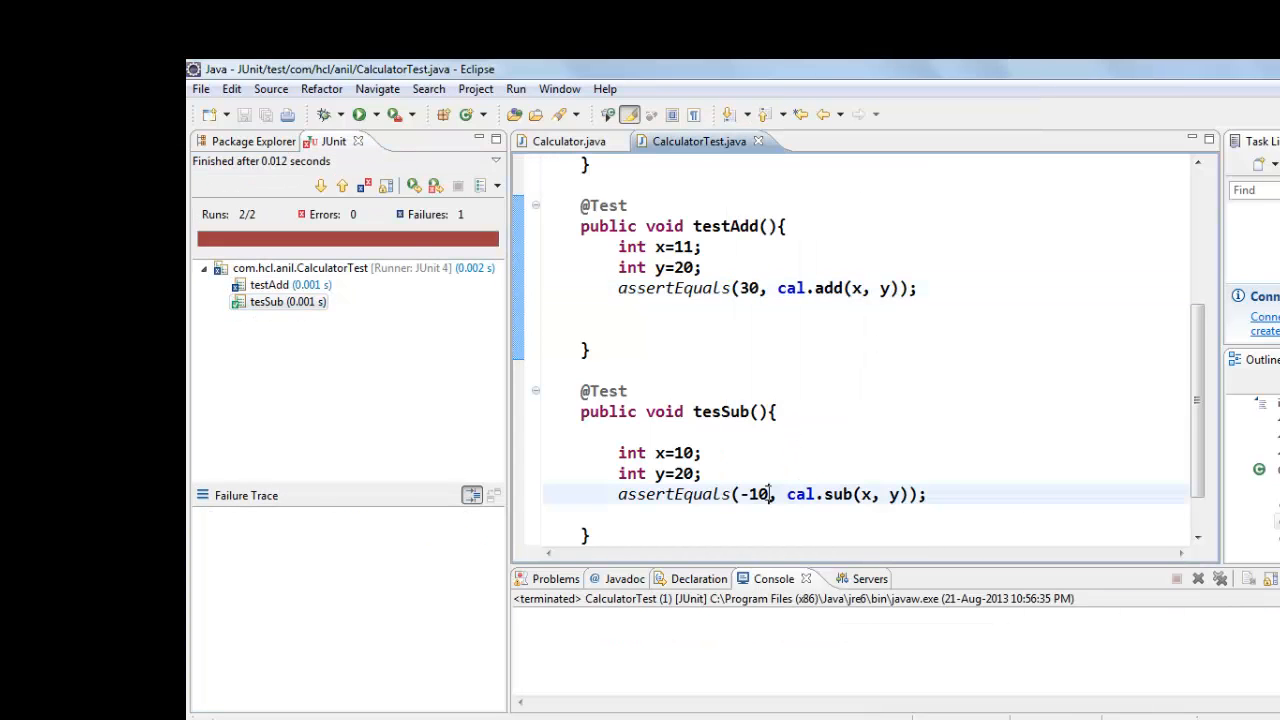
{"action": "left_click", "coordinate": [269, 285]}
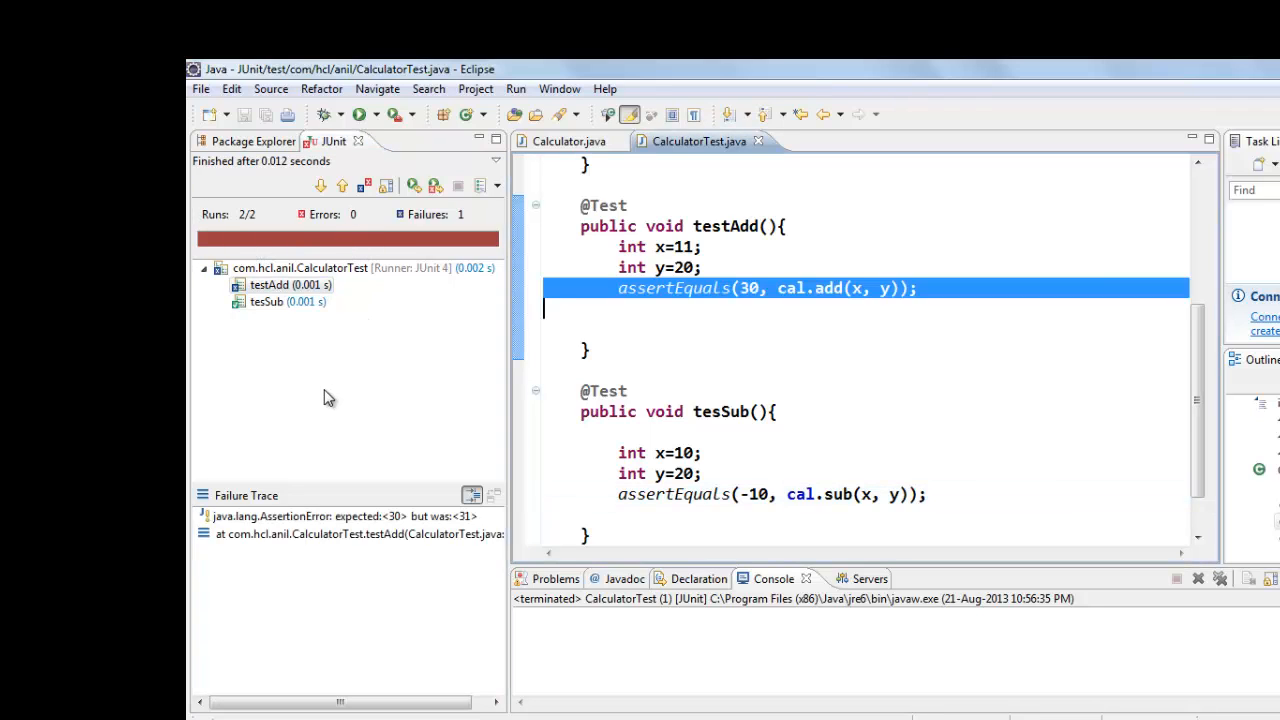
{"action": "left_click", "coordinate": [253, 140]}
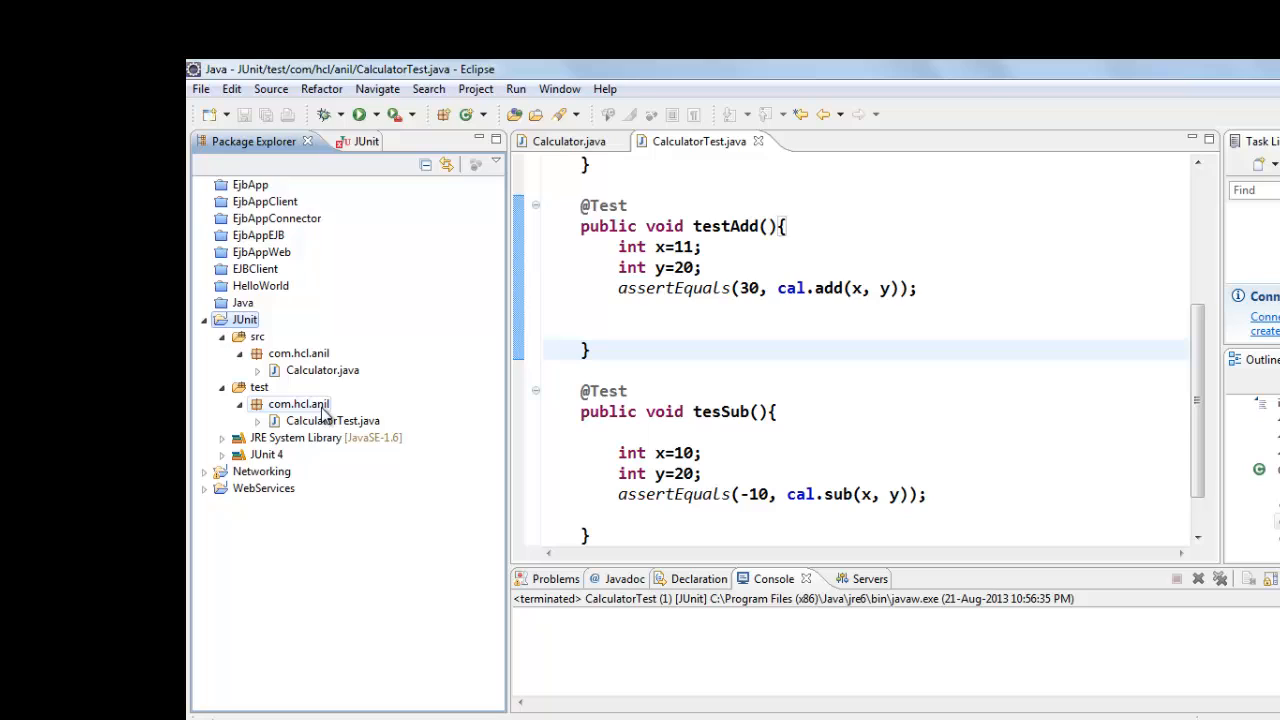